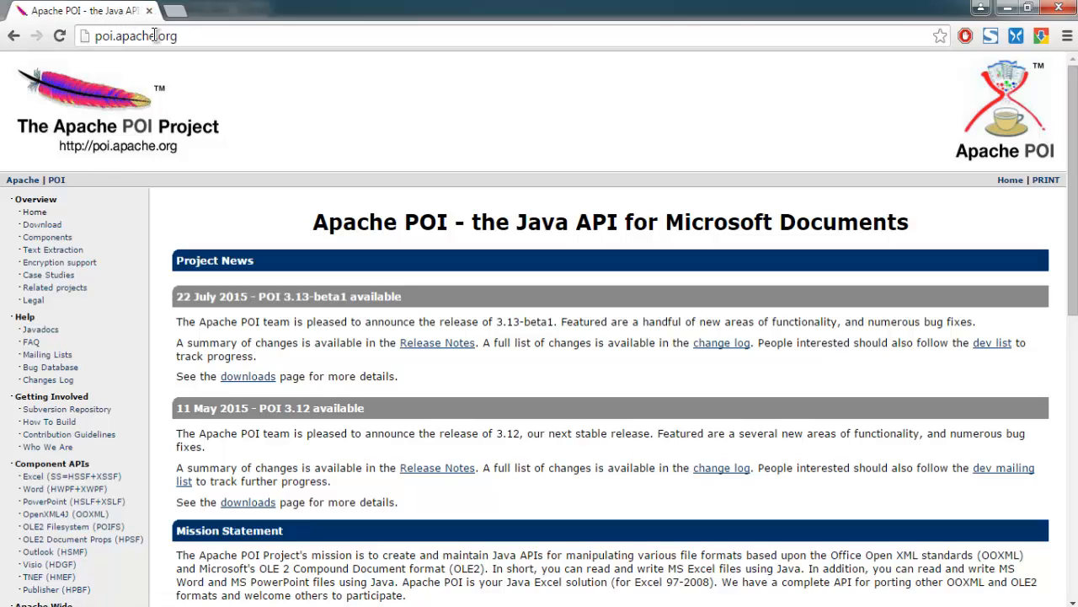
mouse_move(539, 129)
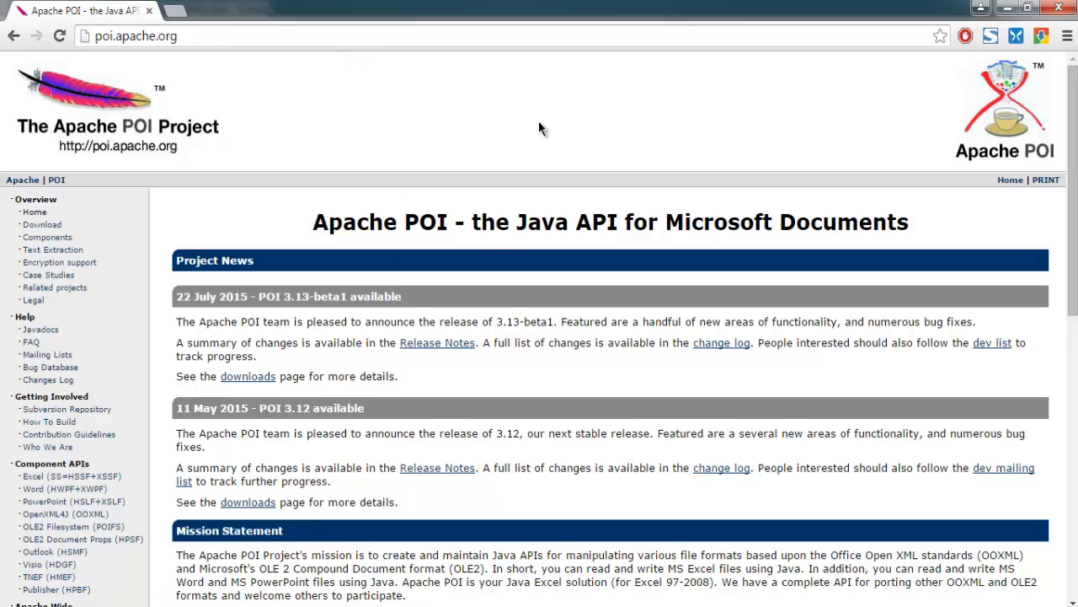
mouse_move(72, 223)
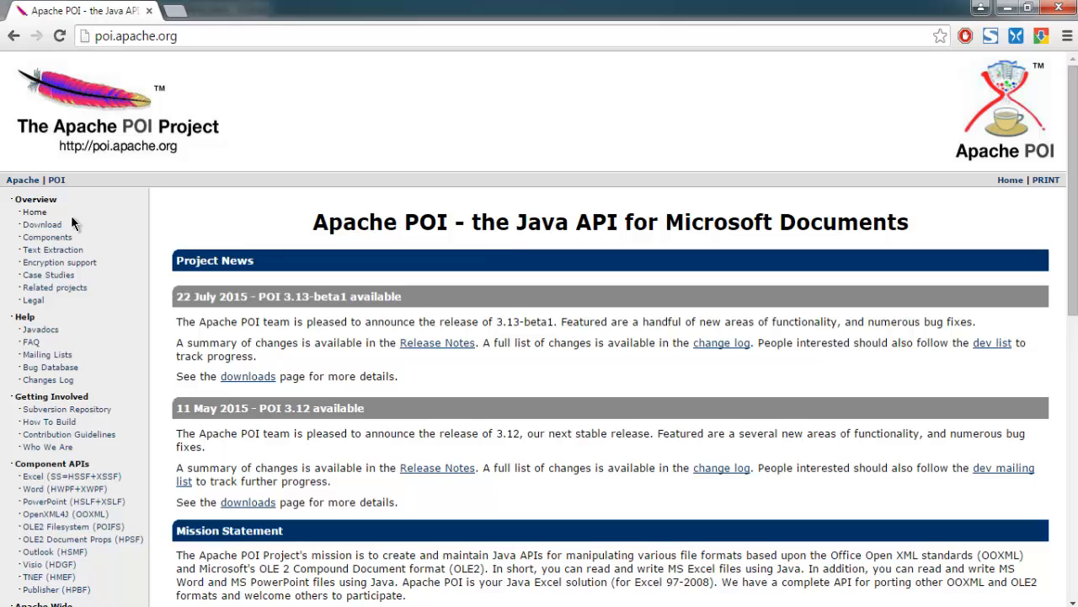
- Open the Apache POI download page and scroll to the 3.13-beta1 binary distribution files
left_click(42, 224)
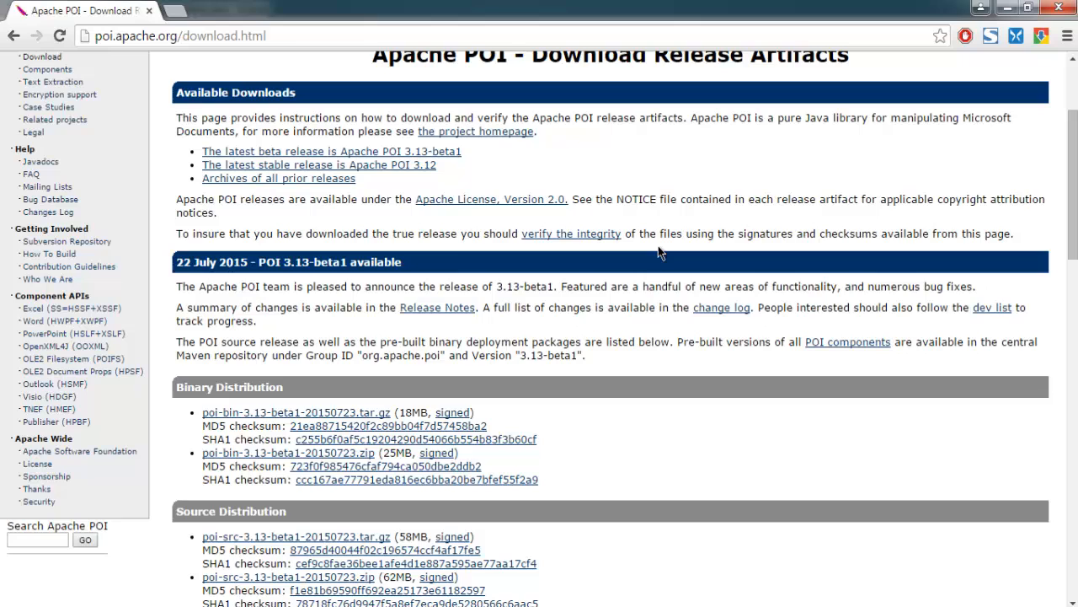
scroll("down", 3)
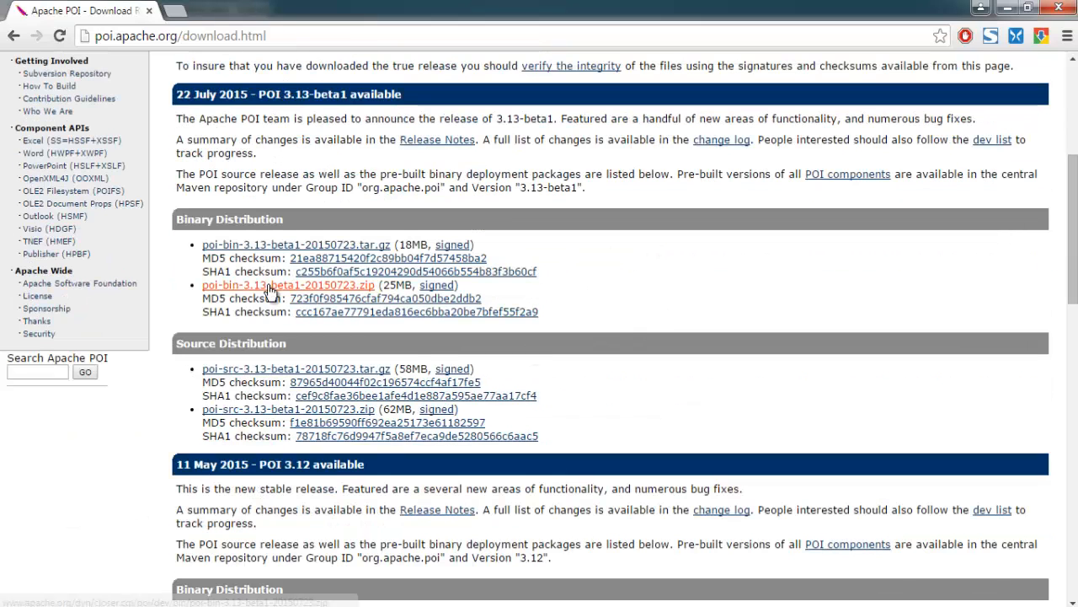
mouse_move(289, 231)
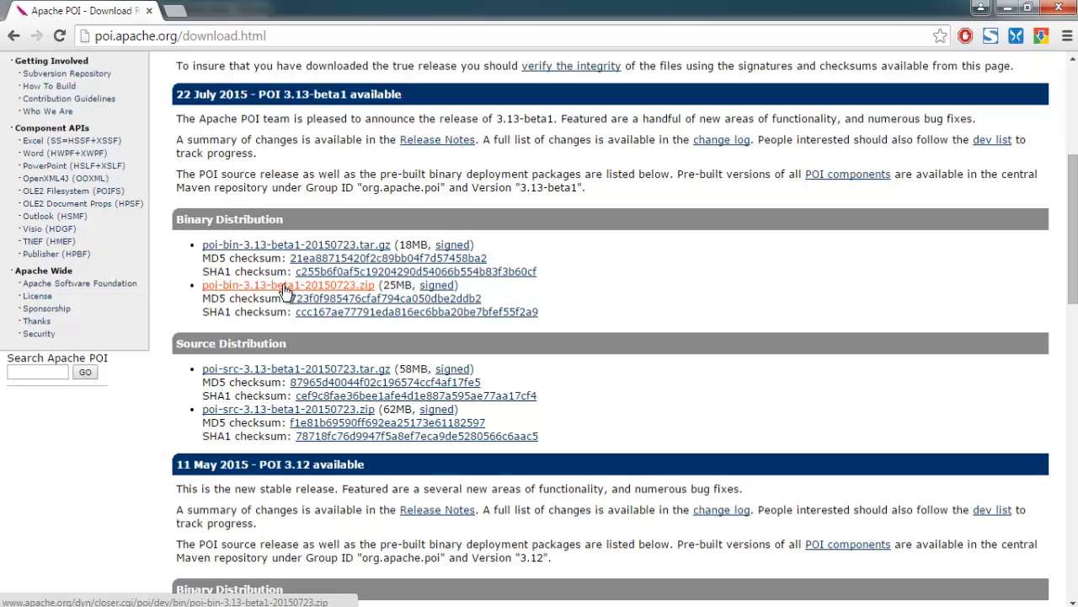
mouse_move(267, 290)
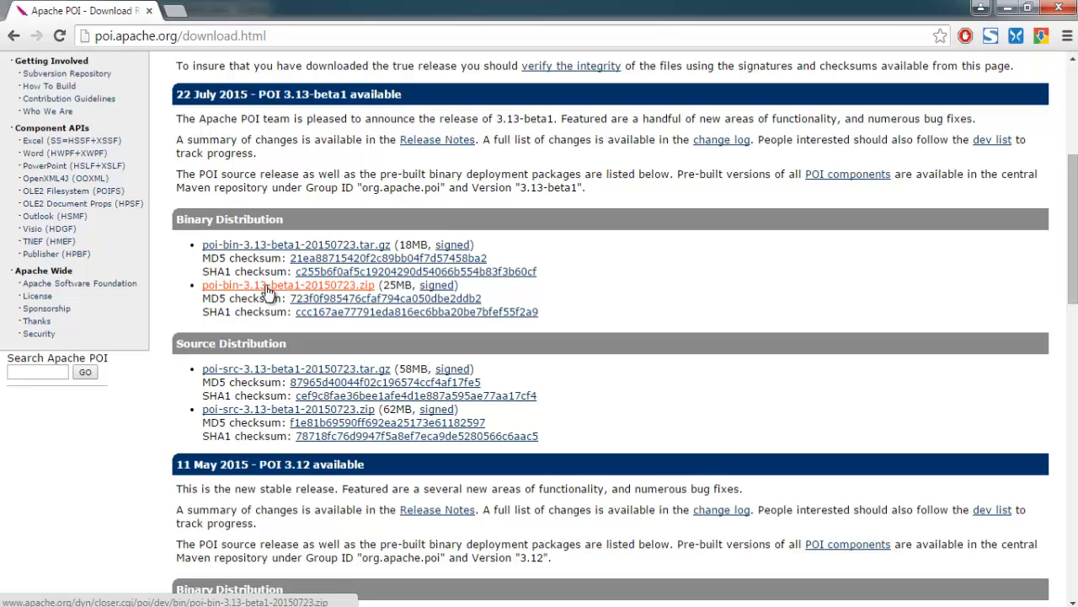
mouse_move(320, 263)
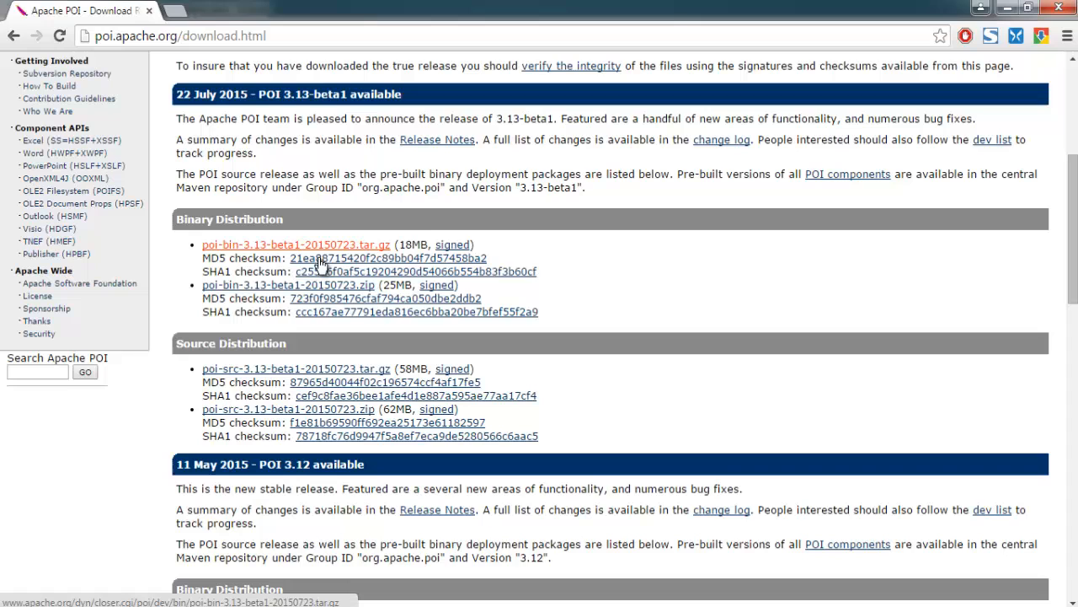
mouse_move(288, 285)
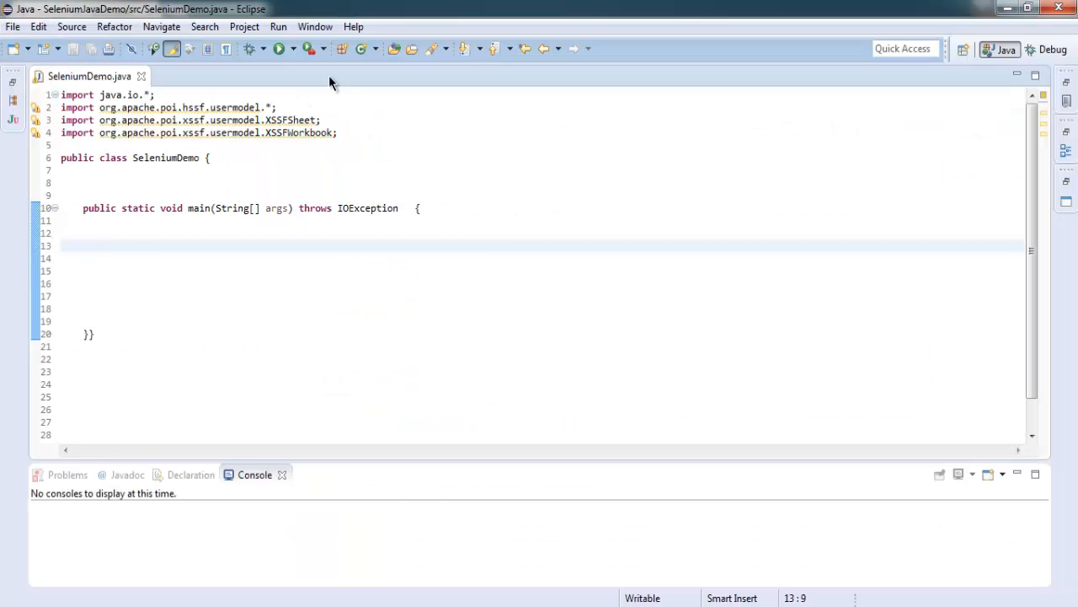
- Add the poi-3.12 and lib folder JARs to SeleniumJavaDemo's Java Build Path
left_click(244, 26)
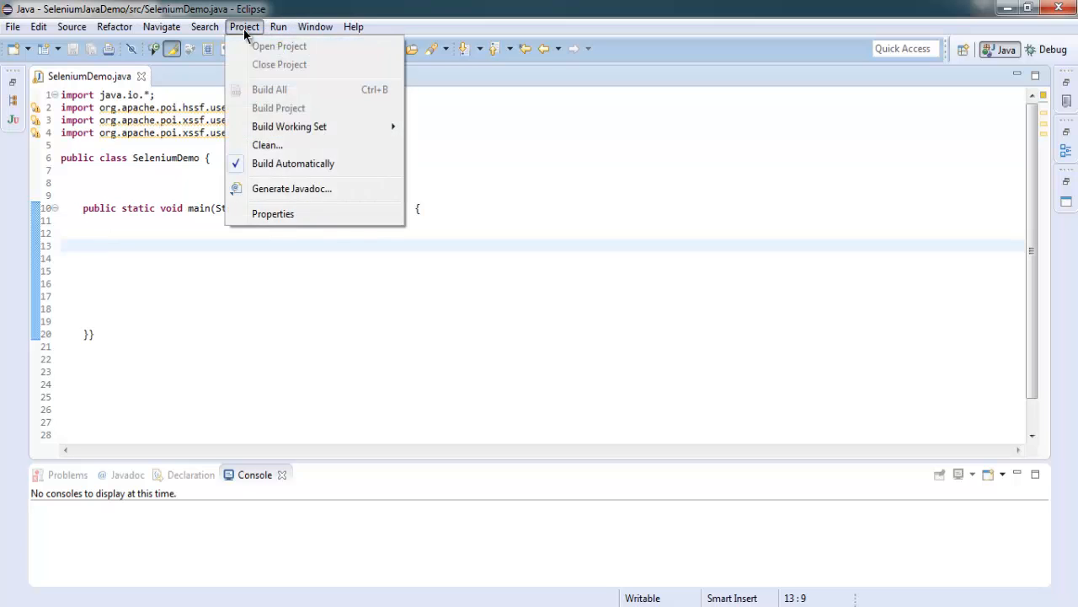
left_click(273, 213)
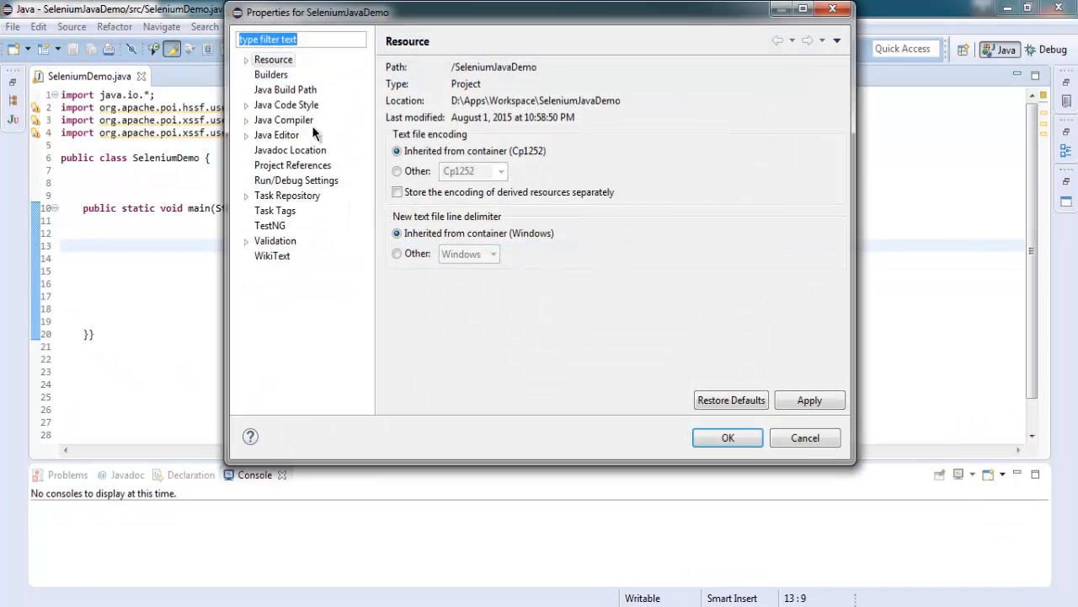
left_click(284, 89)
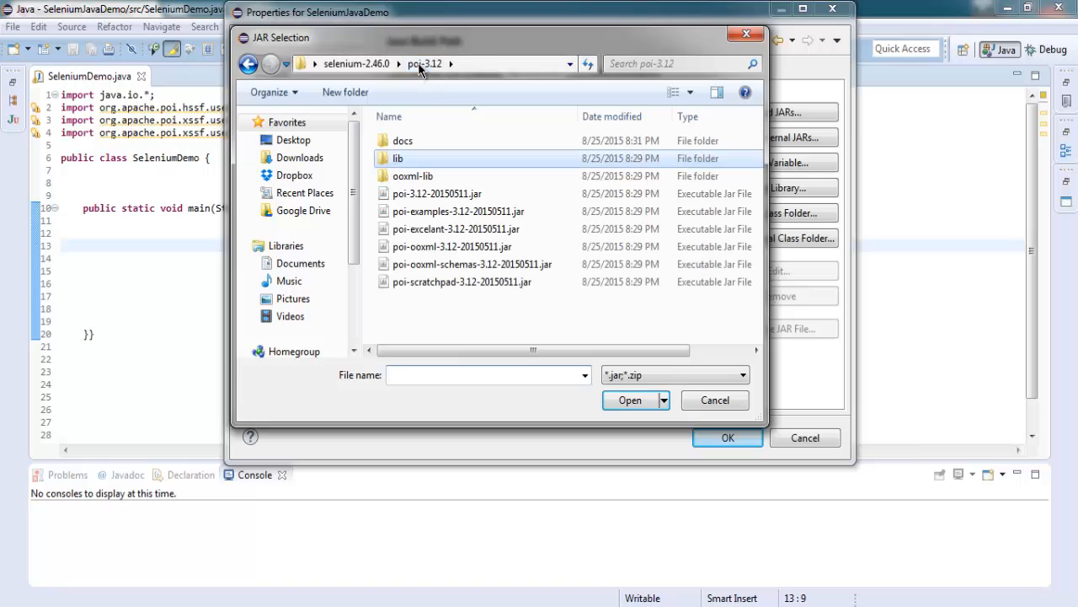
mouse_move(413, 202)
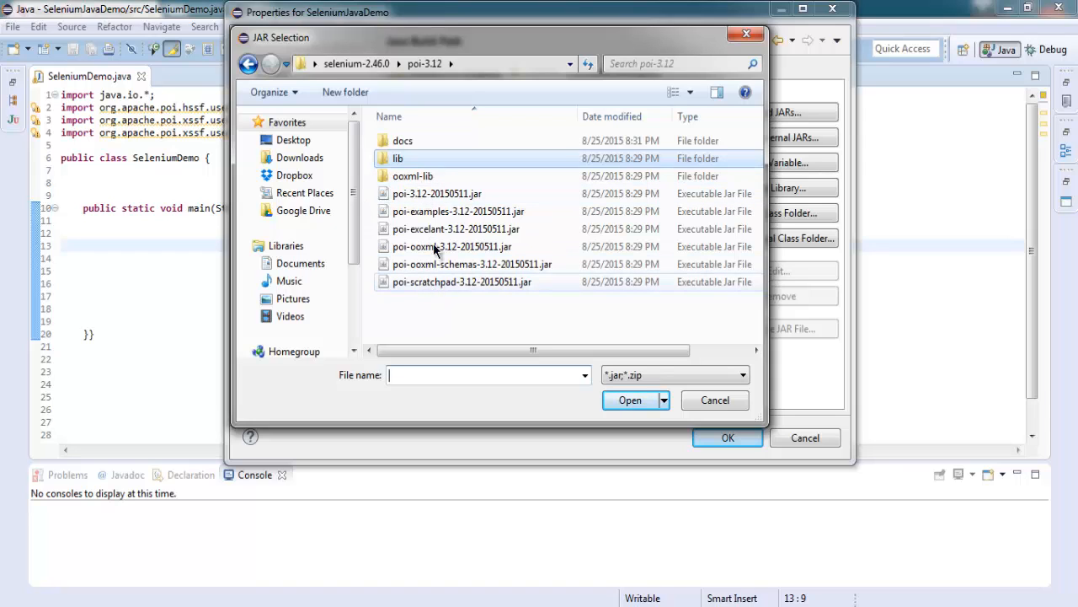
double_click(412, 175)
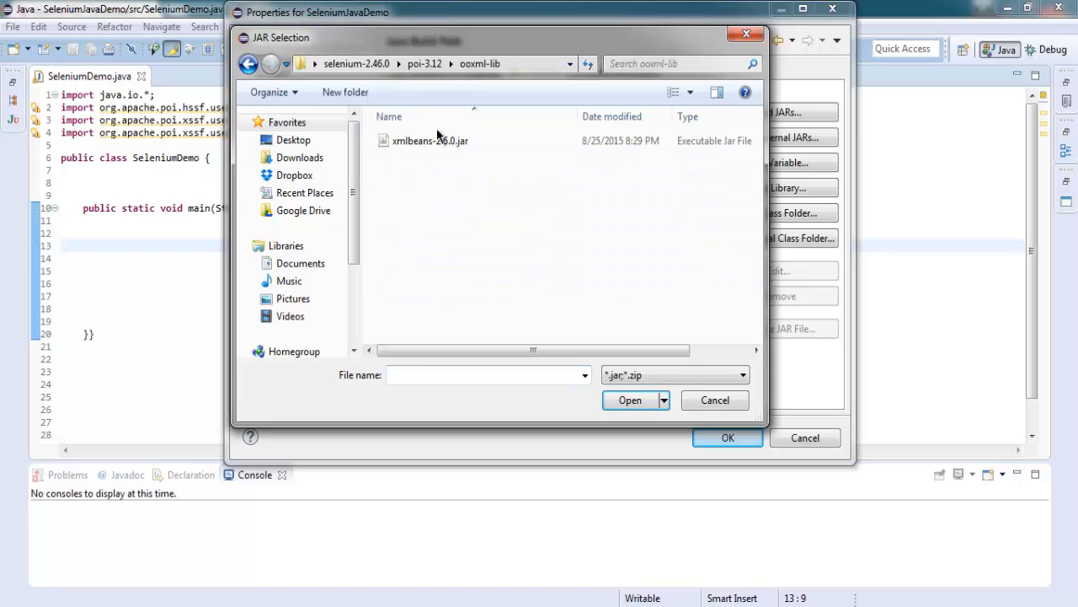
left_click(425, 64)
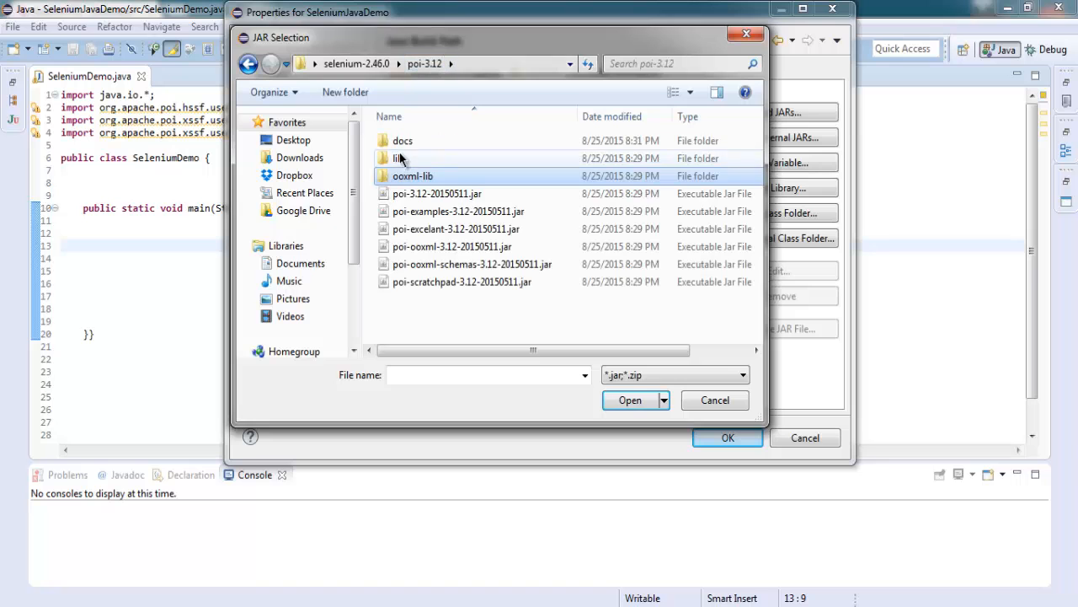
double_click(396, 158)
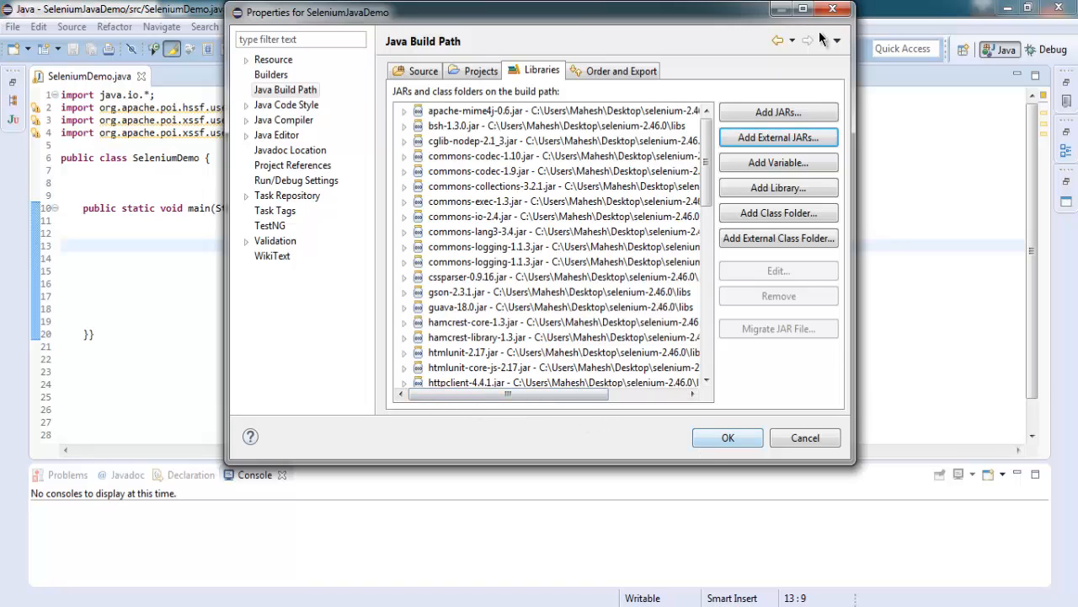
left_click(727, 437)
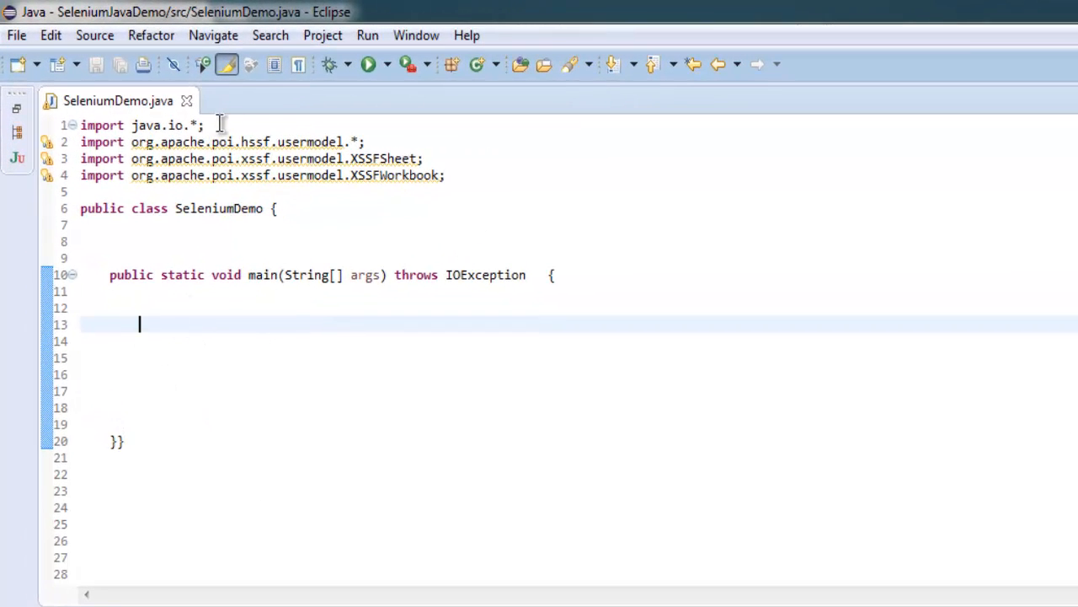
mouse_move(445, 424)
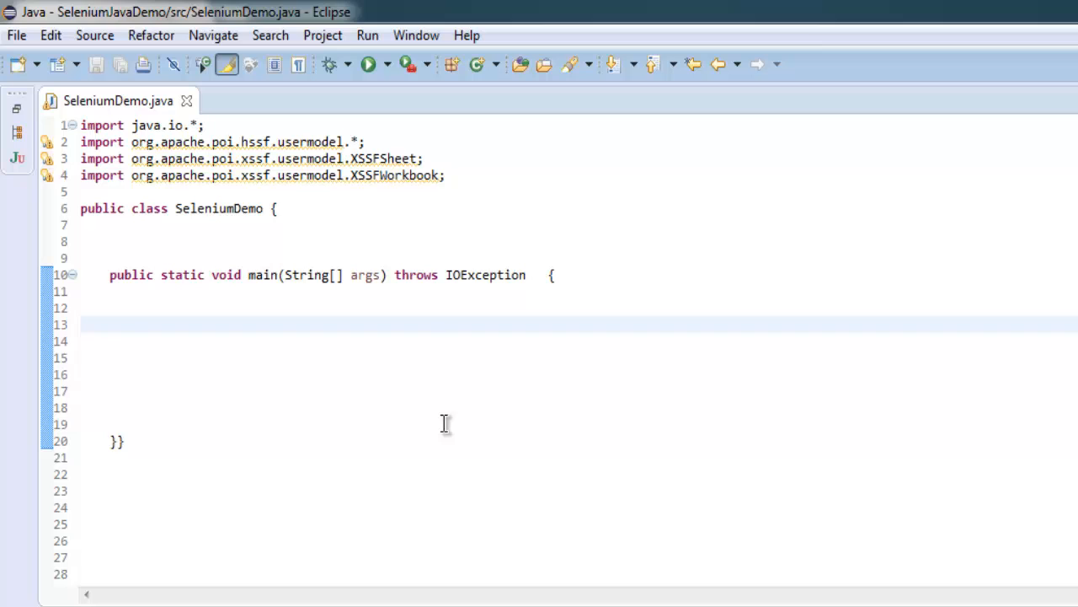
mouse_move(300, 160)
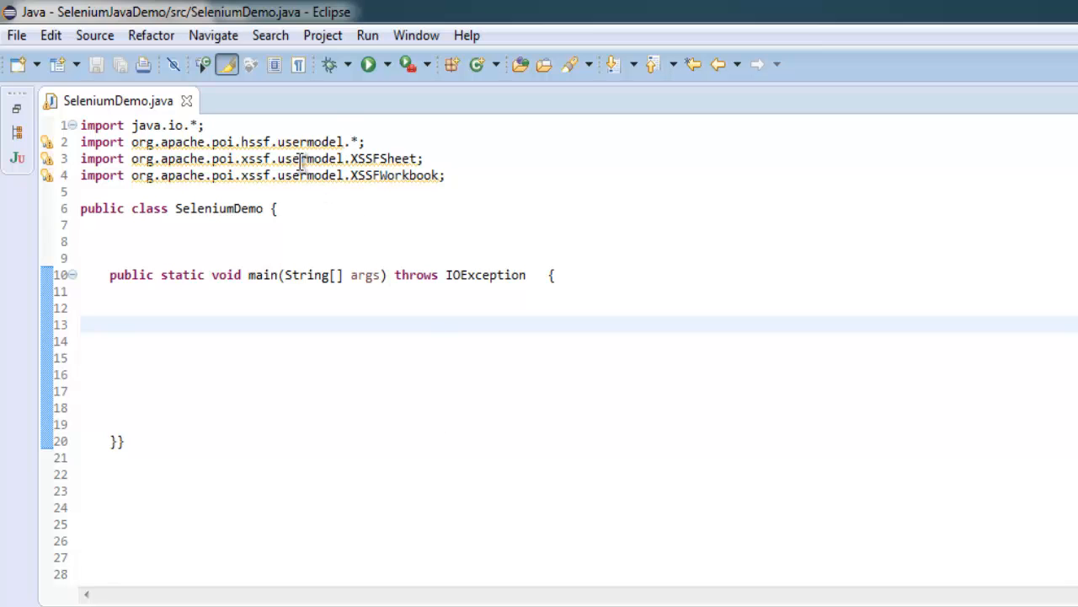
mouse_move(351, 165)
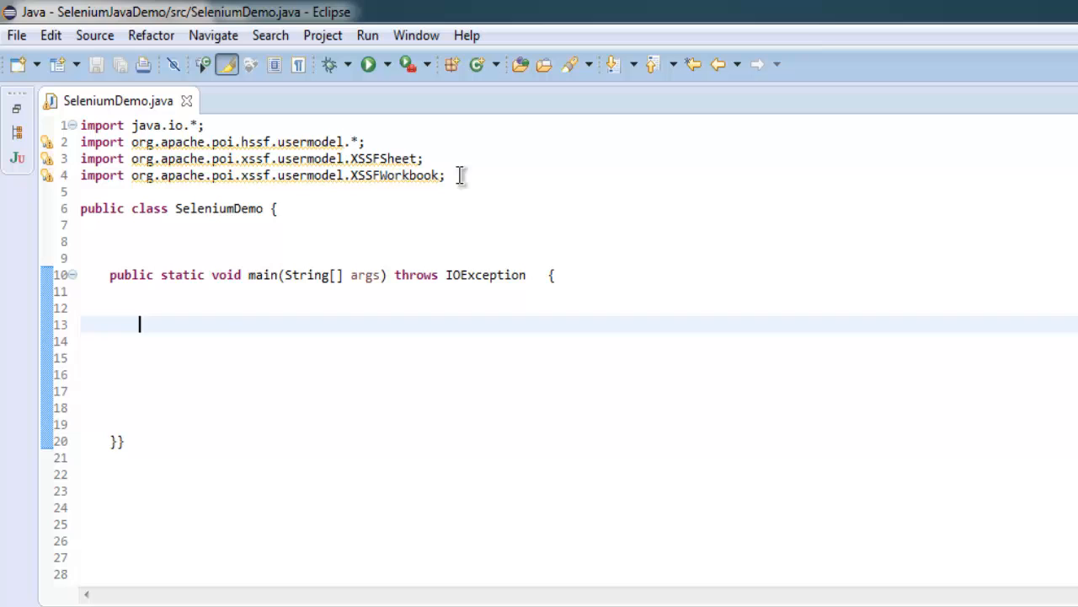
mouse_move(97, 340)
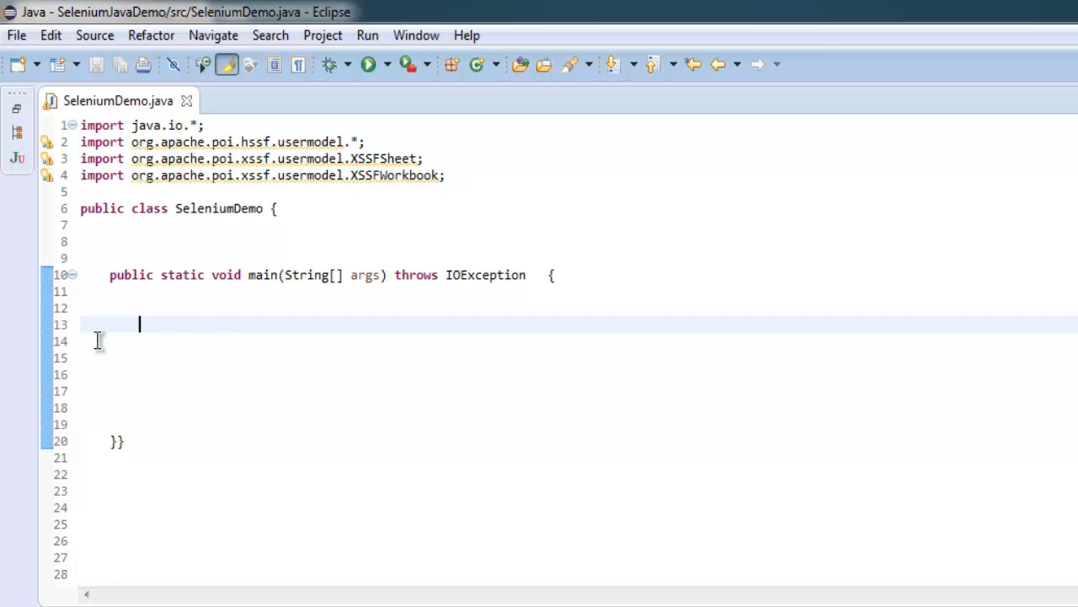
mouse_move(173, 322)
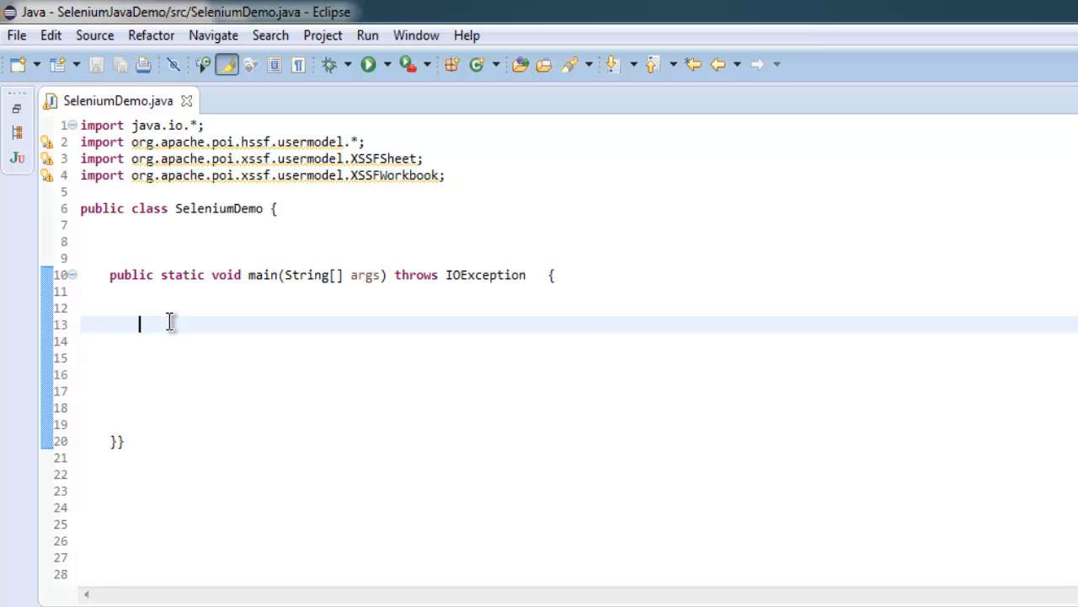
- Declare FileInputStream files = new FileInputStream() in main
type("File")
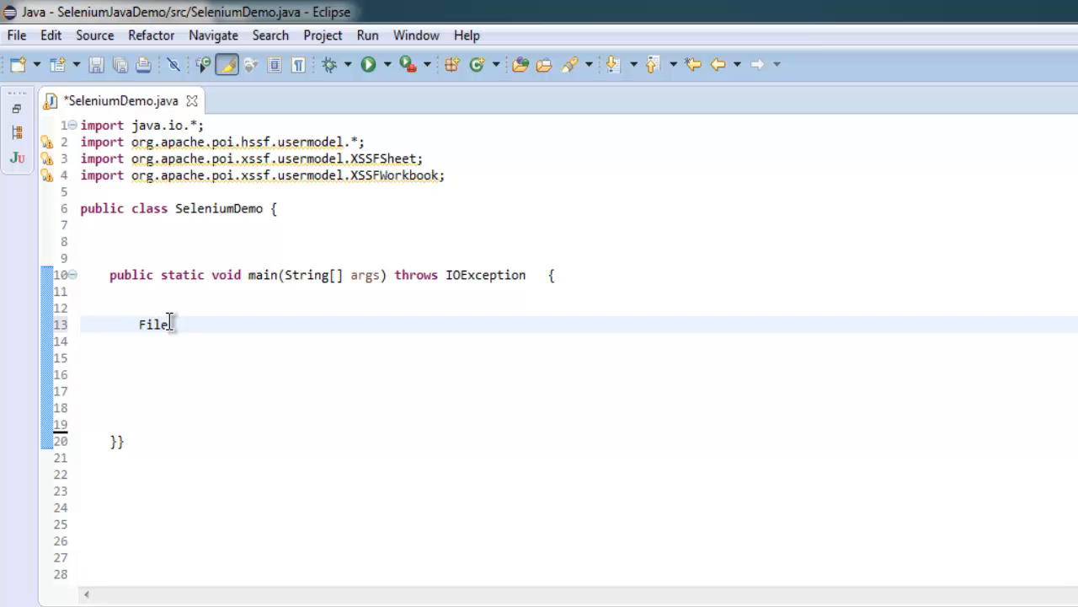
type("Input")
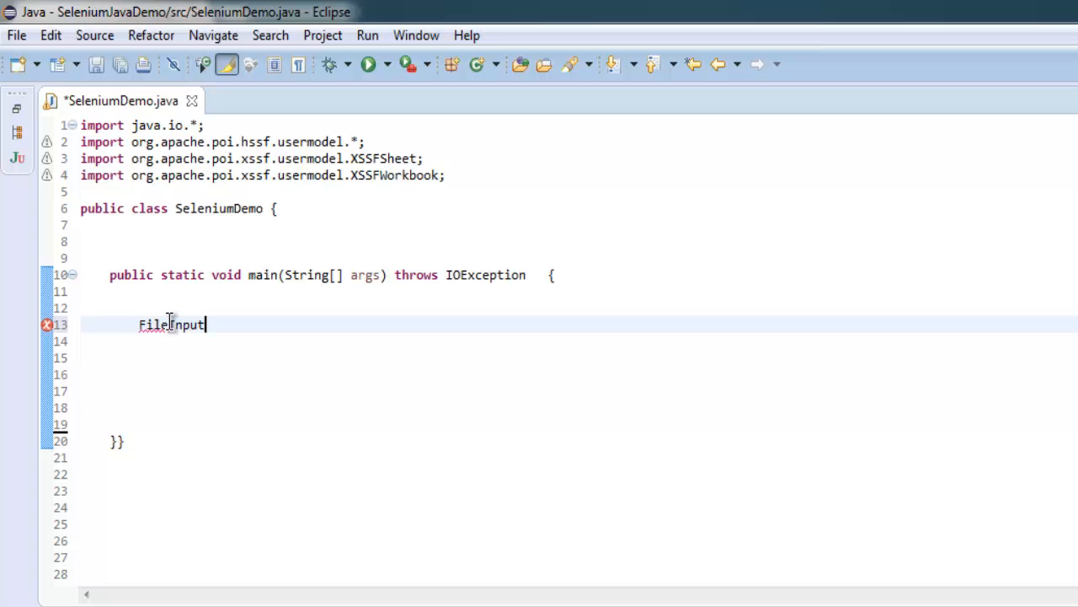
type("S")
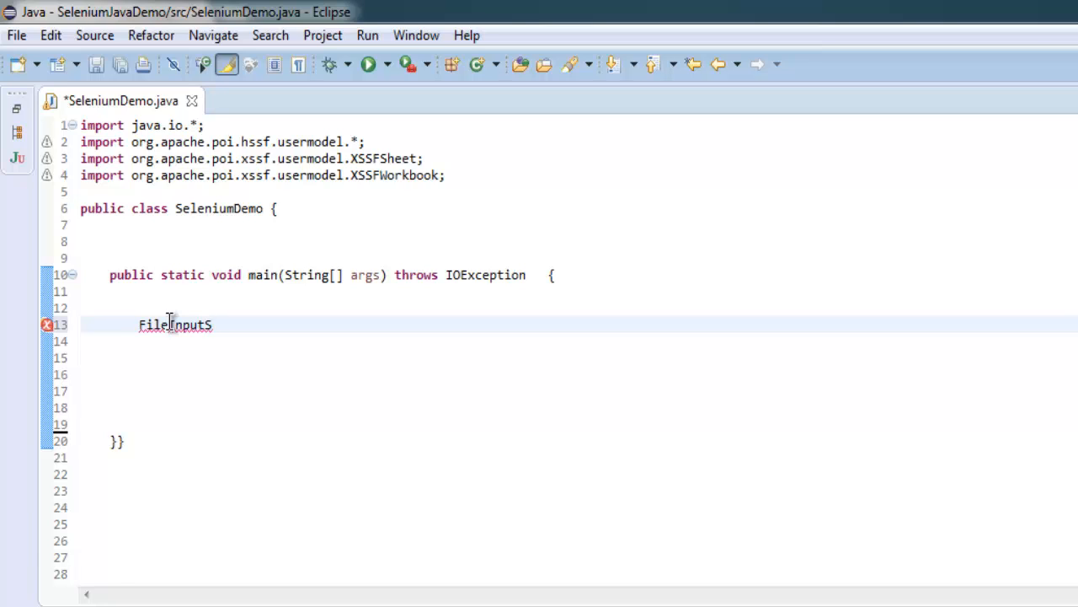
type("tream")
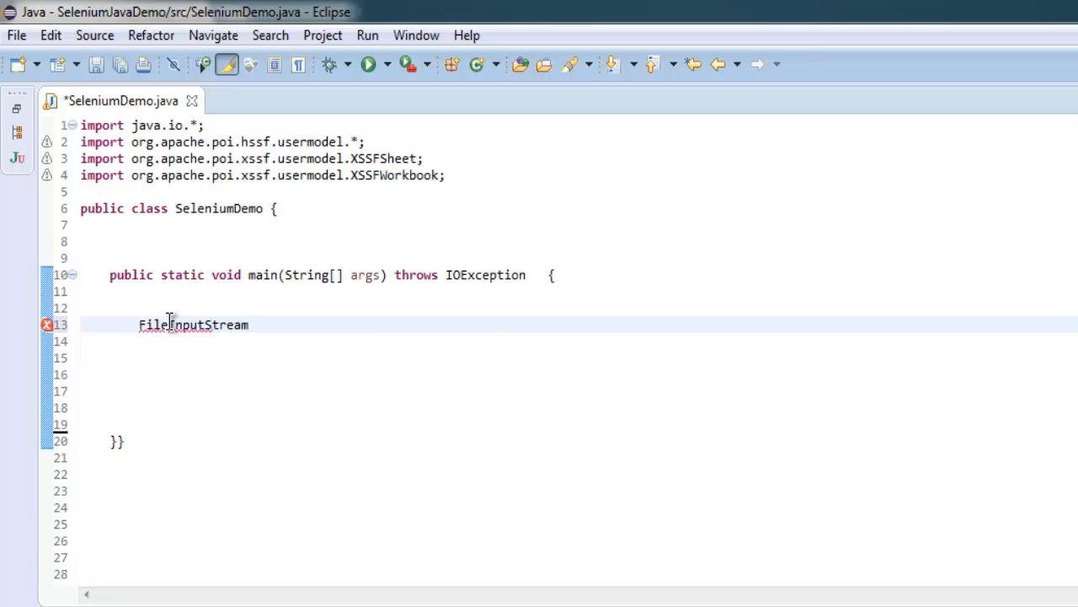
type("files")
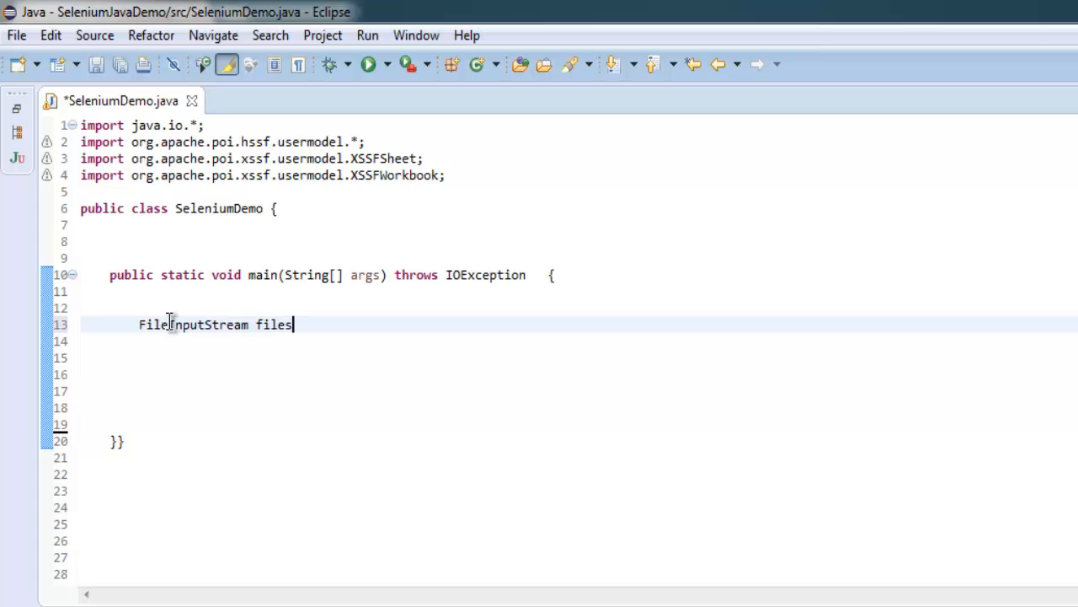
type("=")
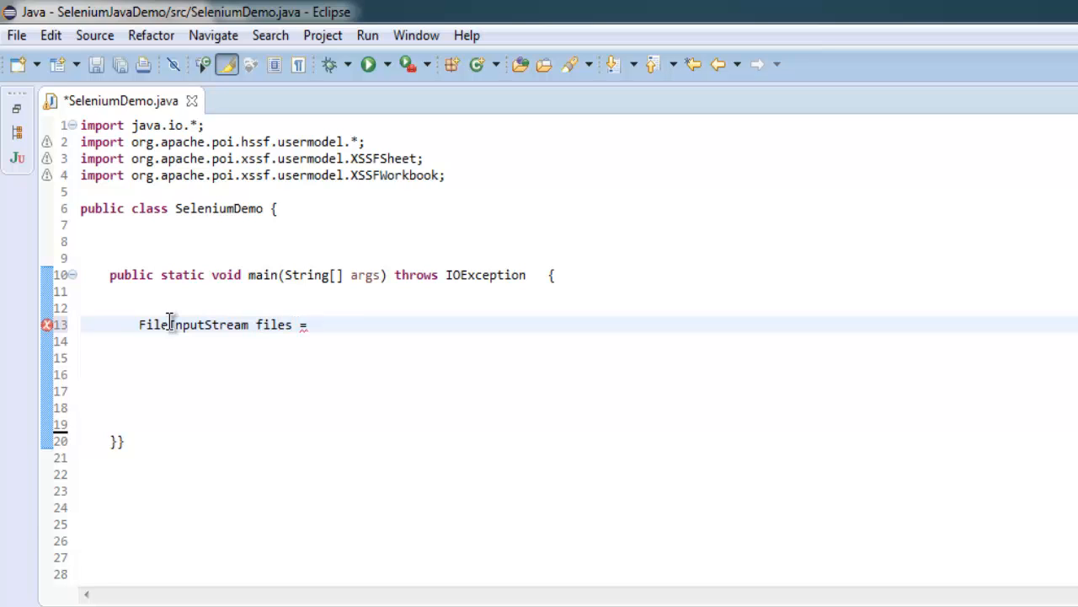
type("new FileInp")
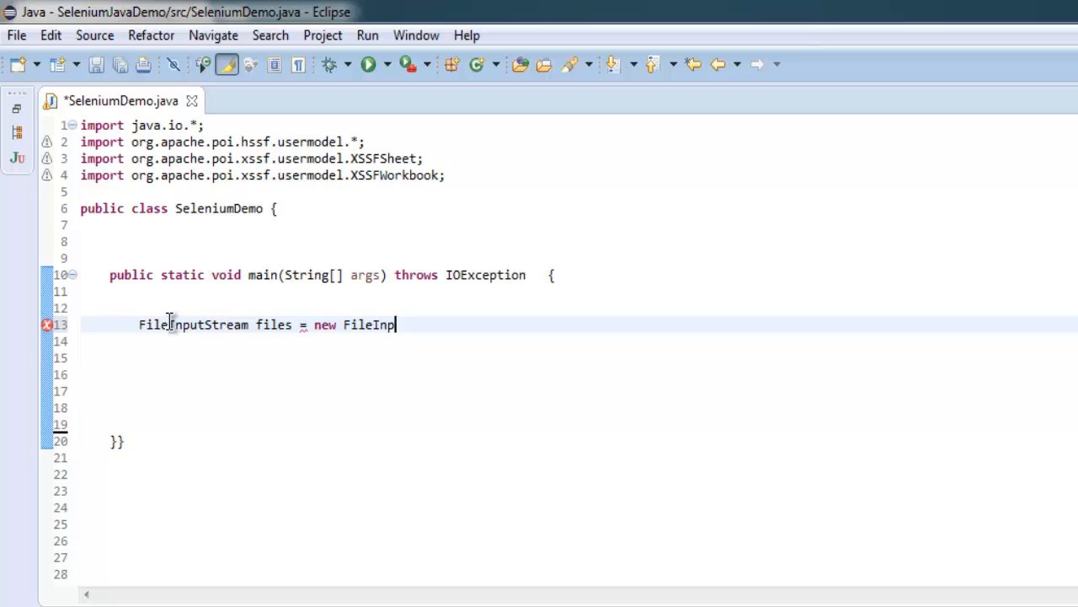
type("utStrea")
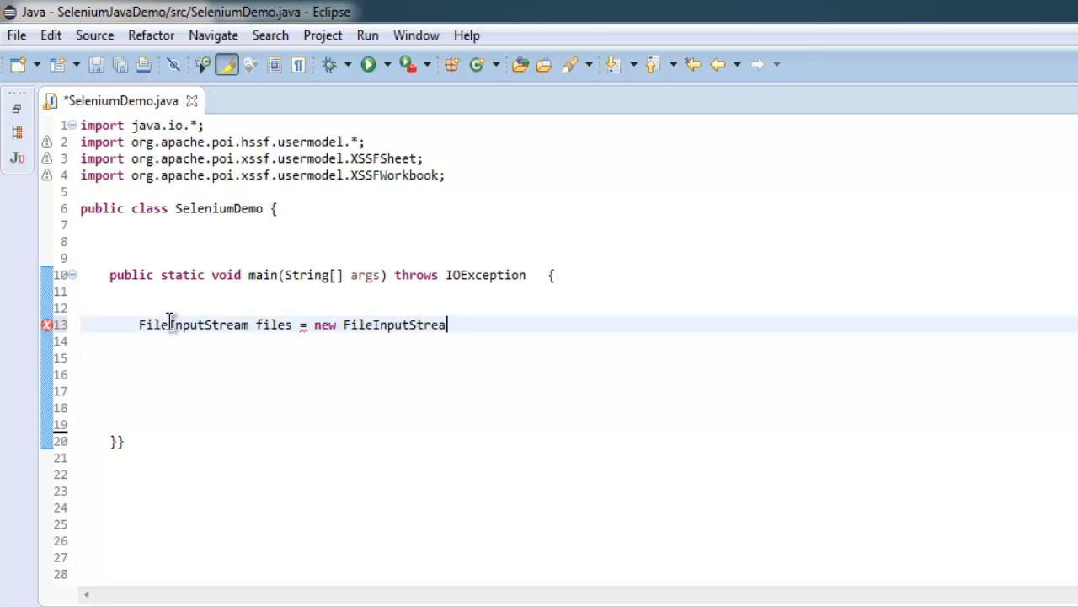
type("m()")
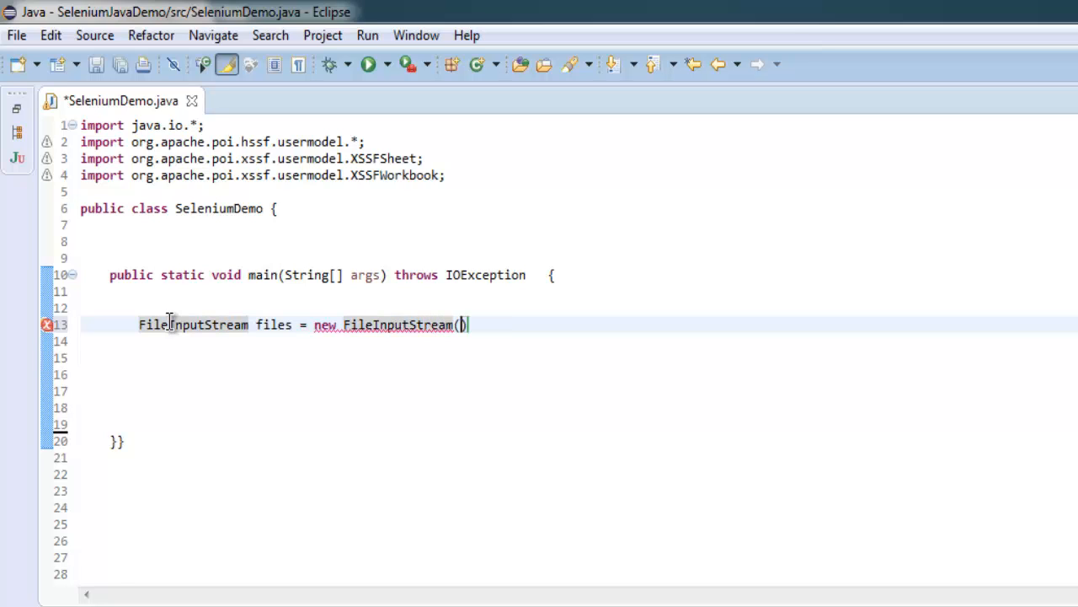
- Pass new File("d:\\test.xlsx") to the stream and begin the XSSFWorkbook workbook line
type("new i")
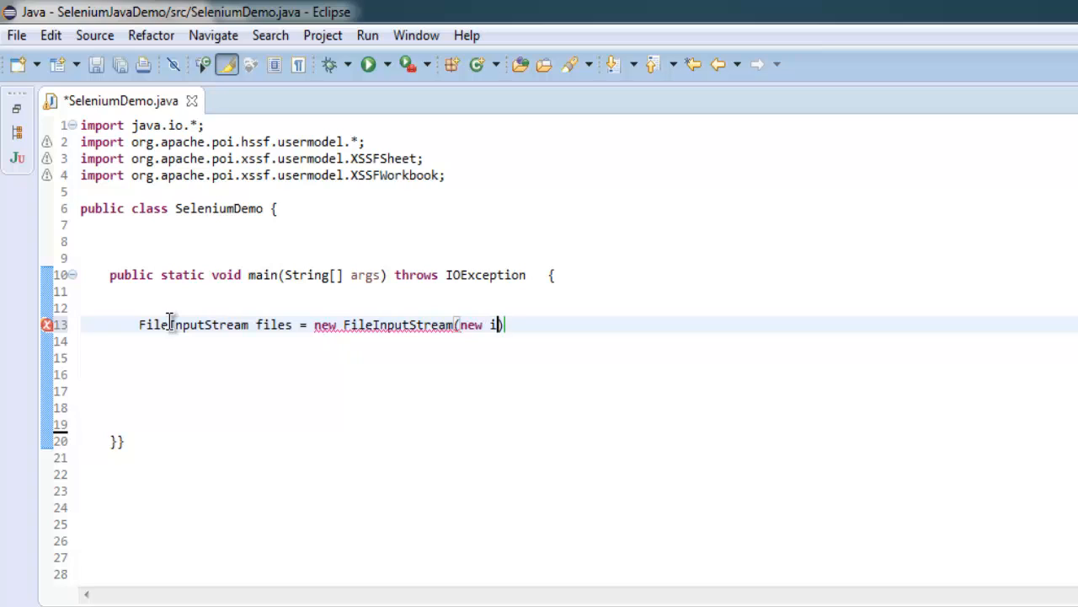
type("File()")
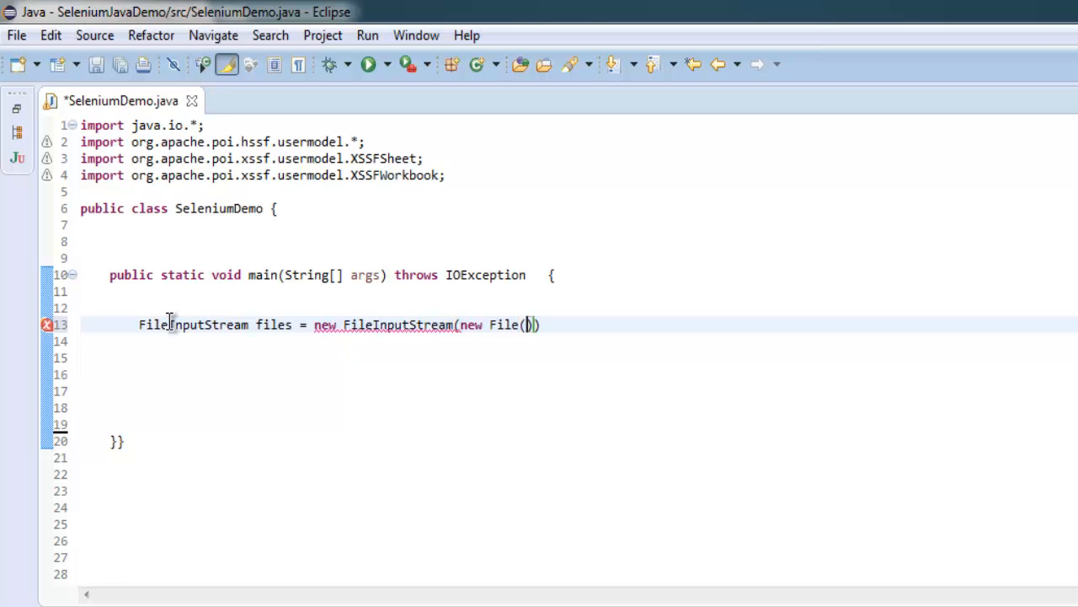
type("\"\"")
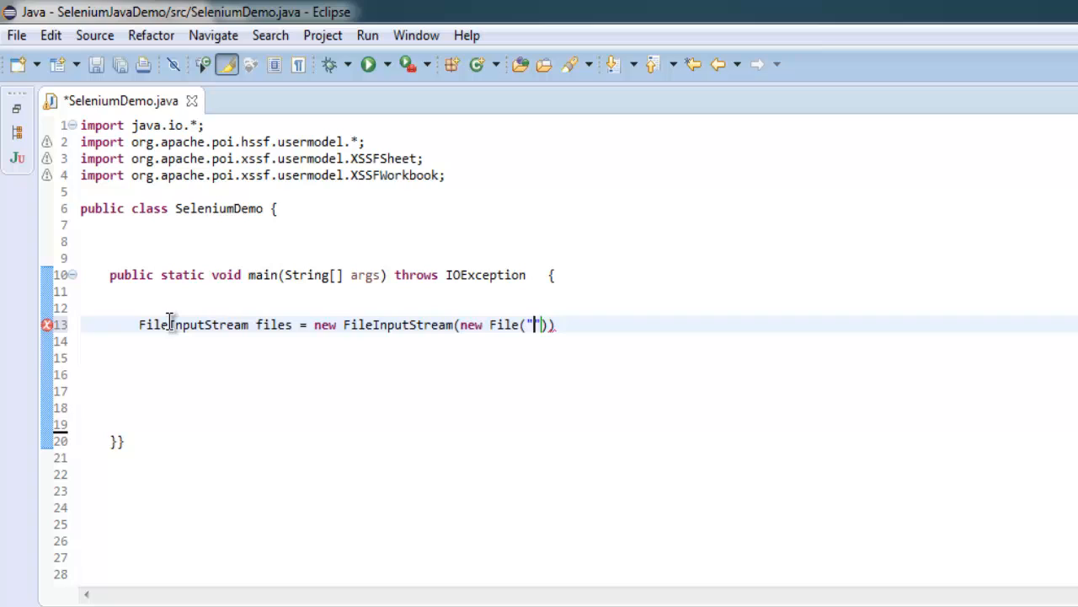
type("d:\\")
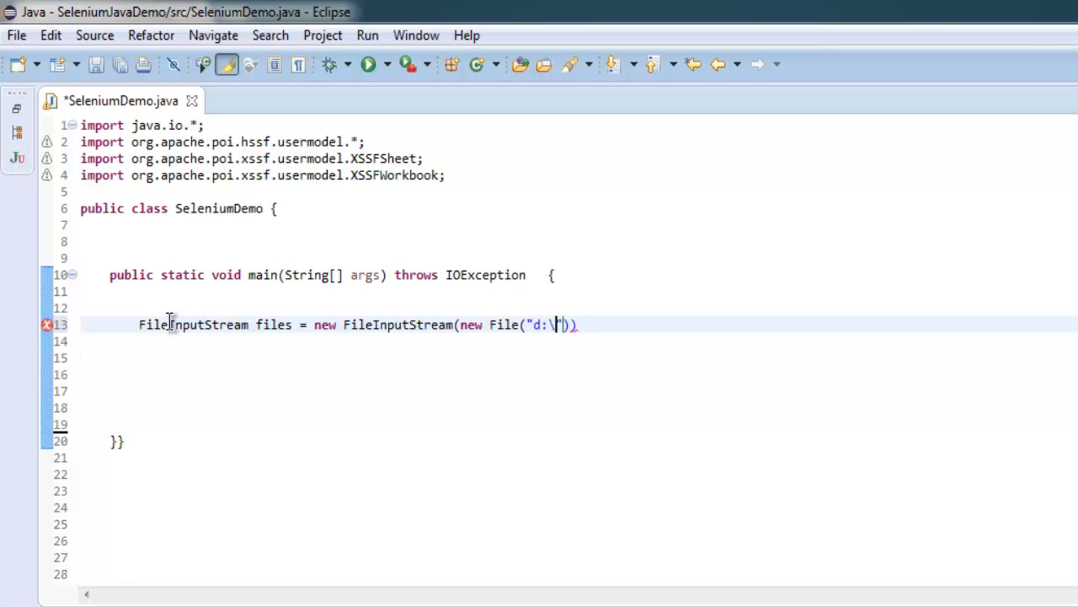
type("\\tes")
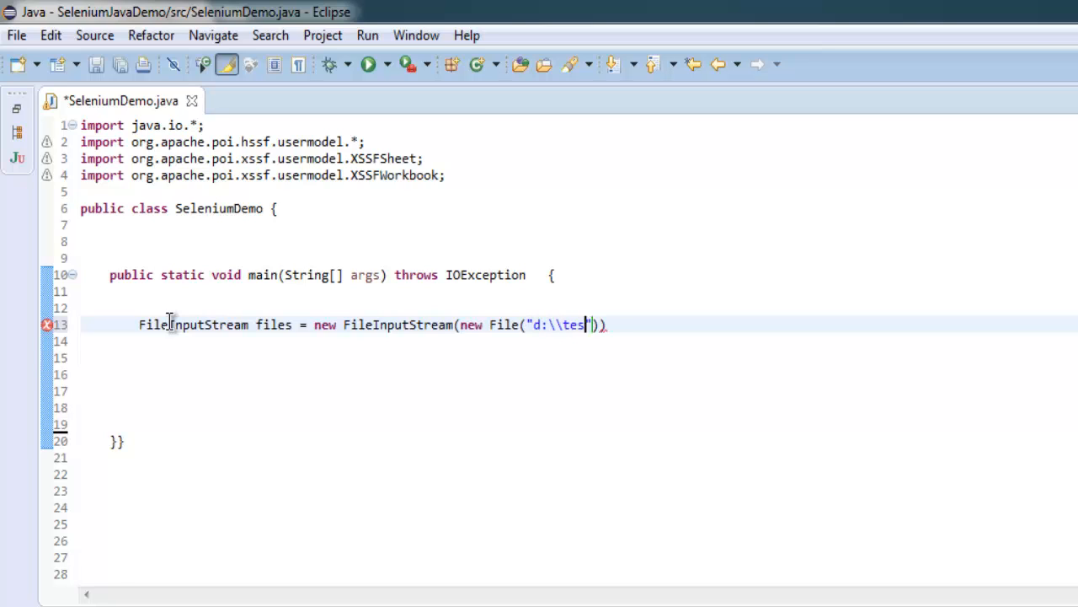
type("t.xls")
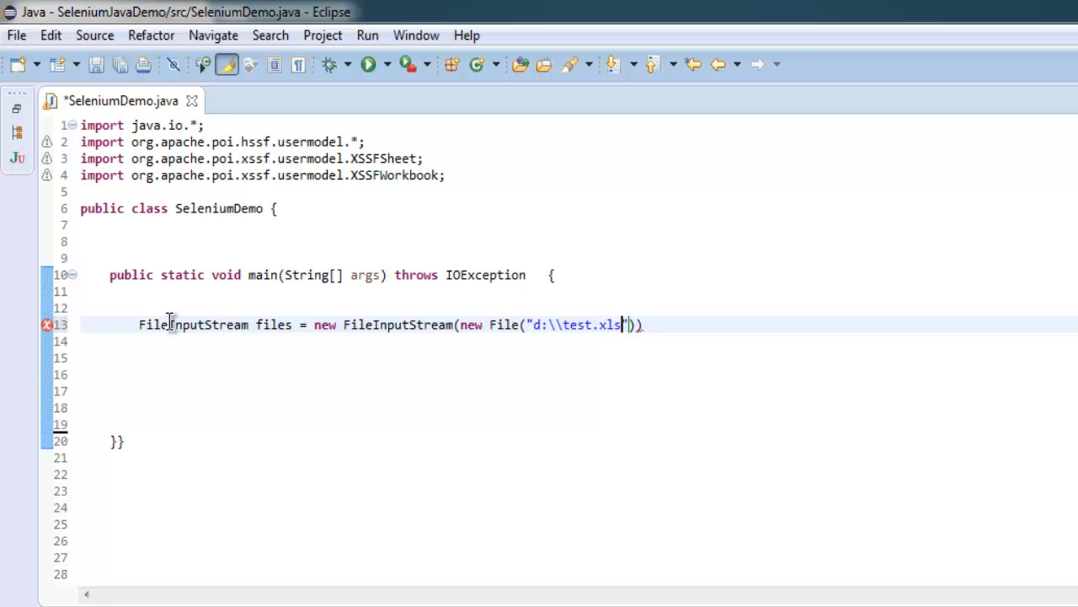
type("x")
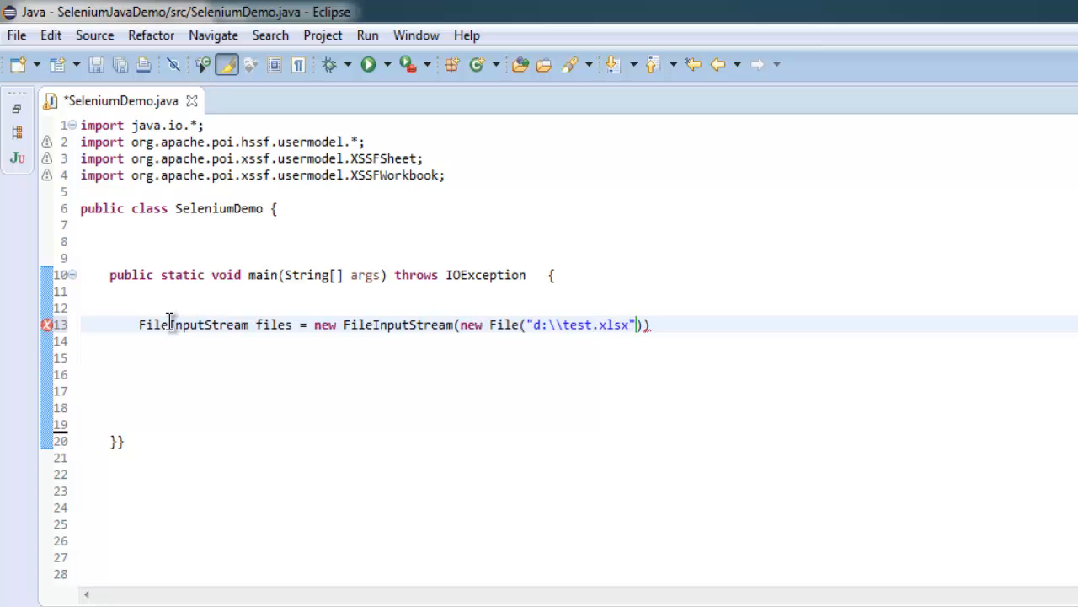
type(";")
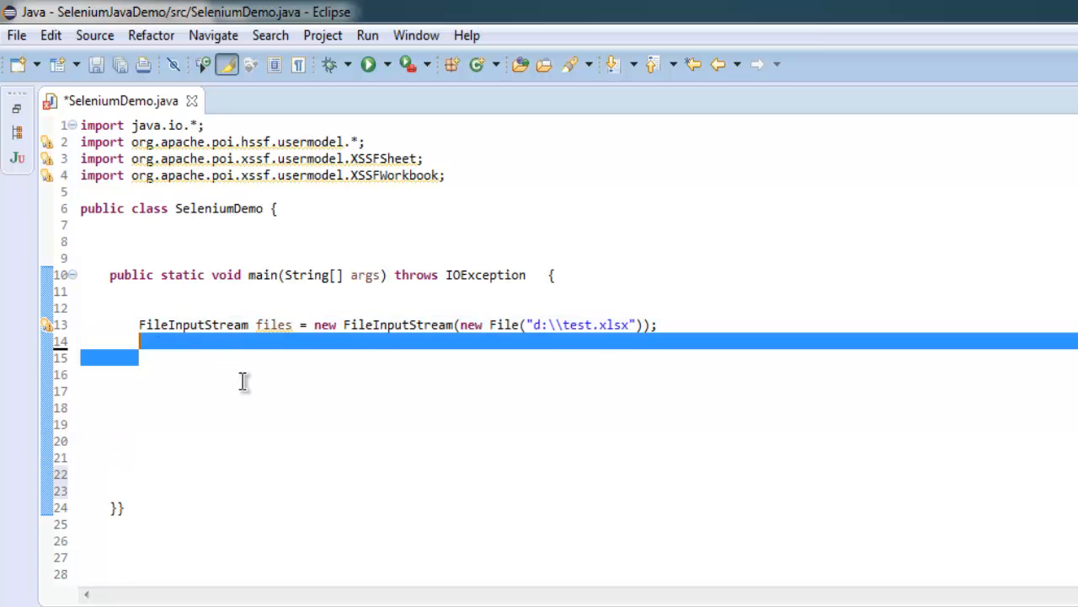
left_click(223, 357)
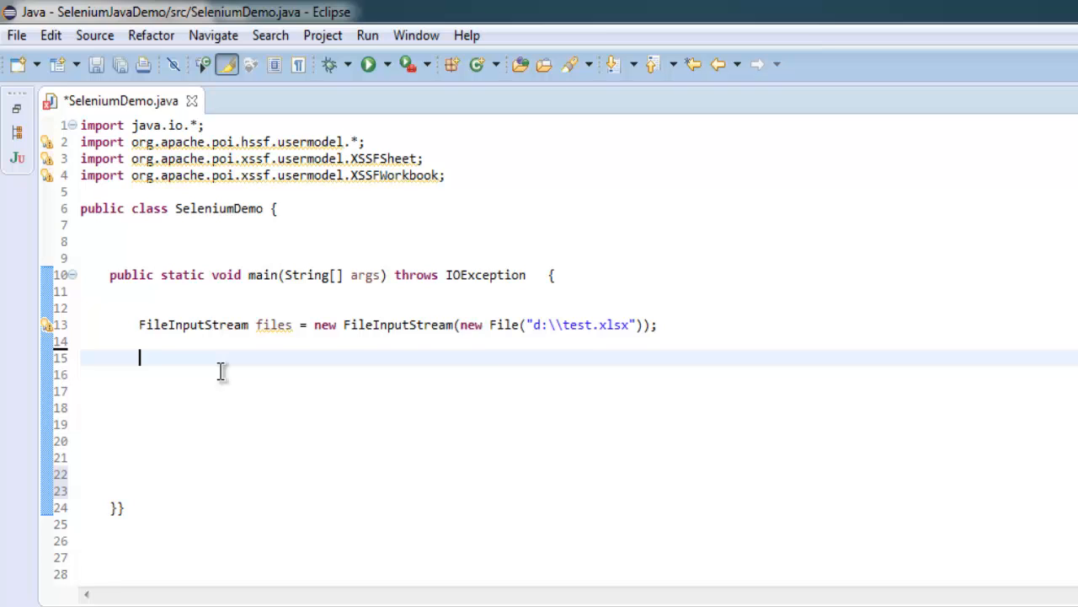
type("XSSFWorkbook workbook = new XSSFWorkbook(file);")
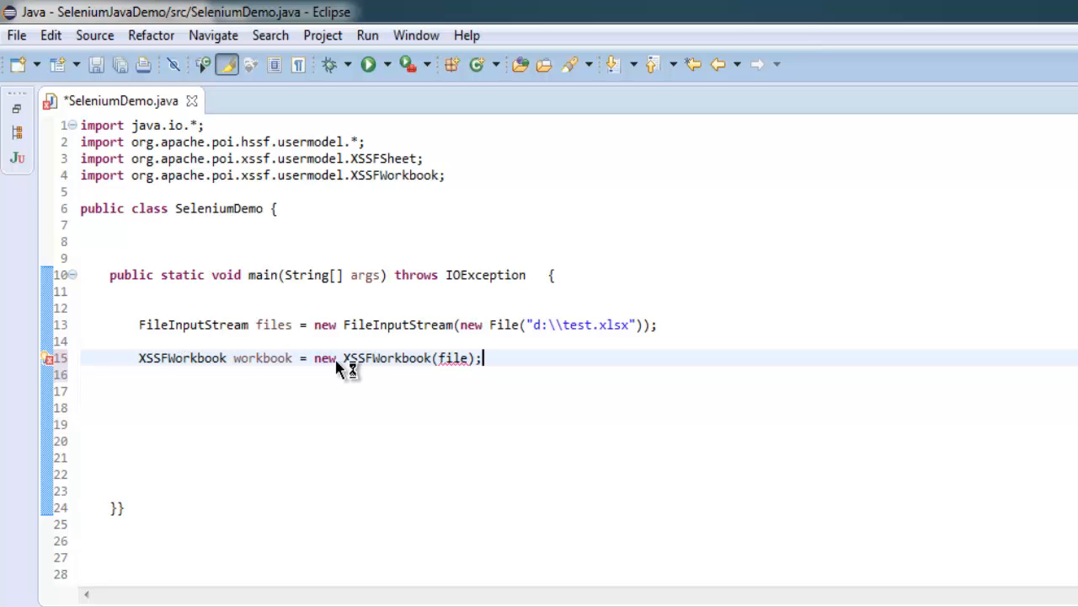
mouse_move(449, 358)
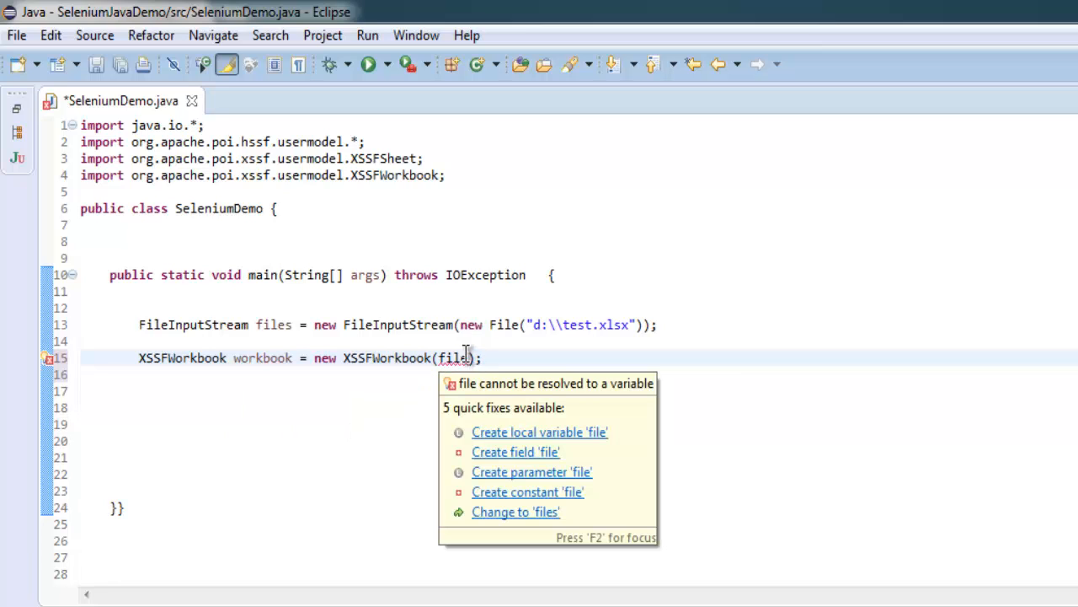
- Quick-fix the workbook's stream argument to files, save, and start a new line
left_click(514, 512)
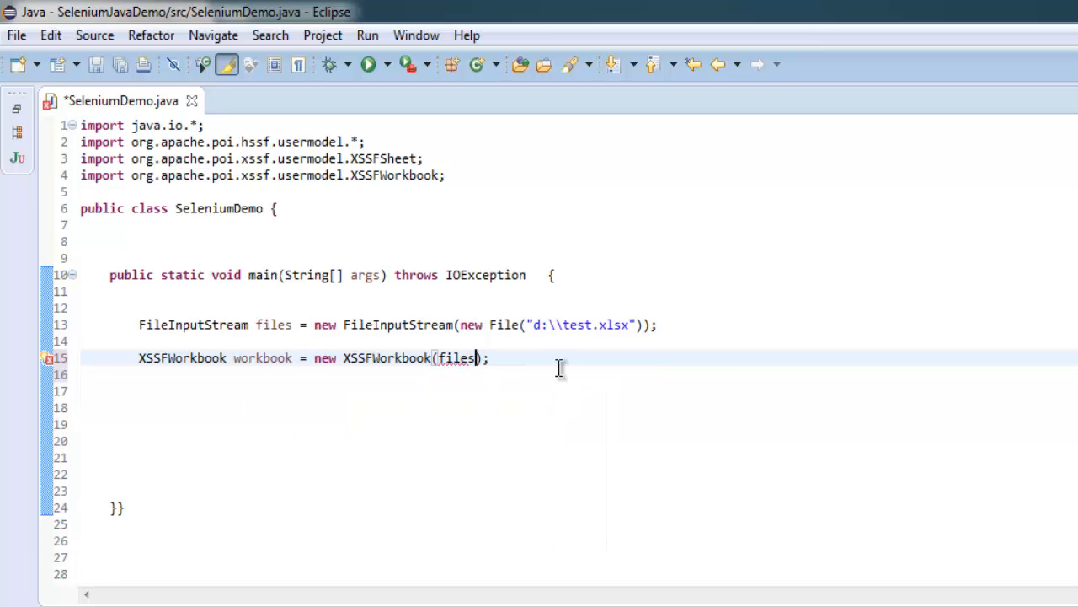
key("ctrl+s")
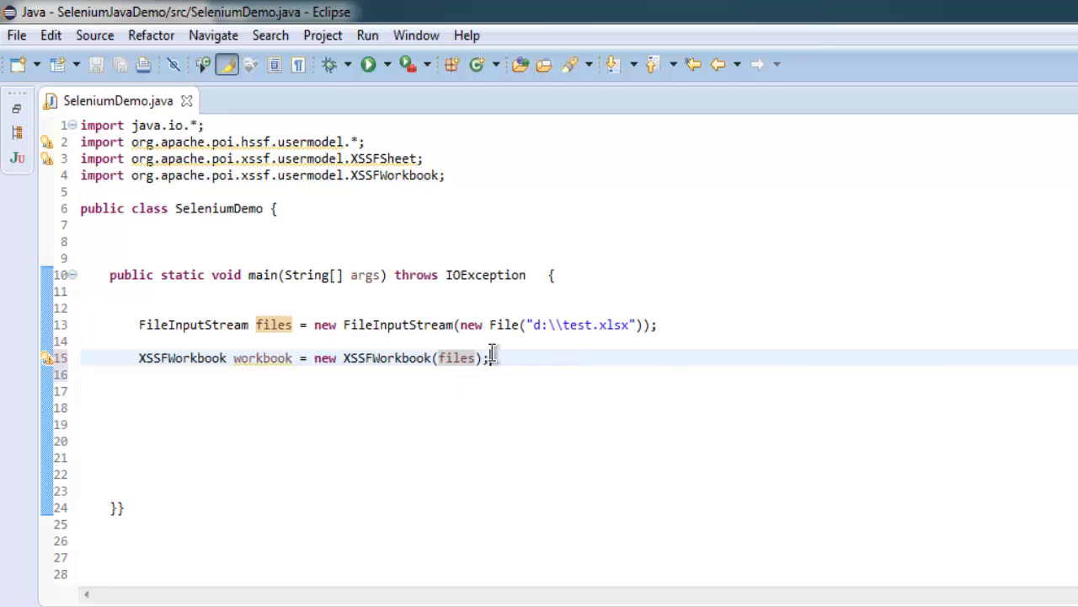
key("Return")
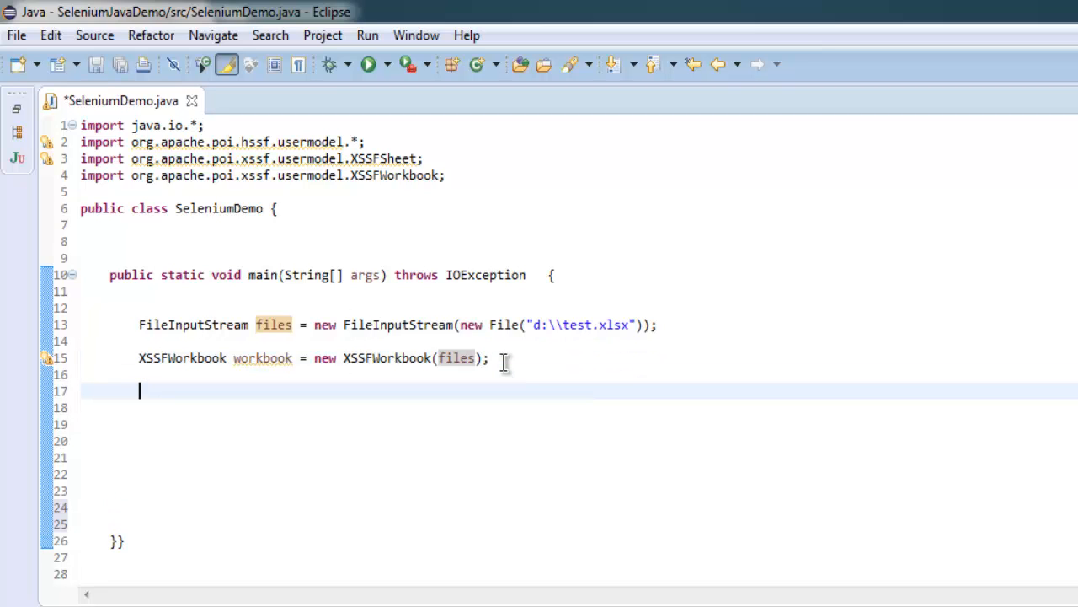
- Type XSSFSheet sheet = workbook.getSheetAt(0); using content assist
type("X")
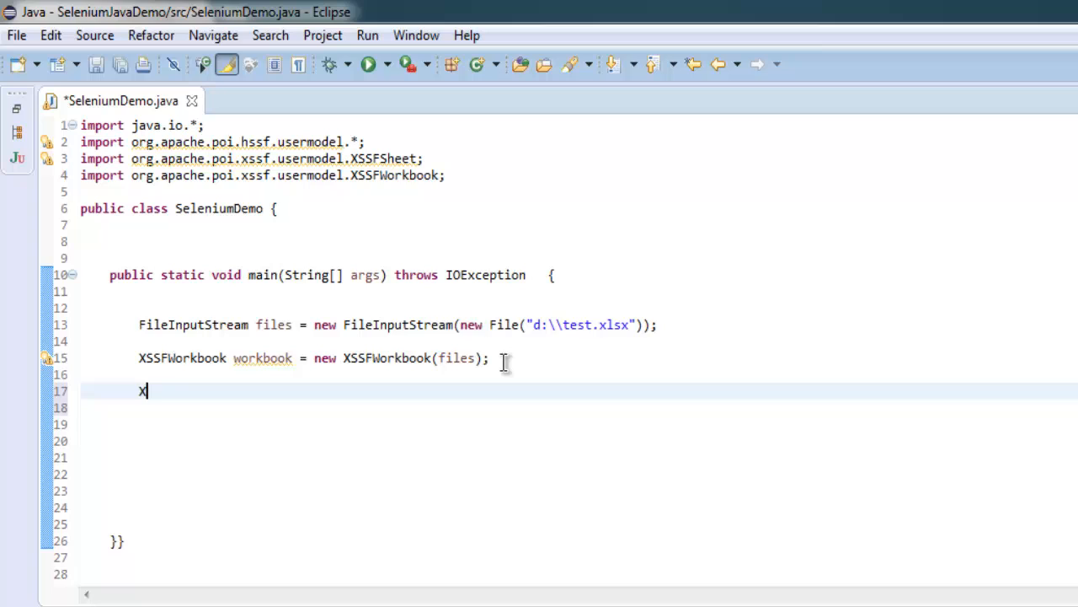
type("SSF")
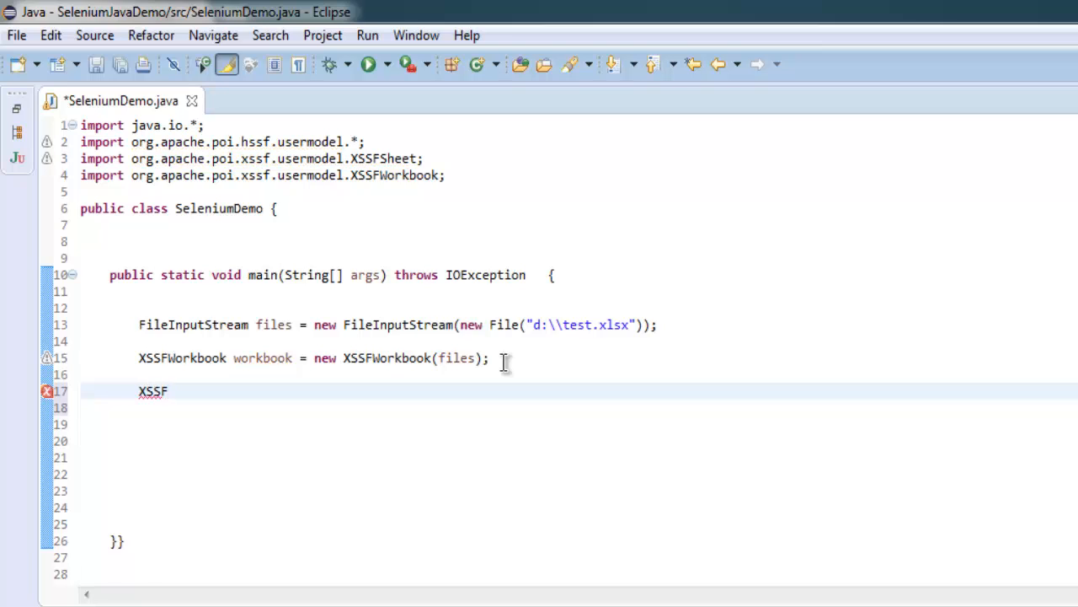
type("Sheet sheet")
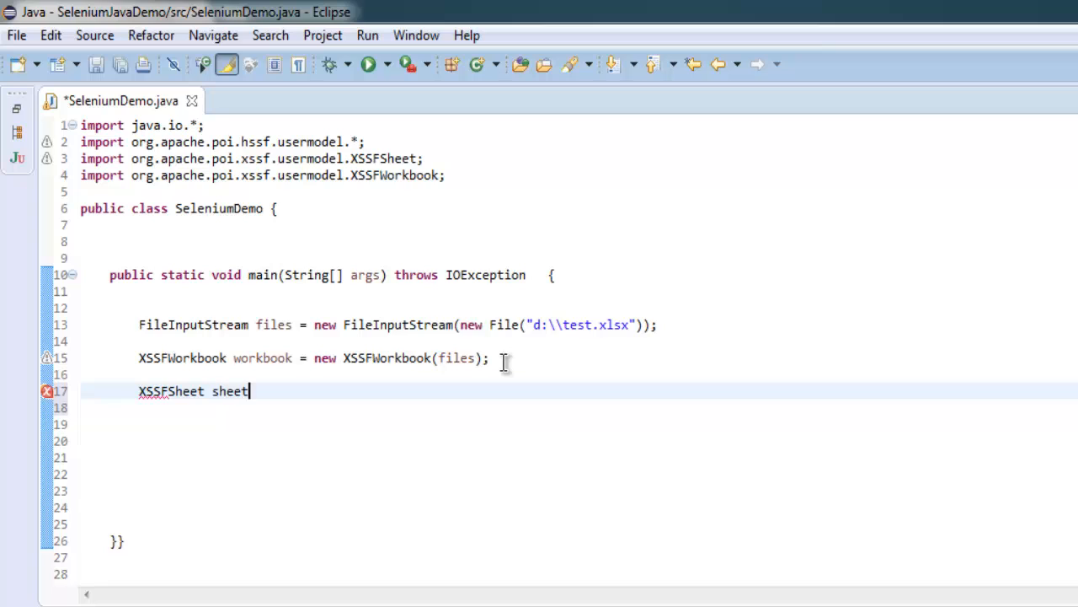
type("= w")
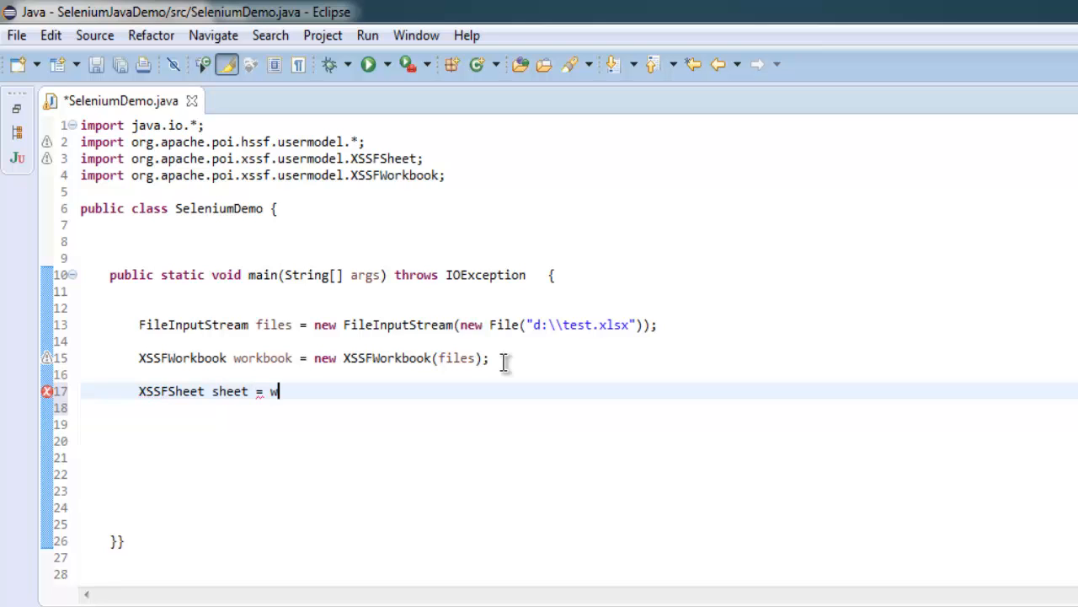
type("orkbook")
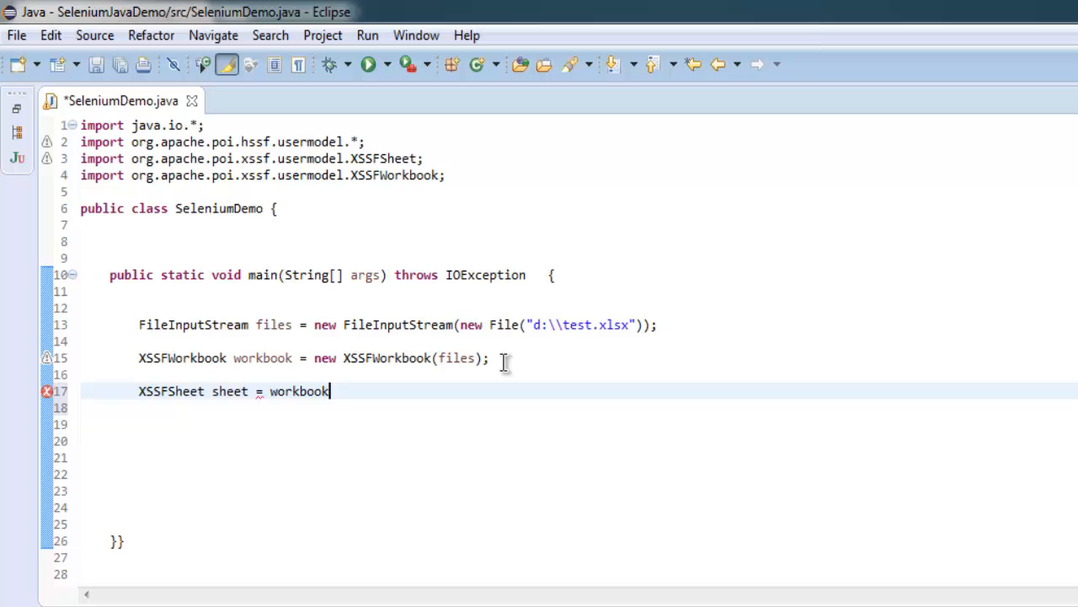
type(".get")
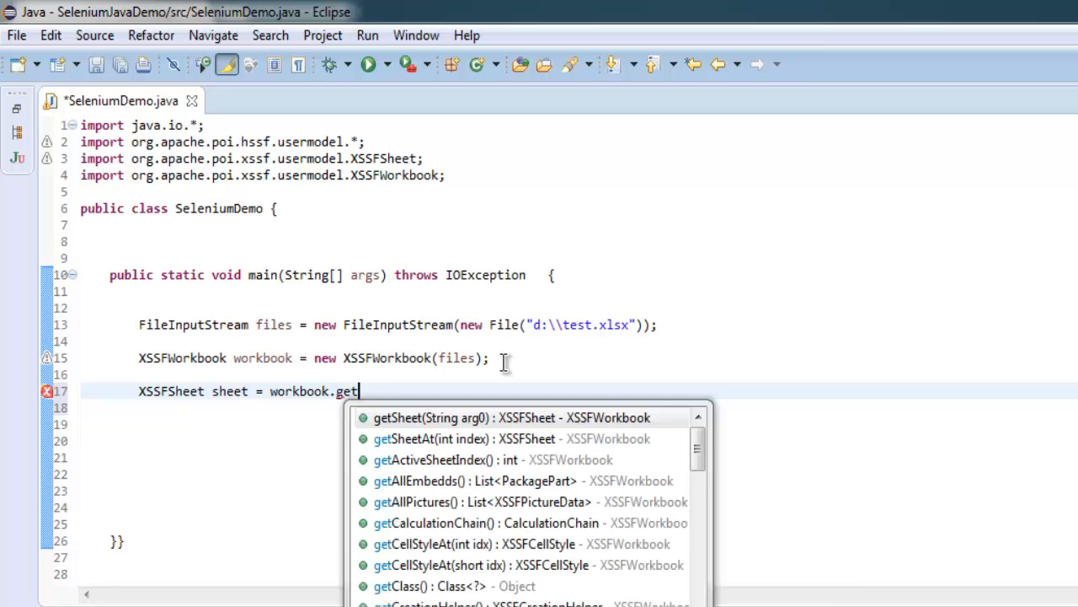
type("SheetAt(0")
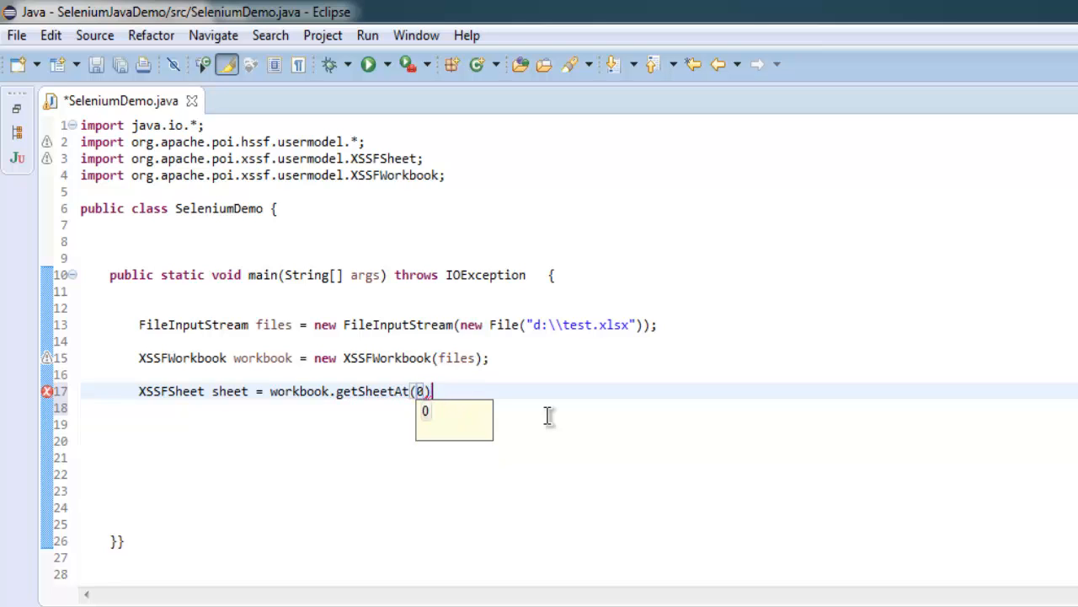
key("Return")
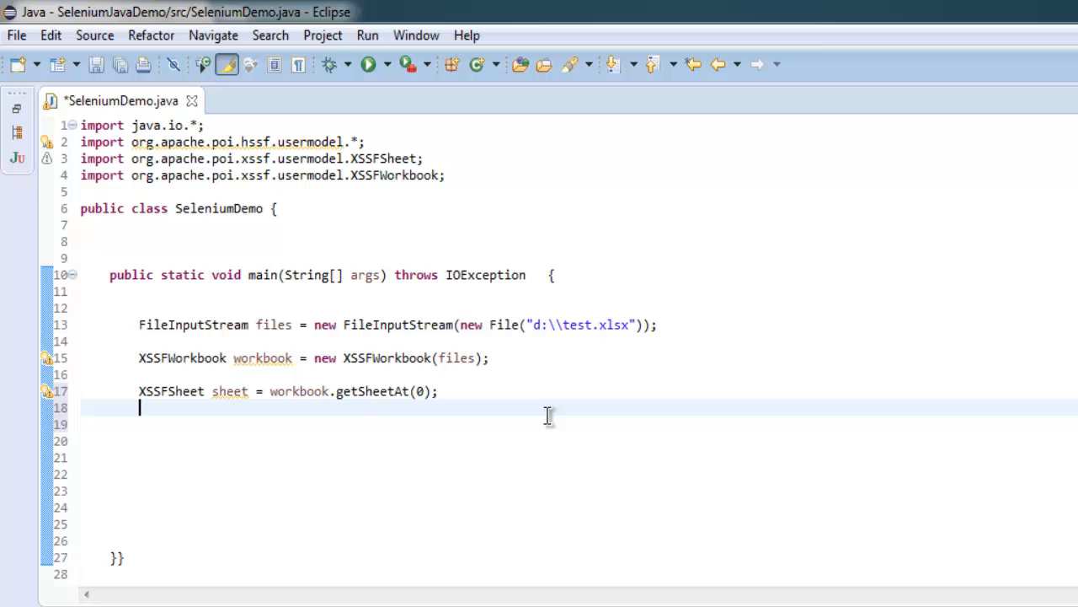
- Type String h1 = sheet.getRow(0).getCell(0).getStringCellValue(); with autocomplete
type("String")
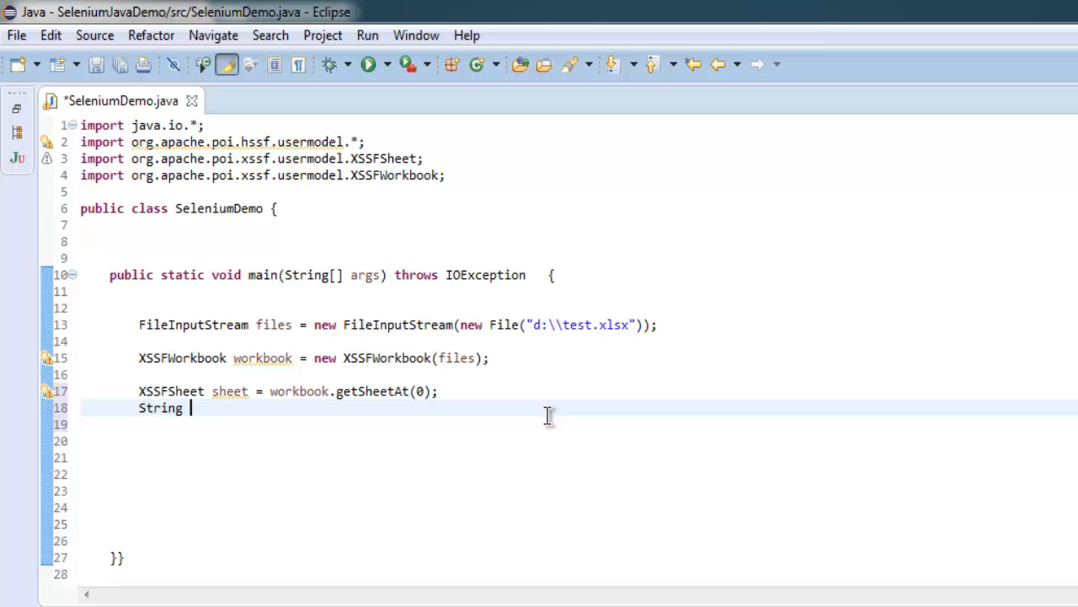
type("h1 =")
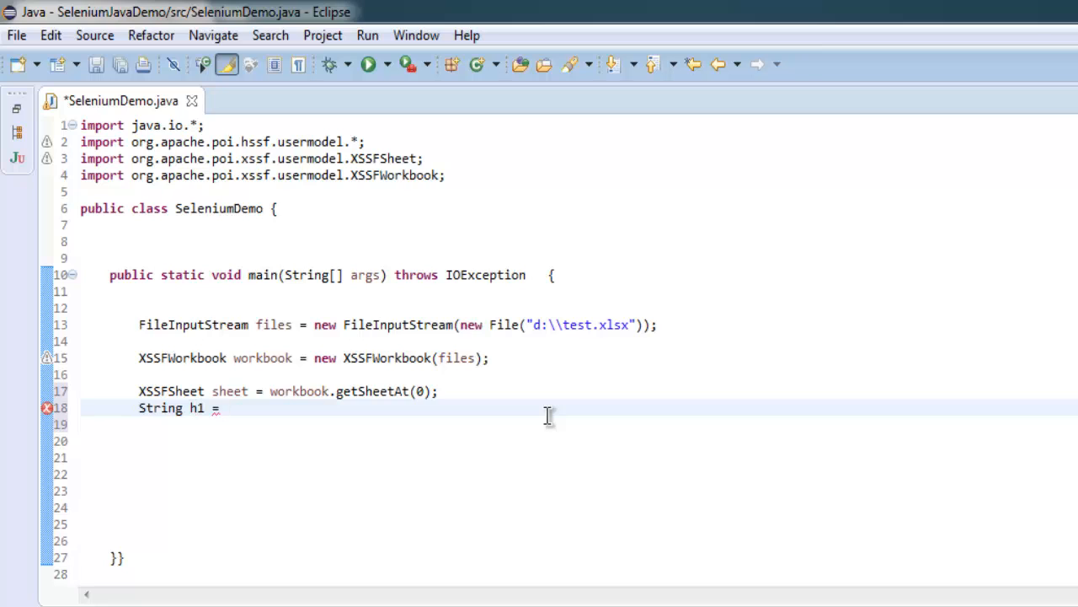
type("sheet.getRow(0")
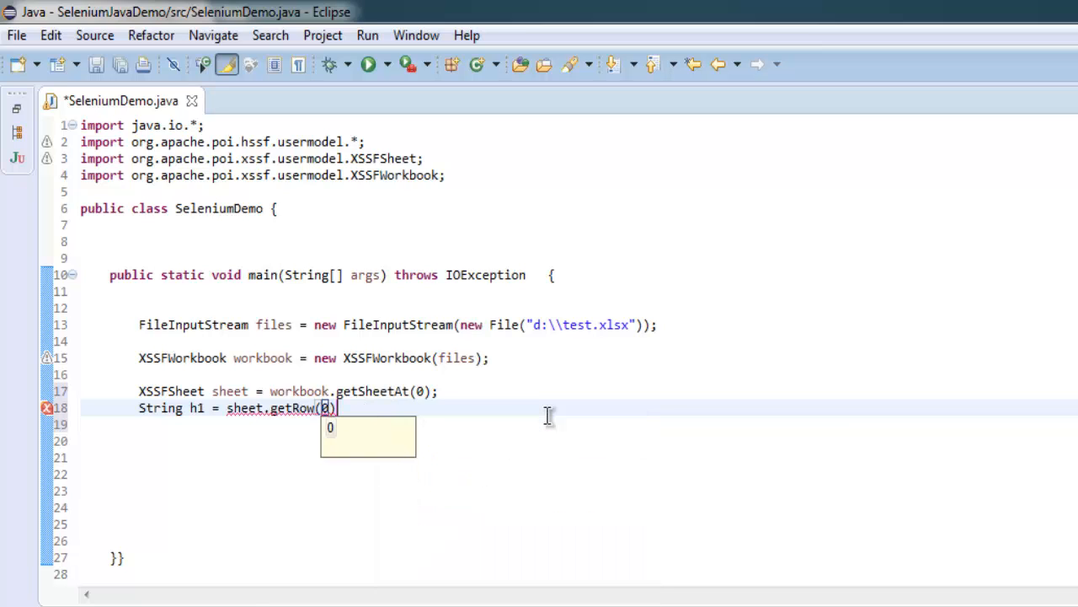
type(".get")
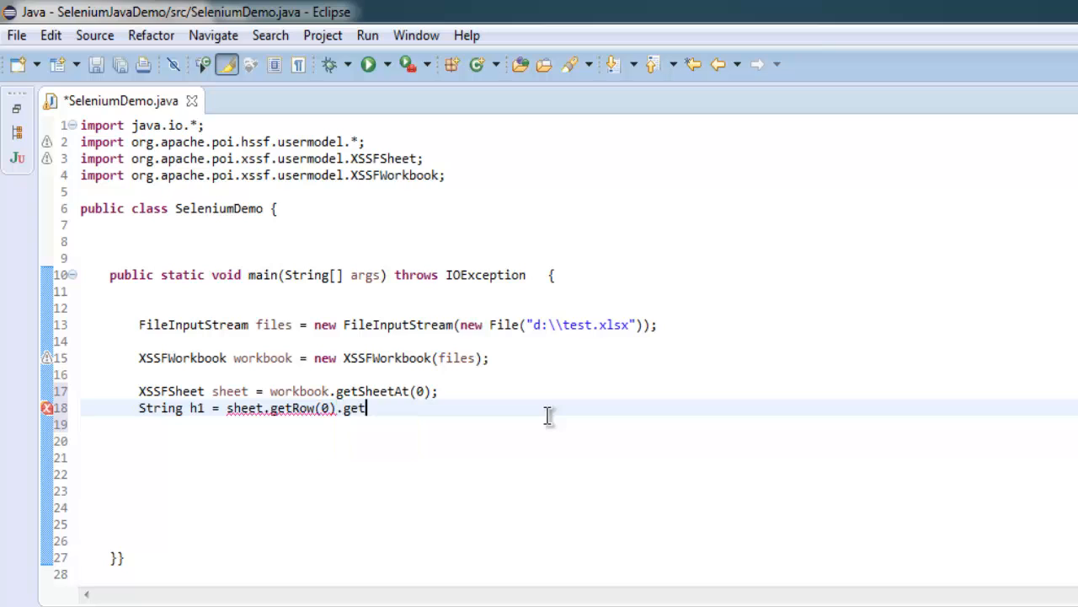
type("C")
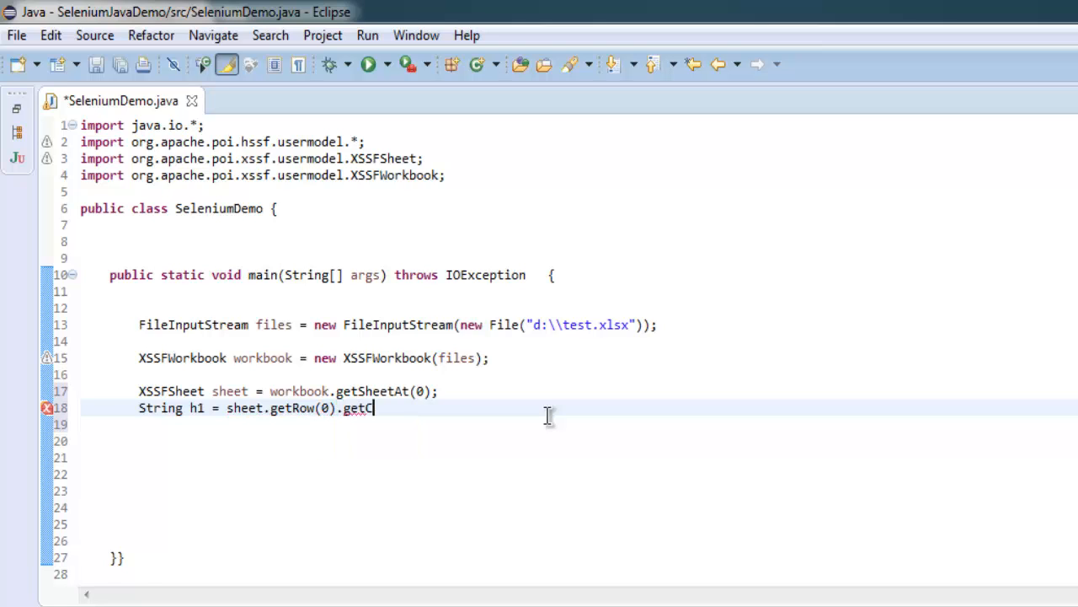
type("ell(0)")
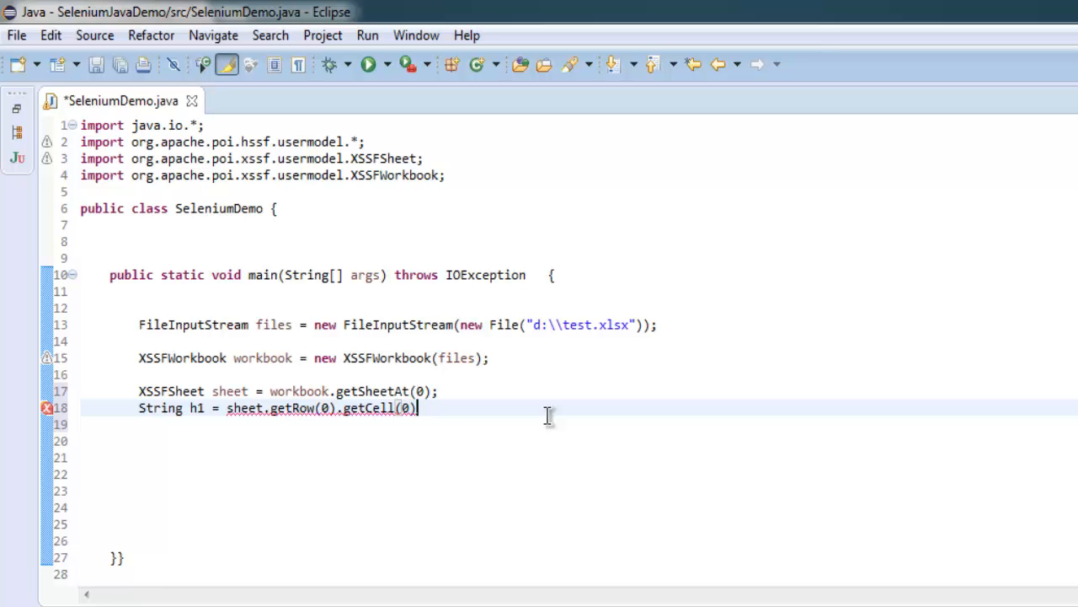
type(".get")
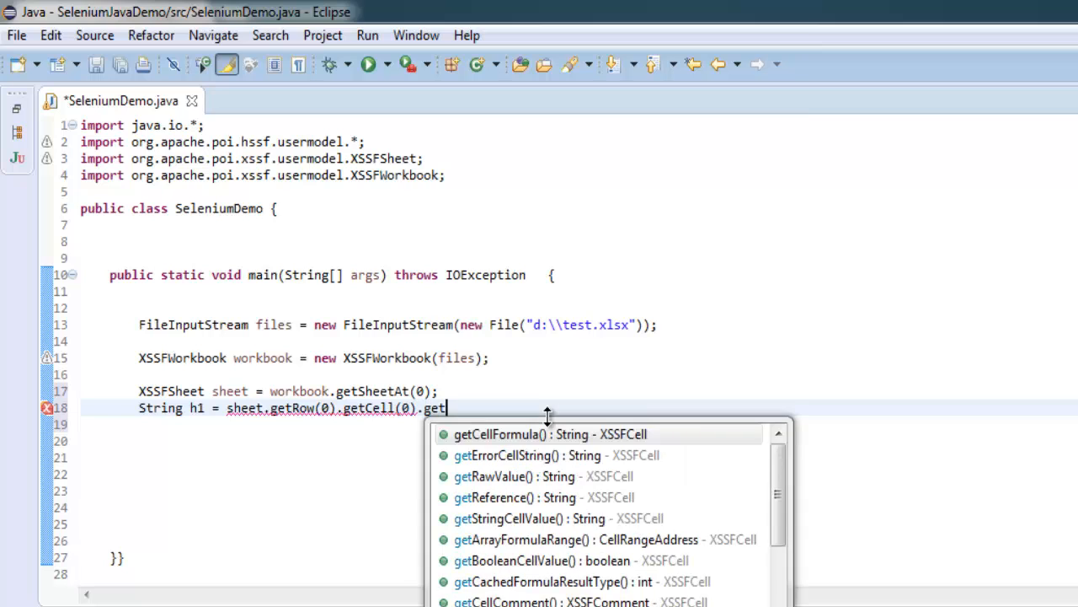
type("String")
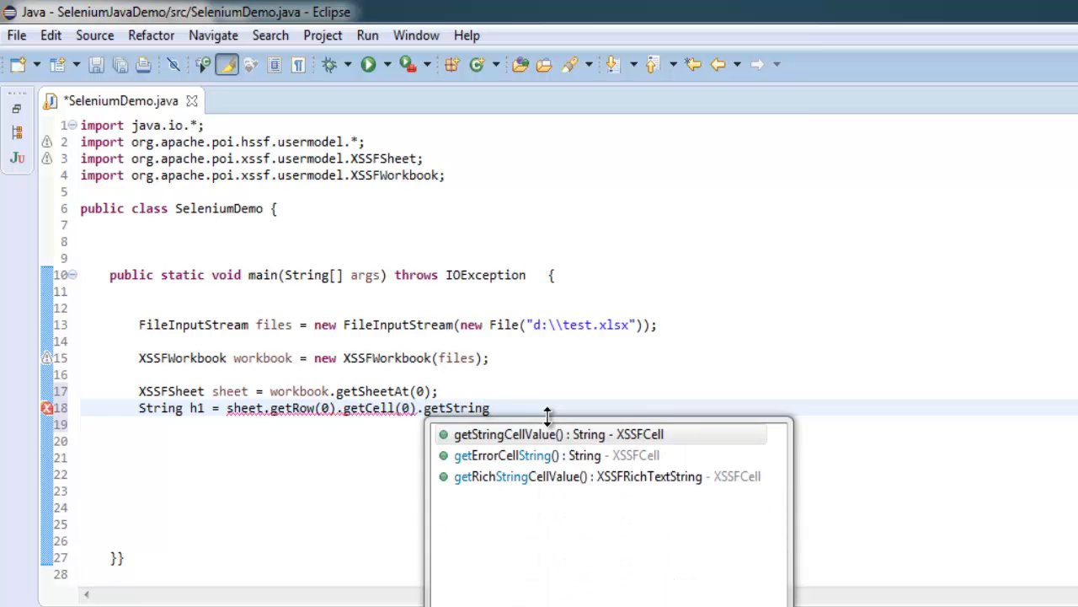
type("CellValue();")
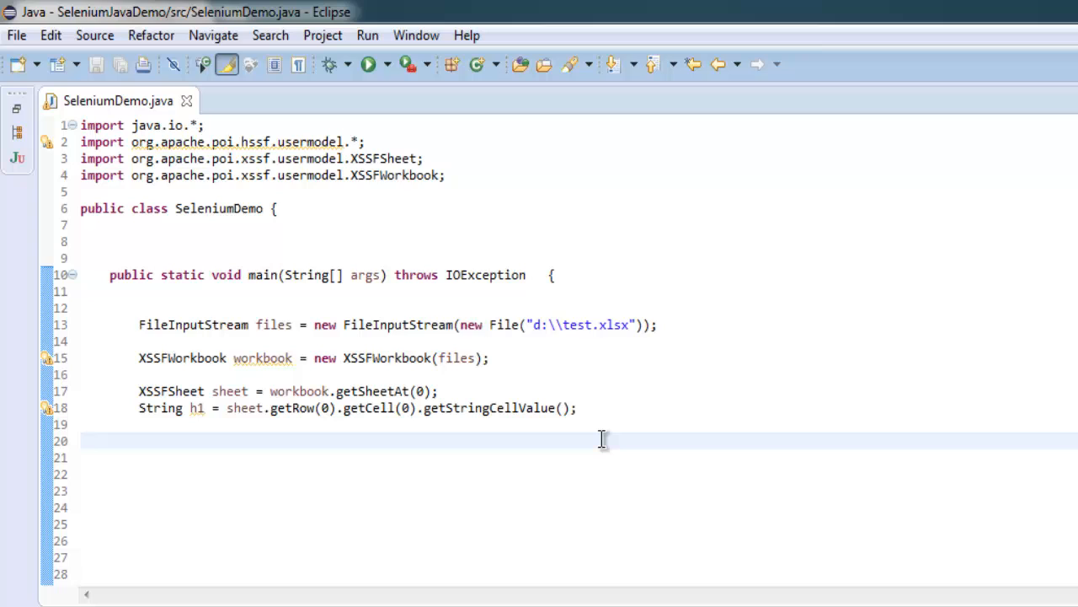
- Add String st1 reading the first cell of row 1
type("Stri")
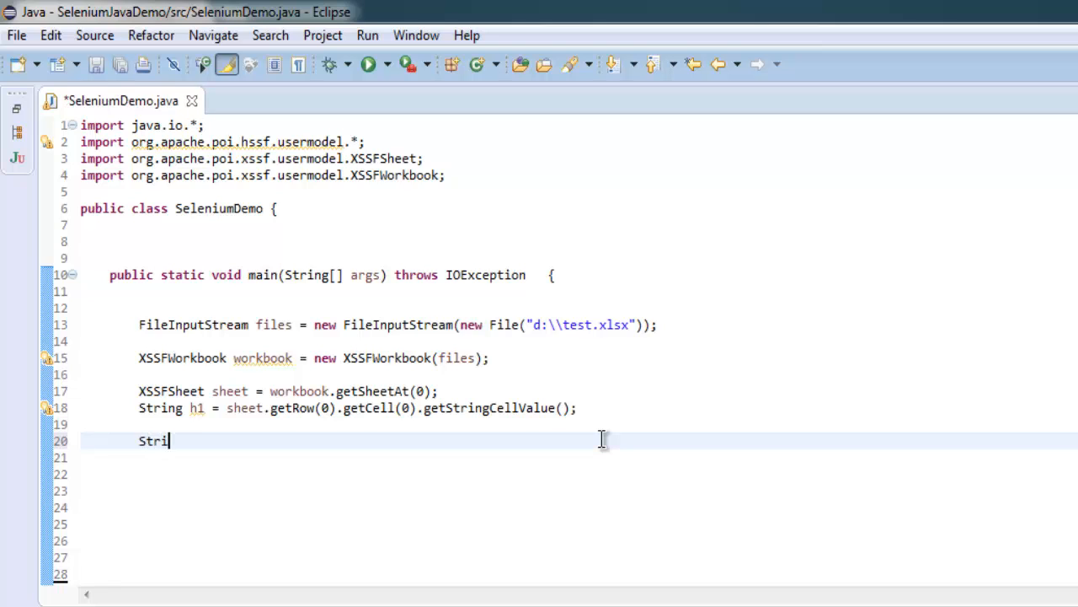
type("ng s")
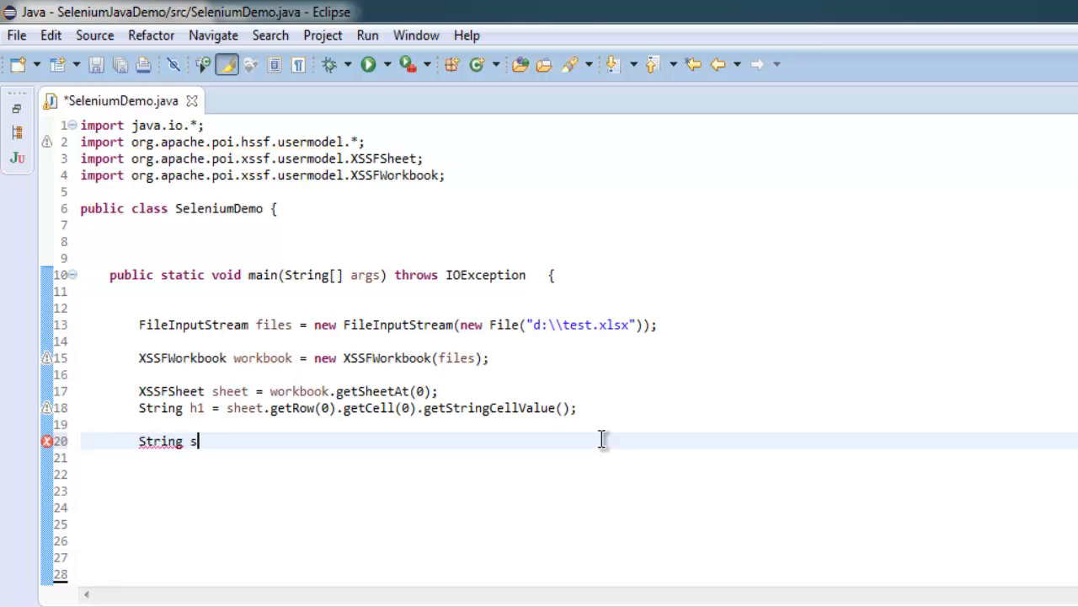
type("t1 =")
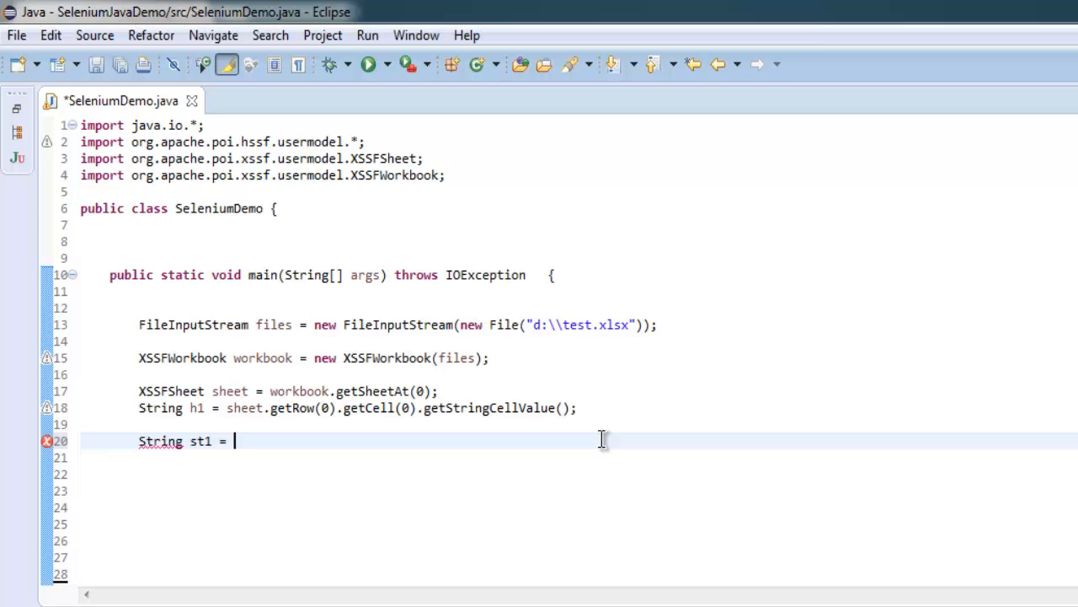
type("sheet.")
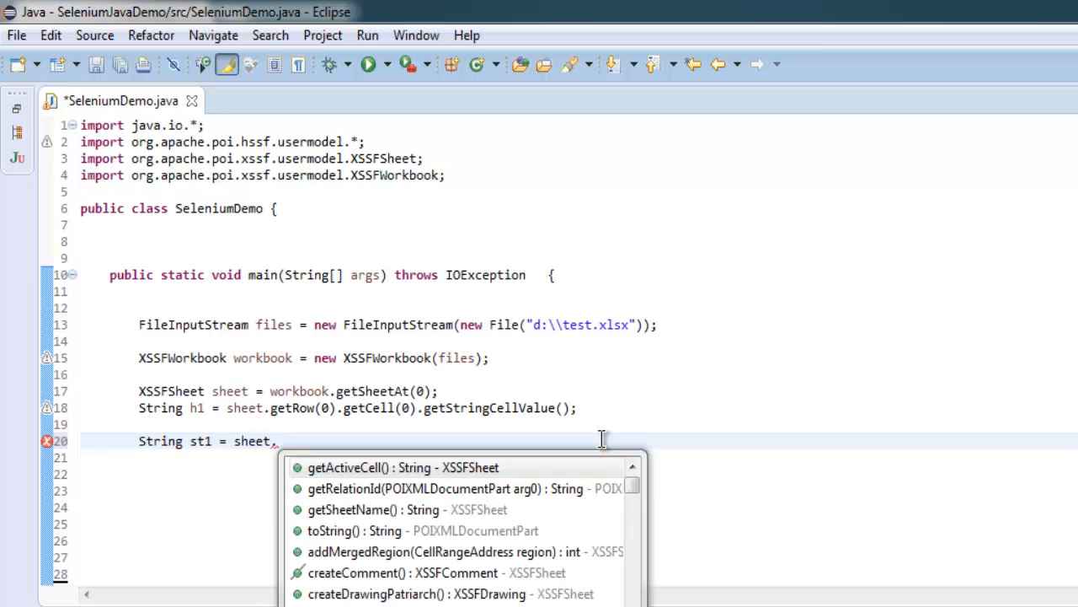
type(".get")
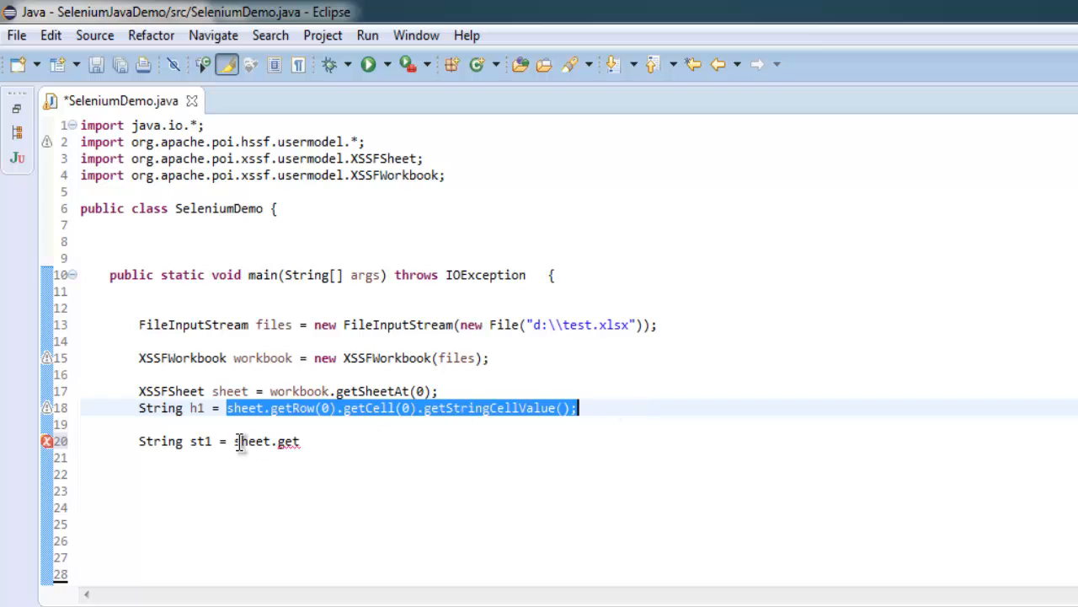
type("Row(0).getCell(0).getStringCellValue();")
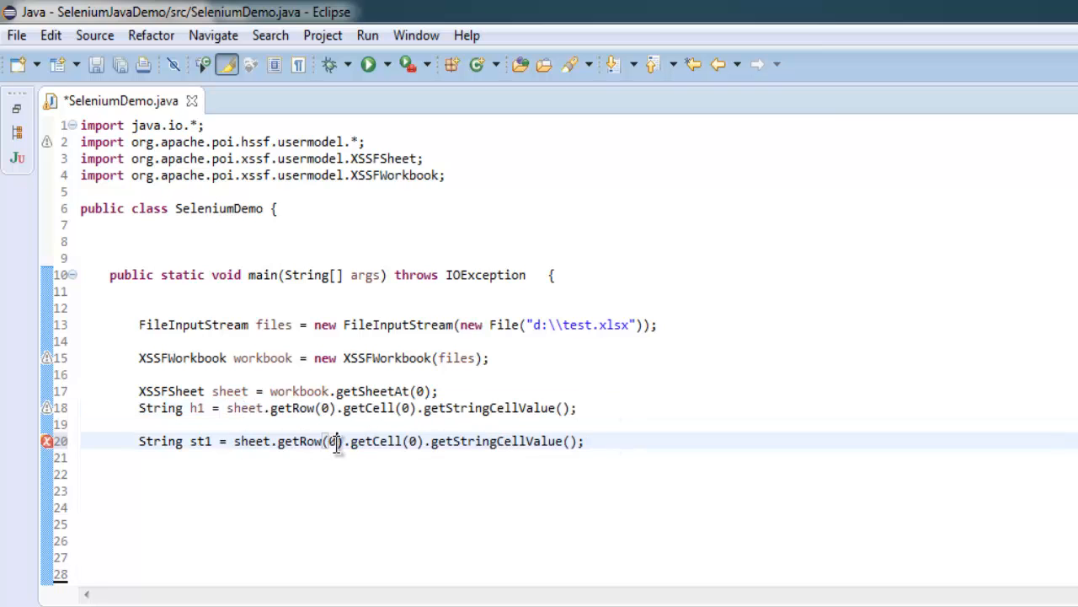
type("1")
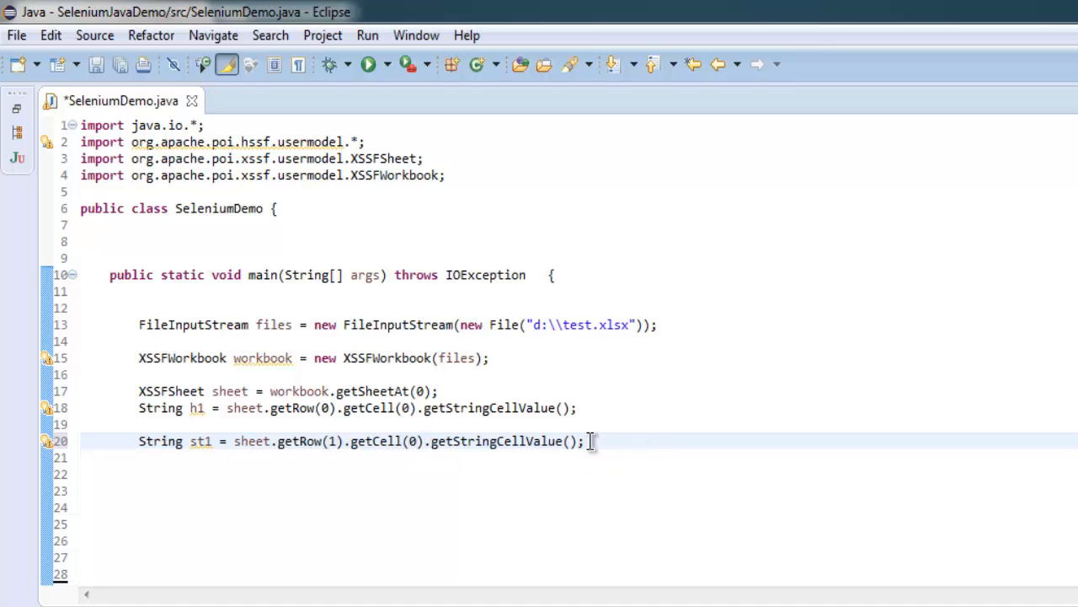
- Add String st2 reading the first cell of row 2, and save
type("String")
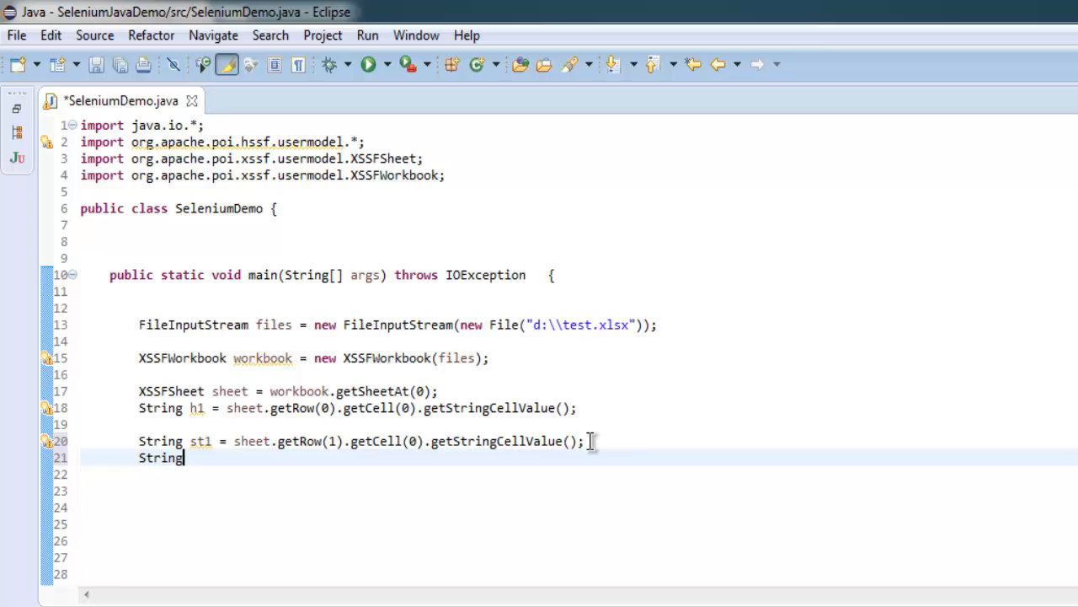
type("st2")
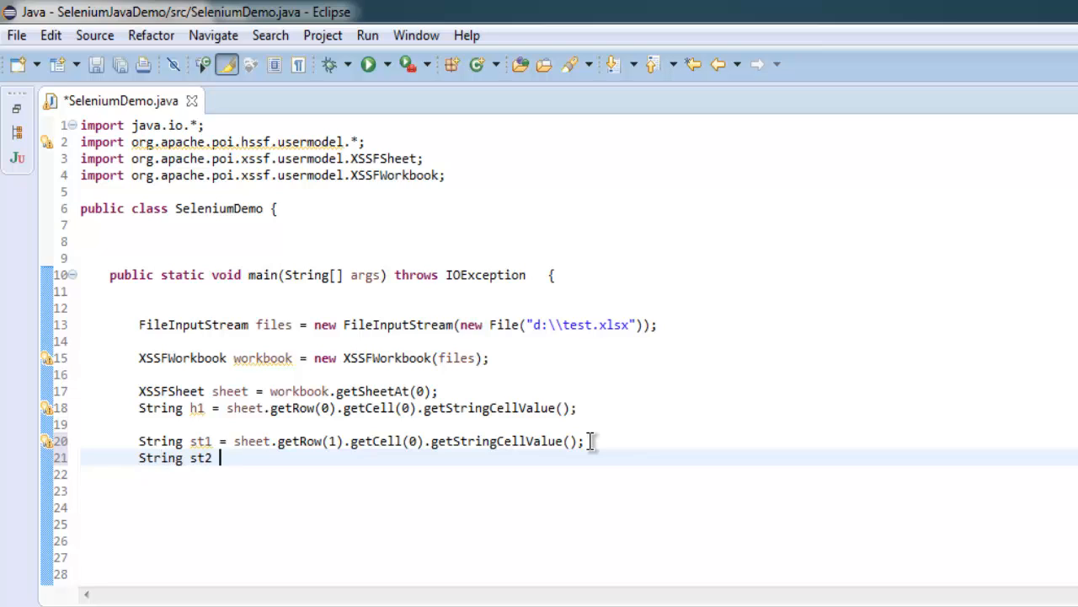
type("= sheet.getRow(0).getCell(0).getStringCellValue();")
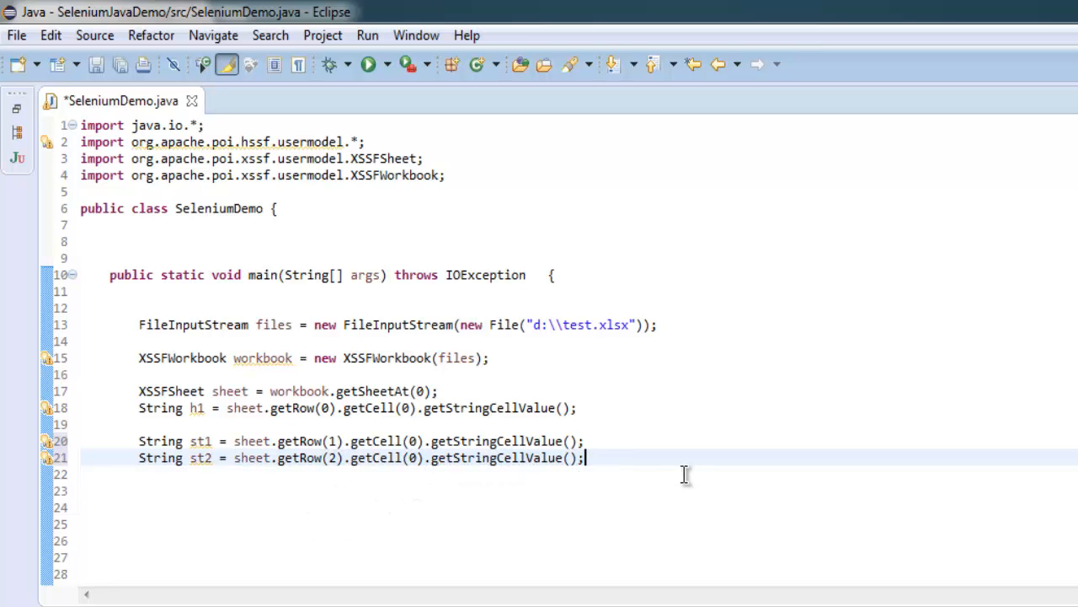
key("ctrl+s")
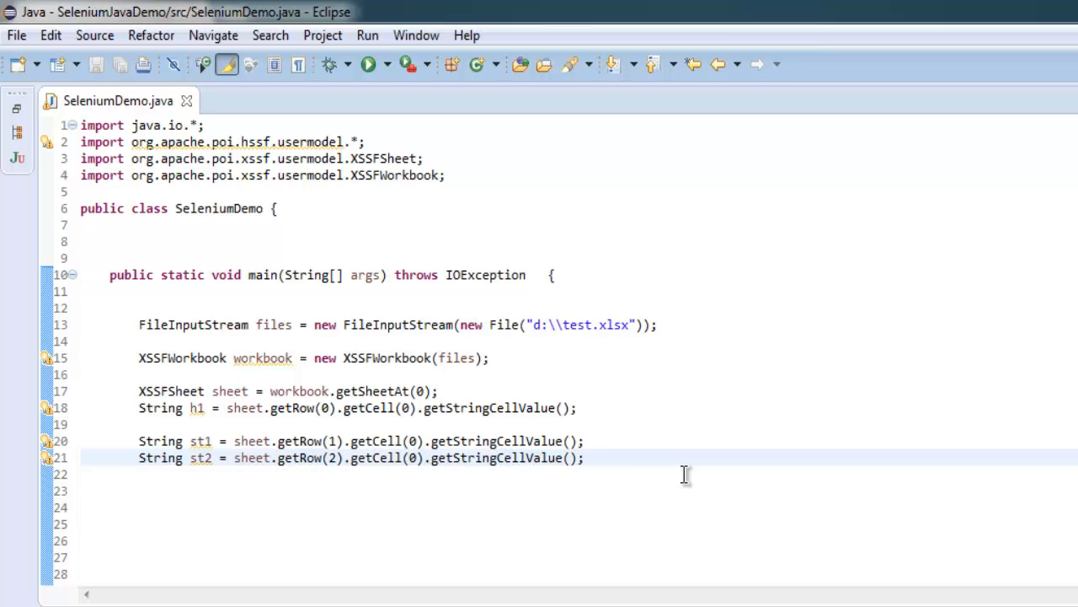
- Type System.out.println("Row 0 :" + h1);
type("System")
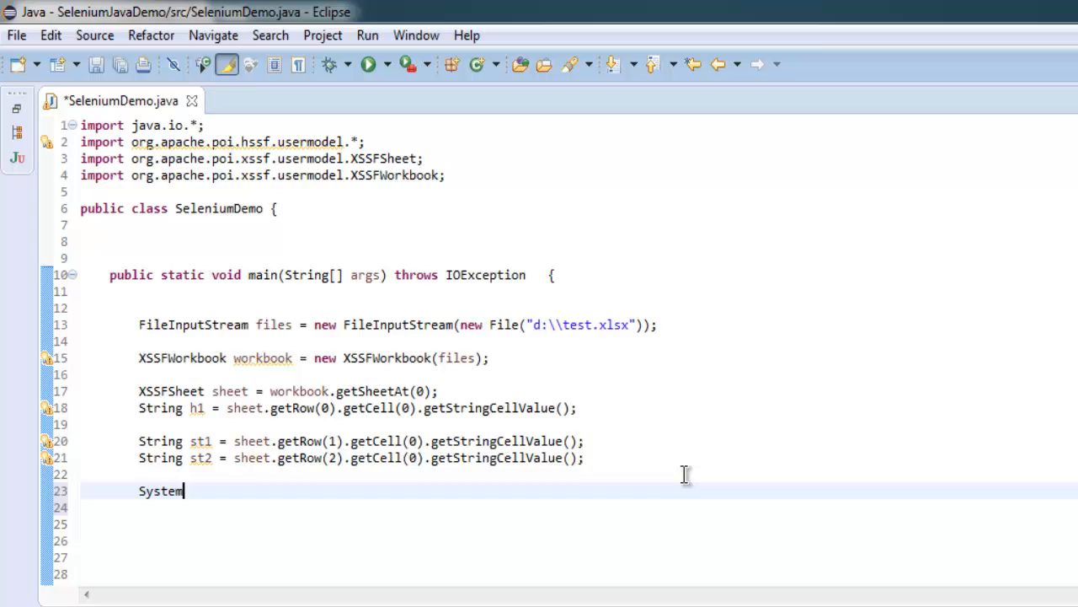
type(".out.p")
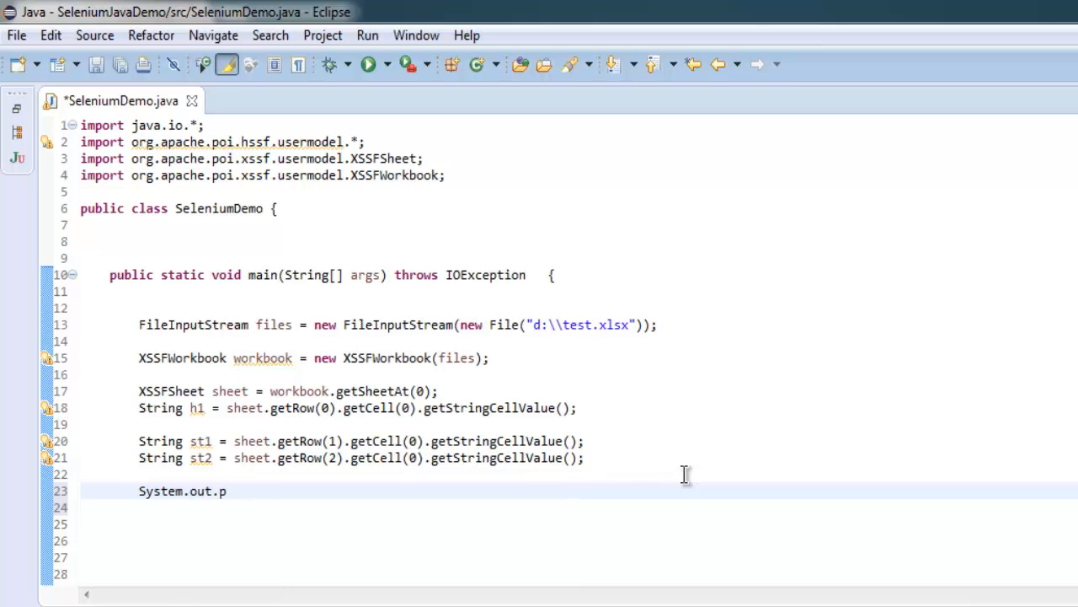
type("rintln()")
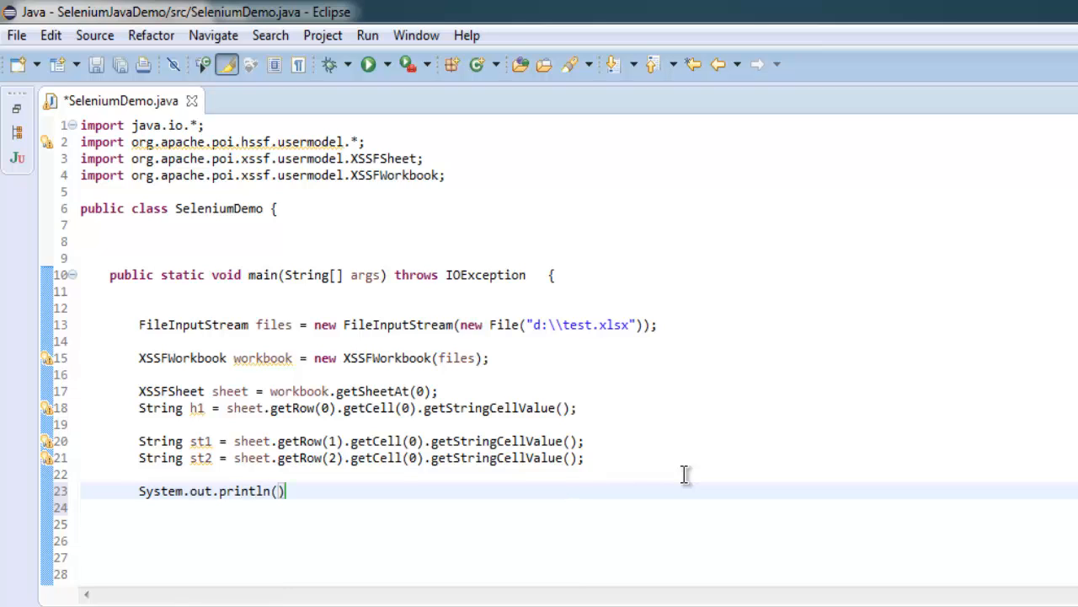
type("\"Ro")
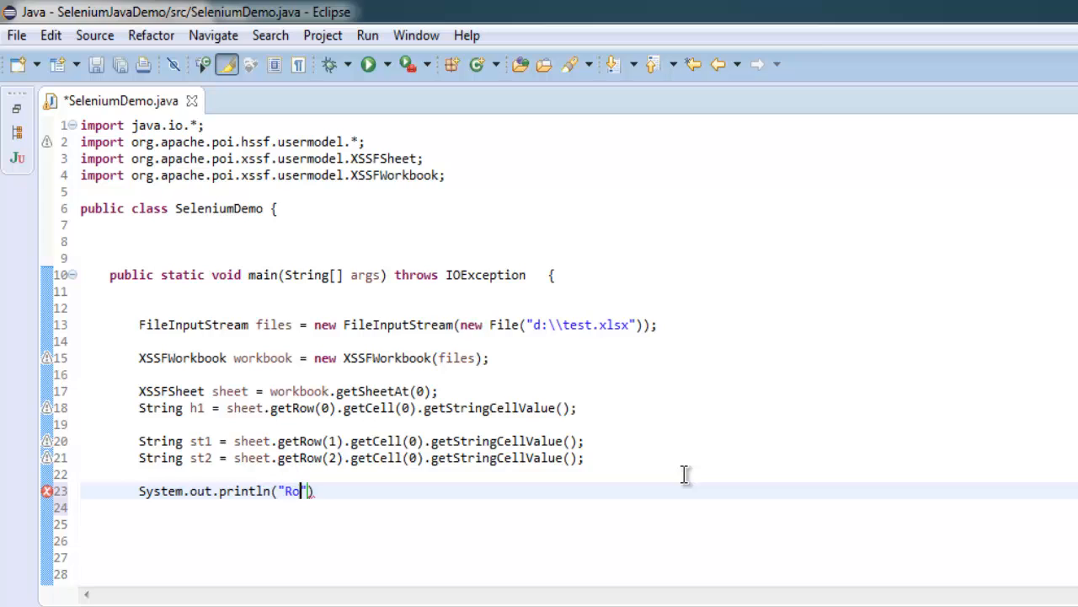
type("w 0:")
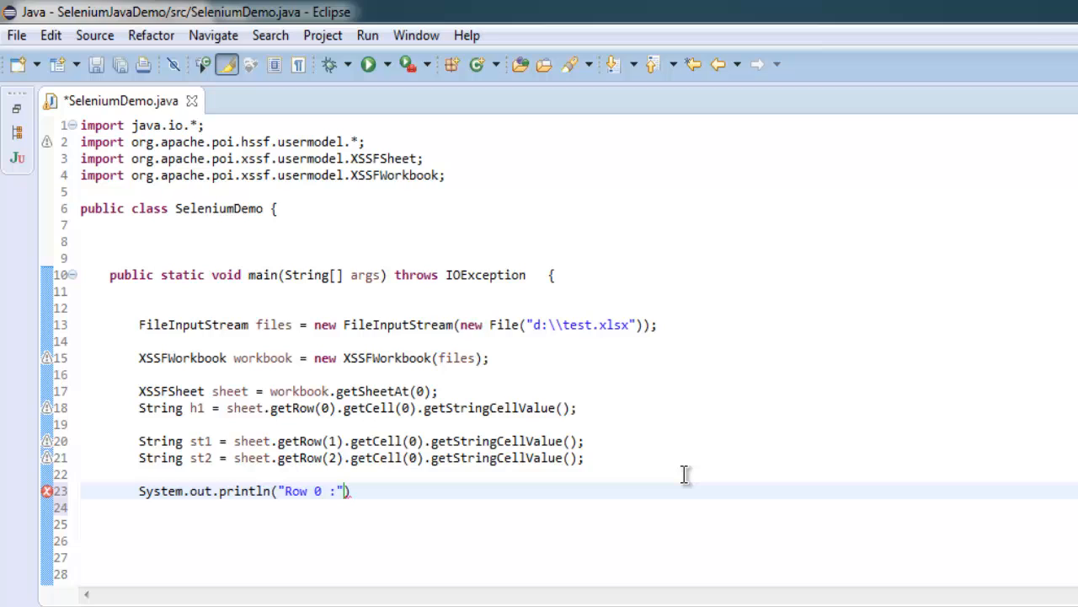
type("+")
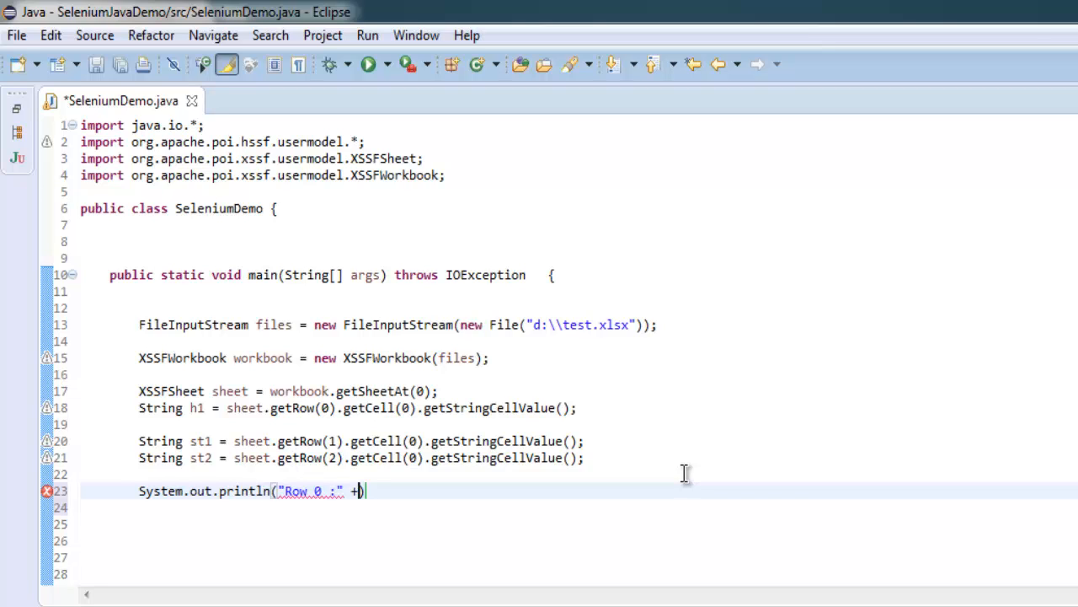
type("h1)")
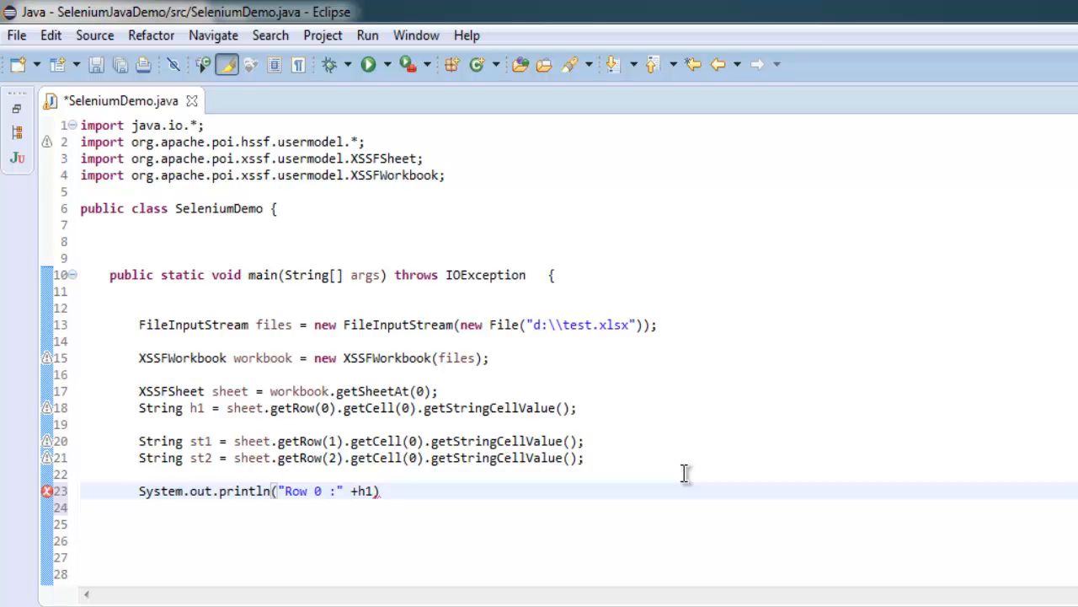
type(";")
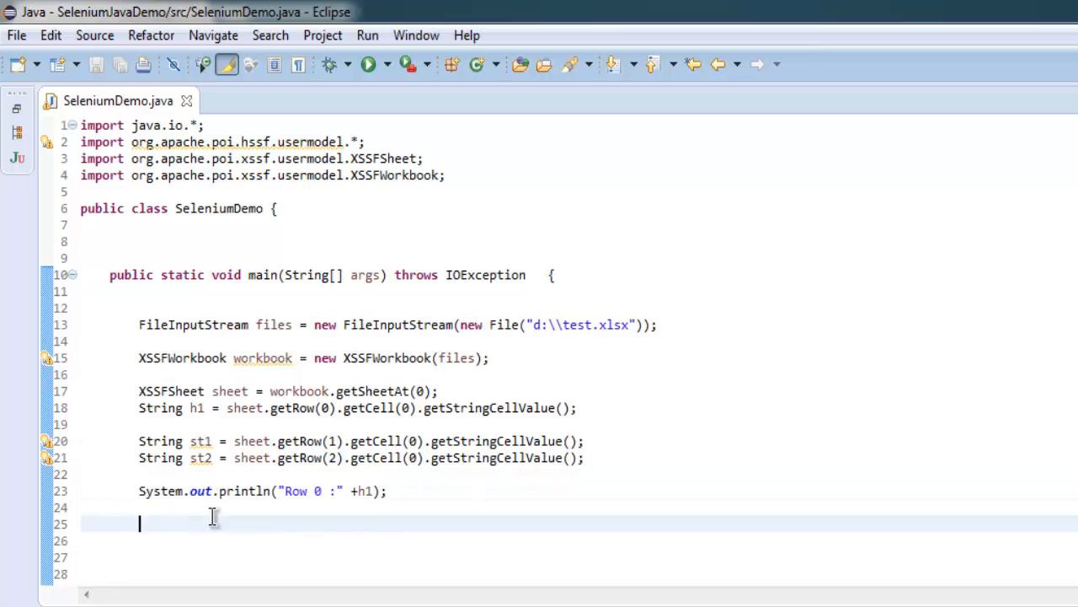
- Duplicate the print statement for st1 and begin the files.close() line
type("System.out.println(\"Row 0 :\" +h1);")
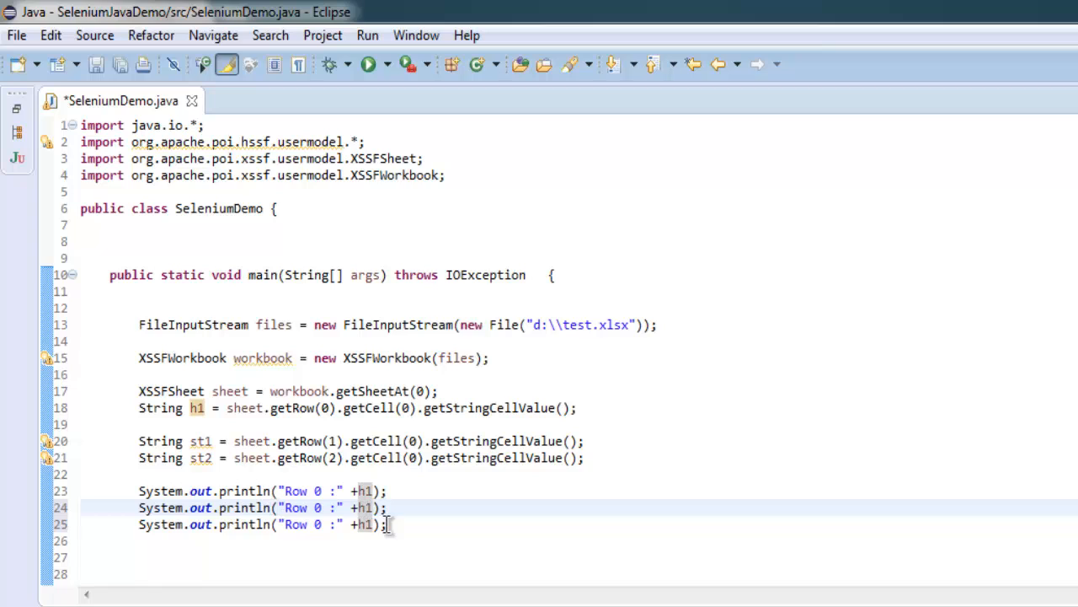
type("st1")
left_click(264, 524)
type("st2")
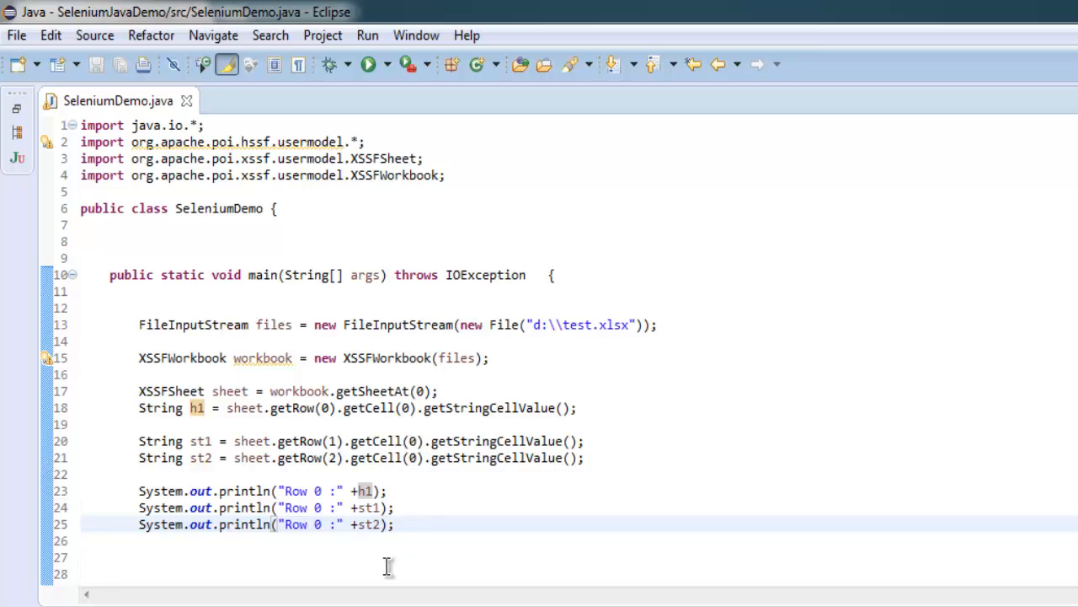
left_click(397, 523)
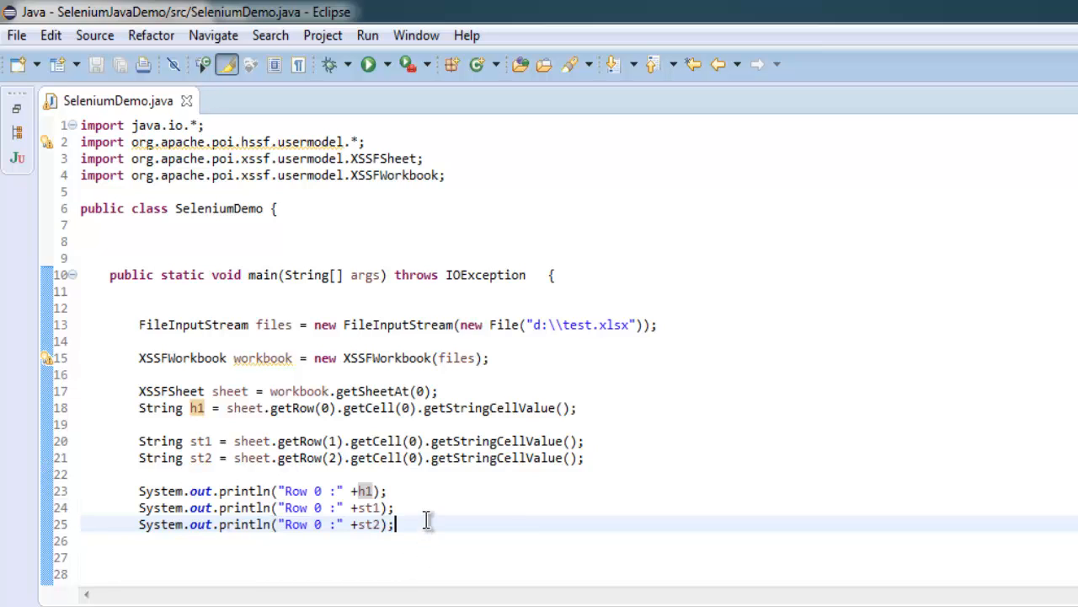
type("file.c")
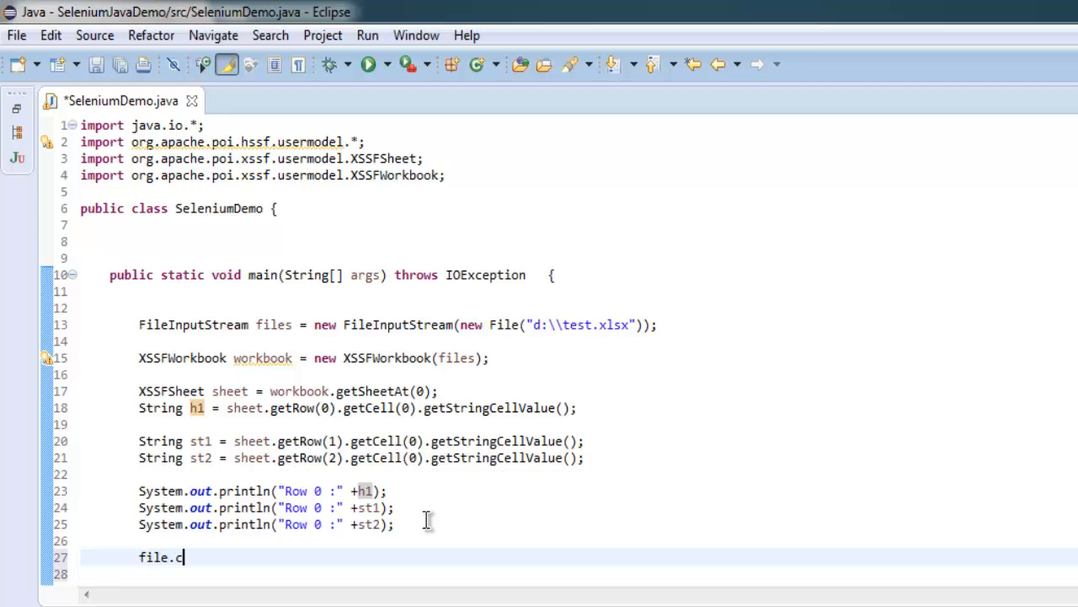
- Finish files.close(); after the print statements
type("lose();")
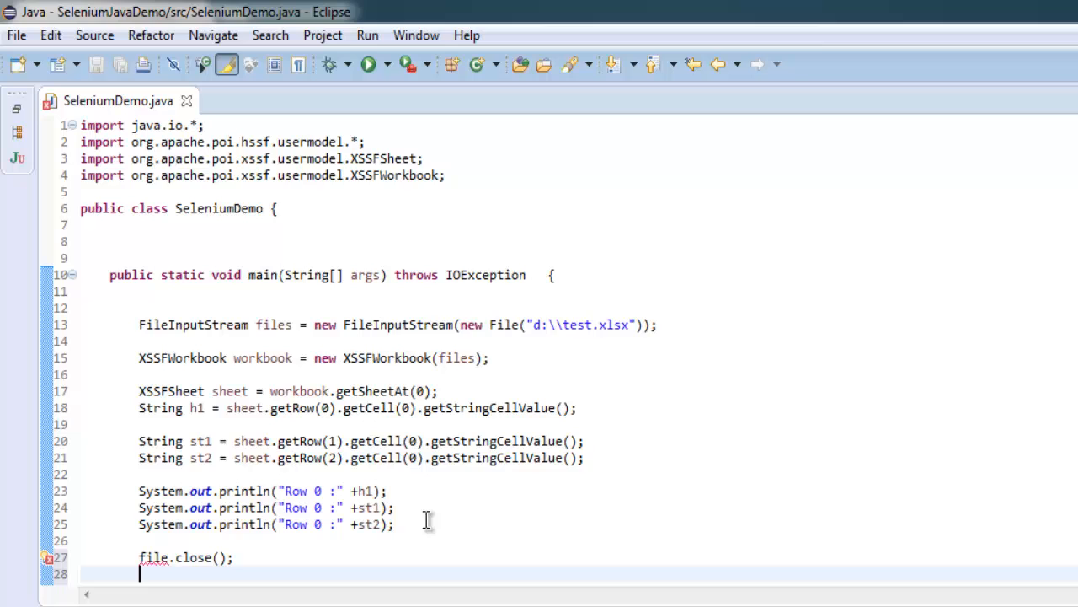
scroll("down", 3)
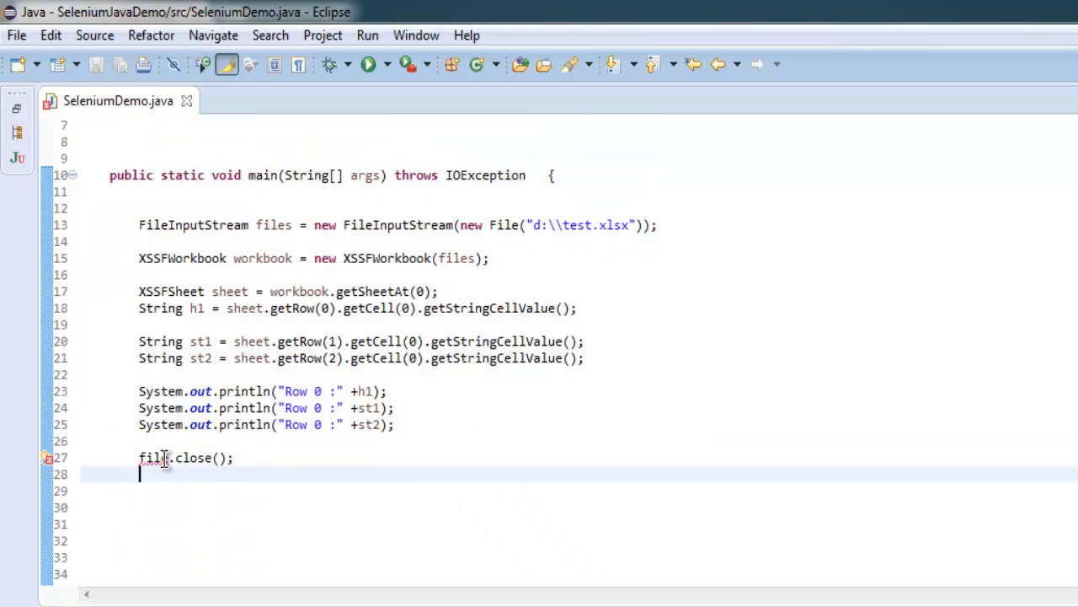
type("es")
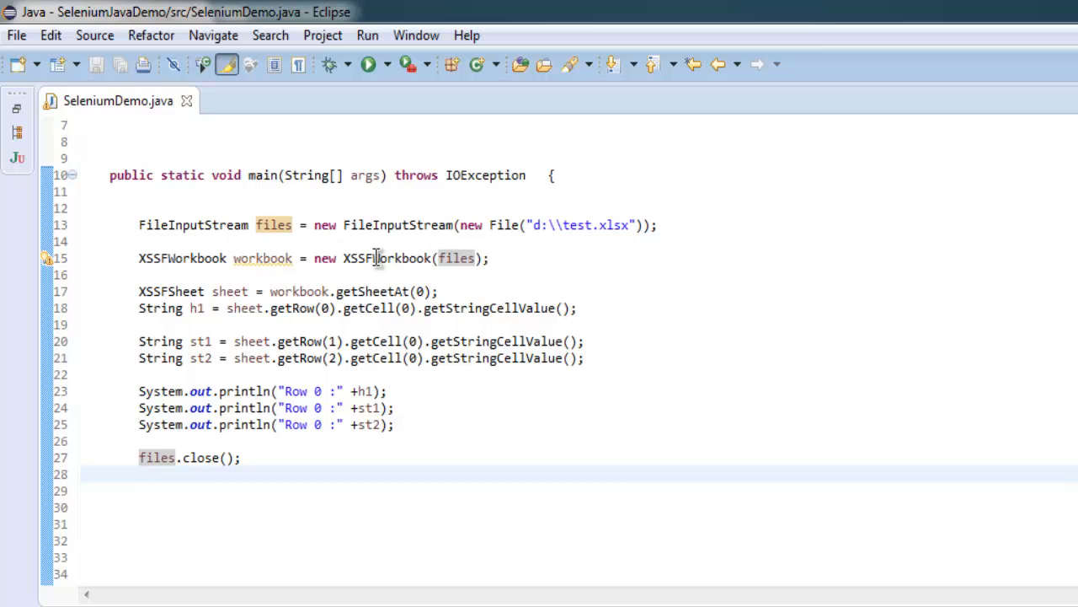
mouse_move(105, 276)
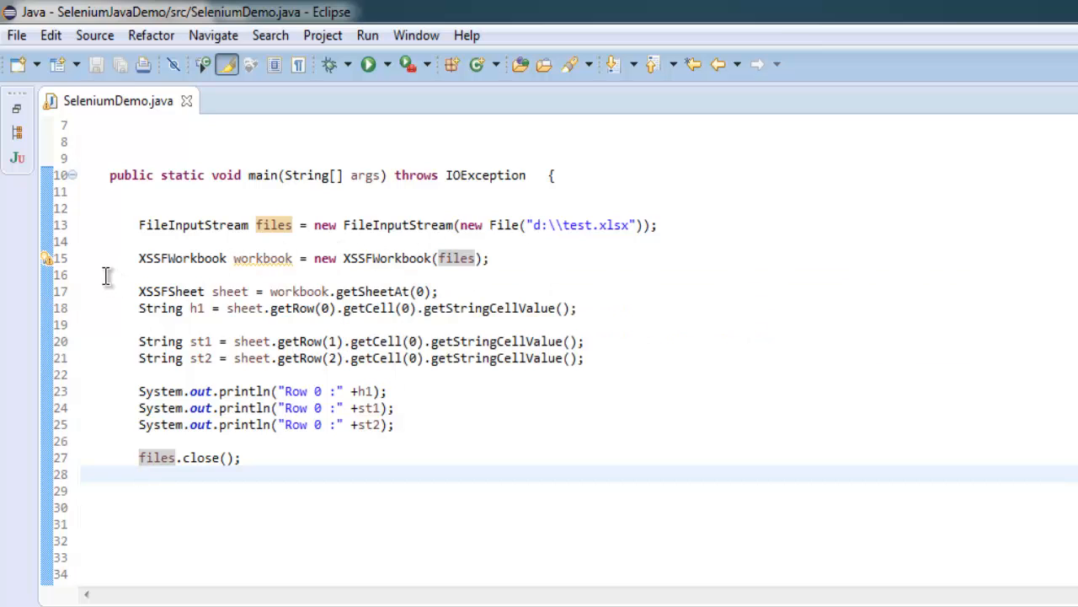
left_click(139, 474)
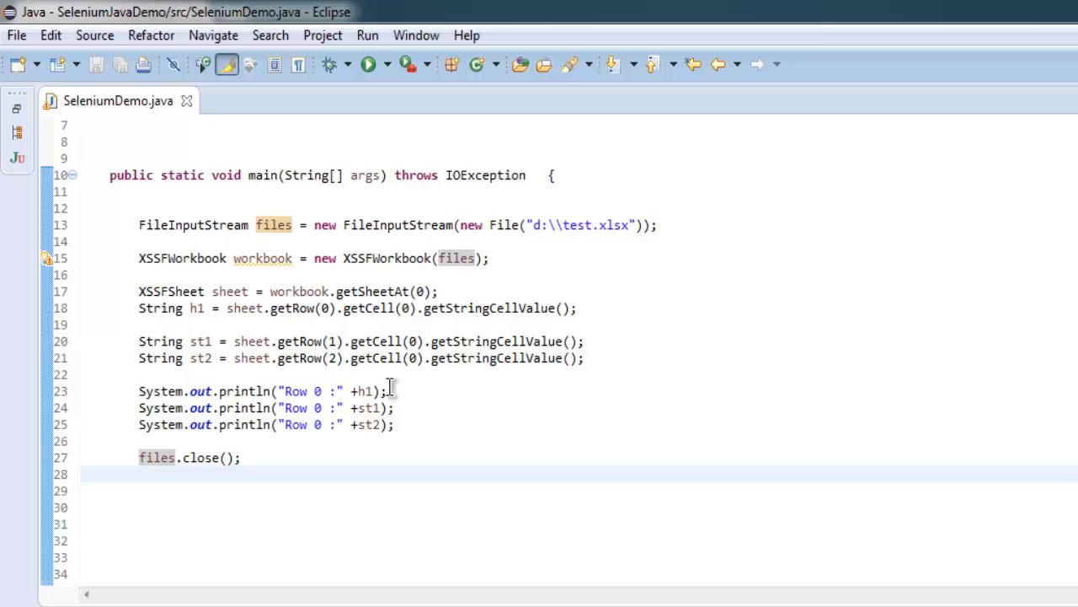
left_click(244, 480)
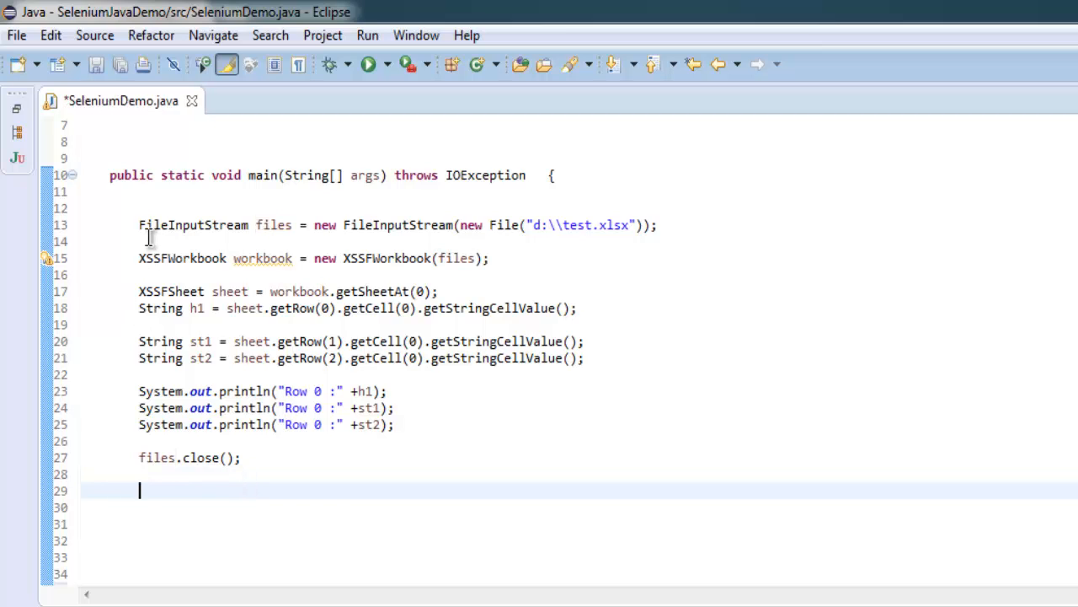
- Add try and catch(FileNotFoundException fnfe) calling fnfe.printStackTrace()
type("try{")
type("}")
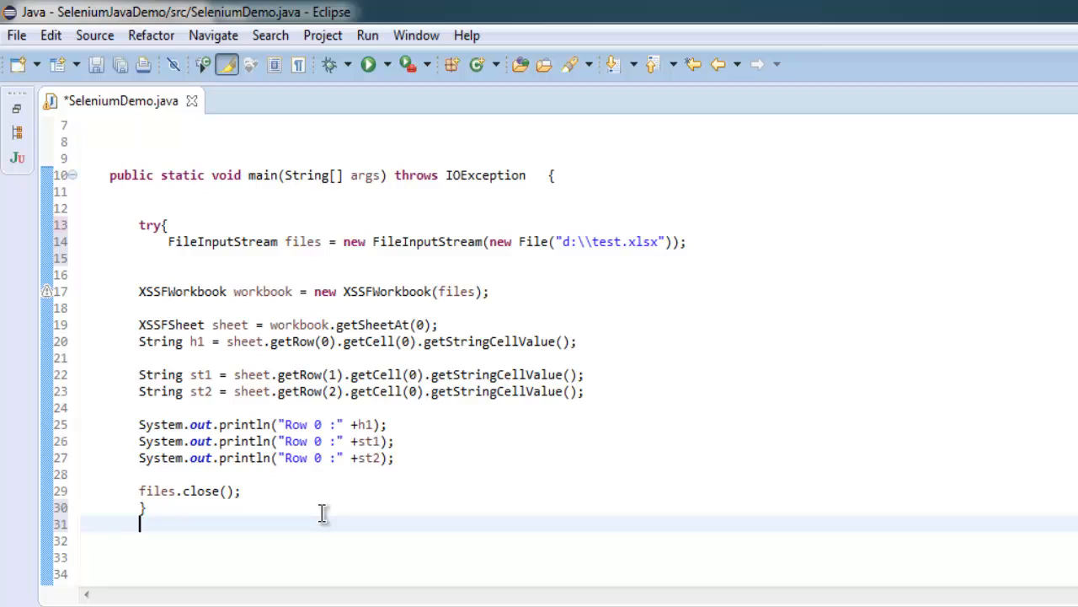
type("catch(")
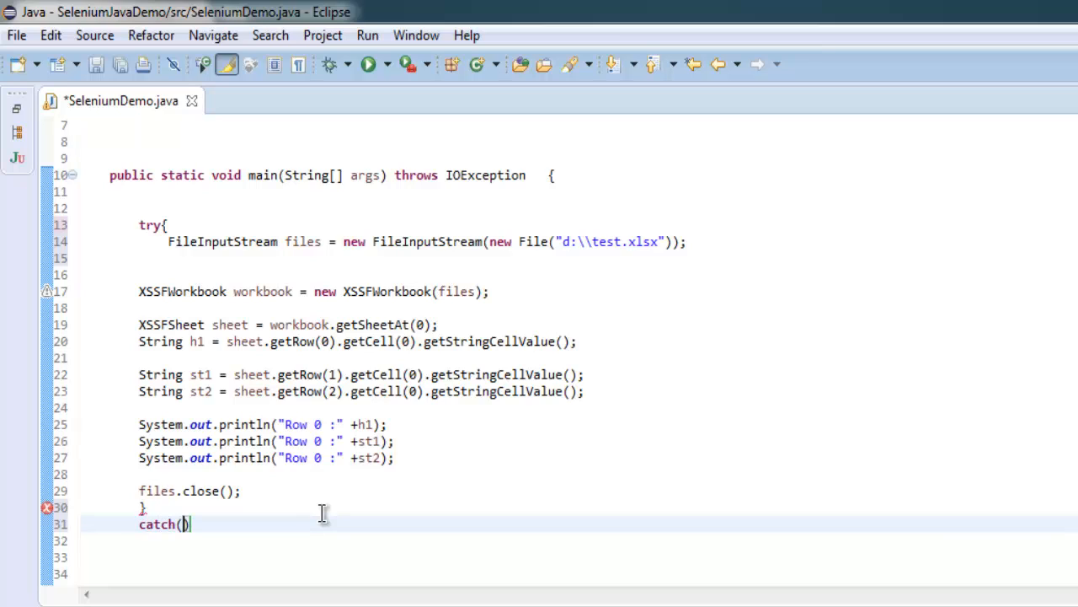
type("F")
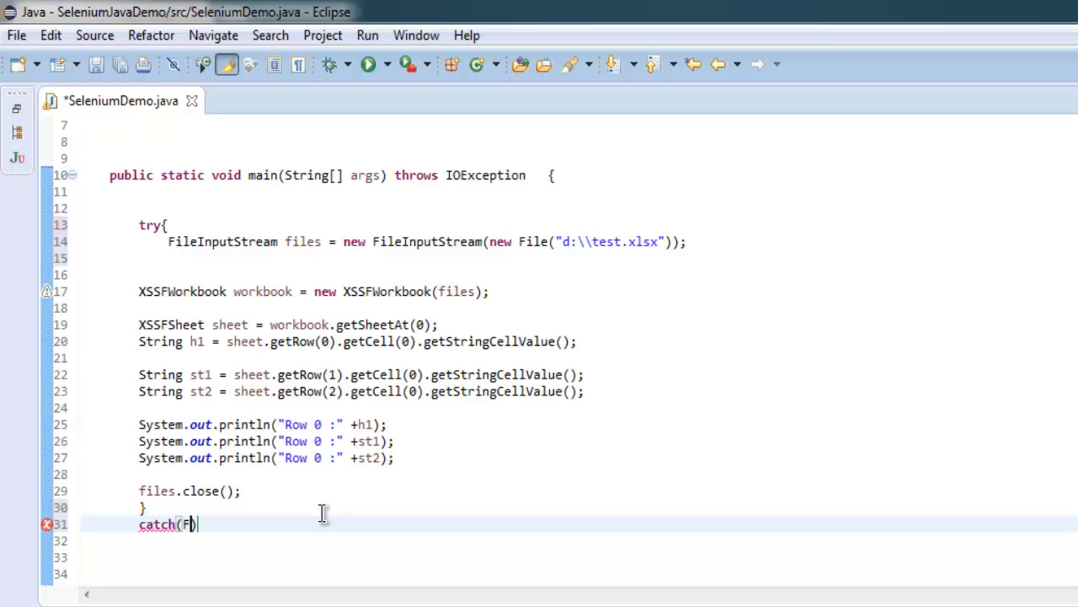
type("ileNot")
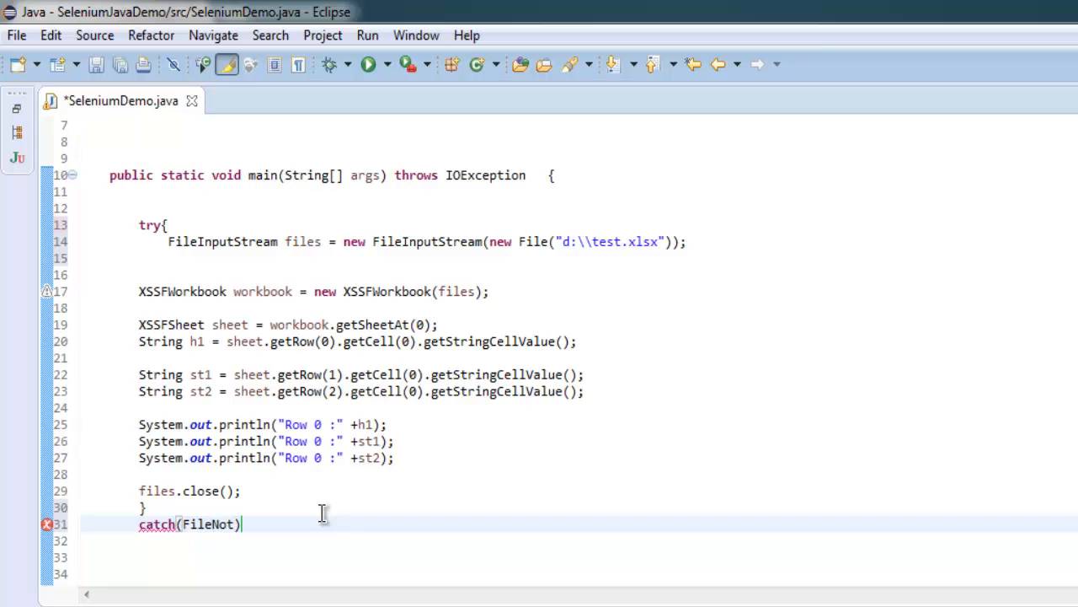
type("FoundEx")
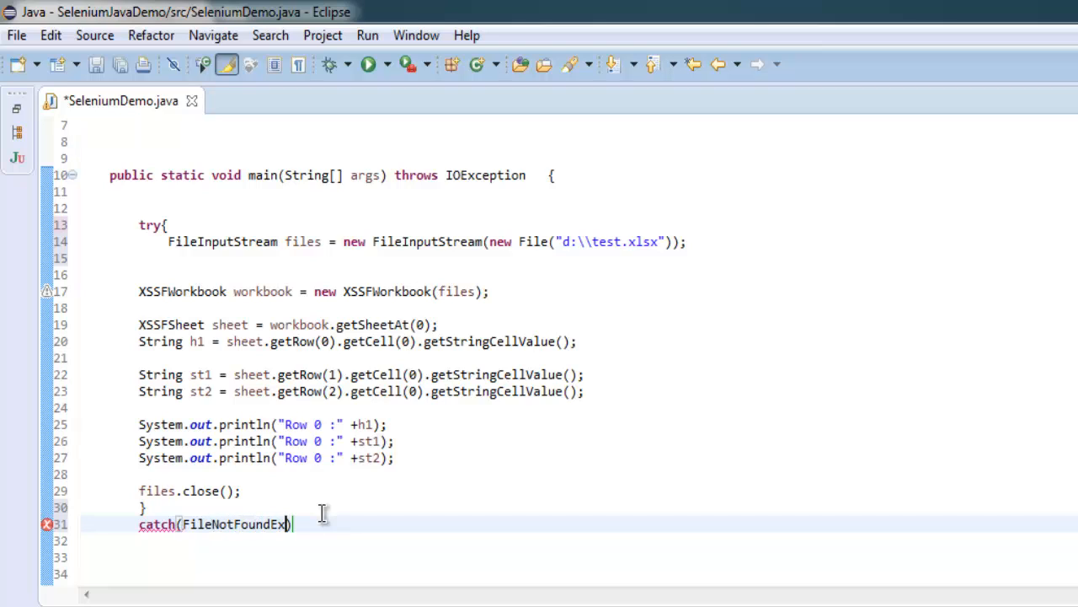
type("eption f")
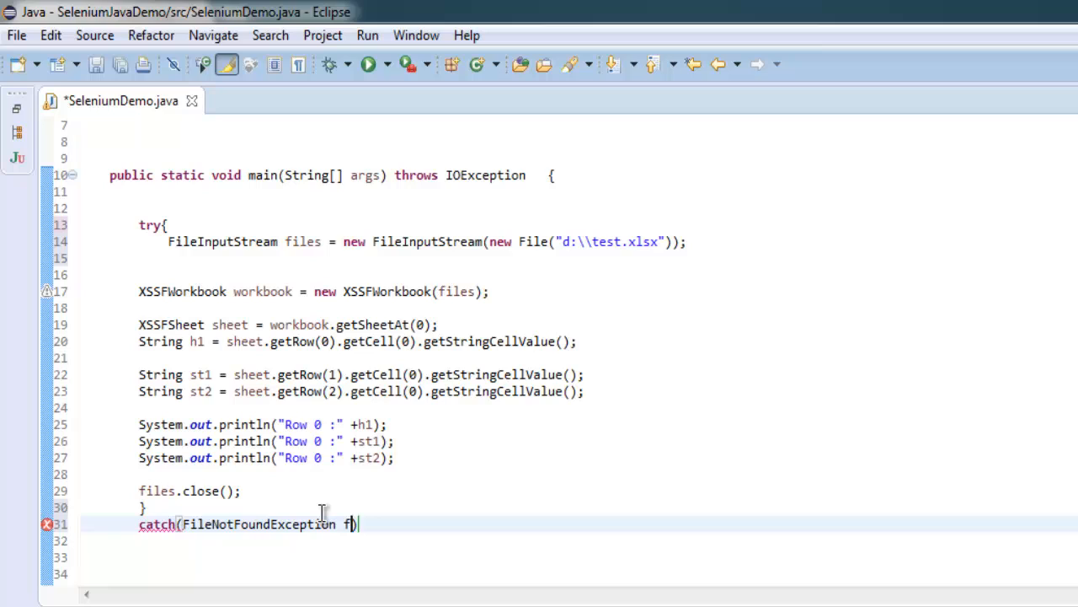
type("nfe)")
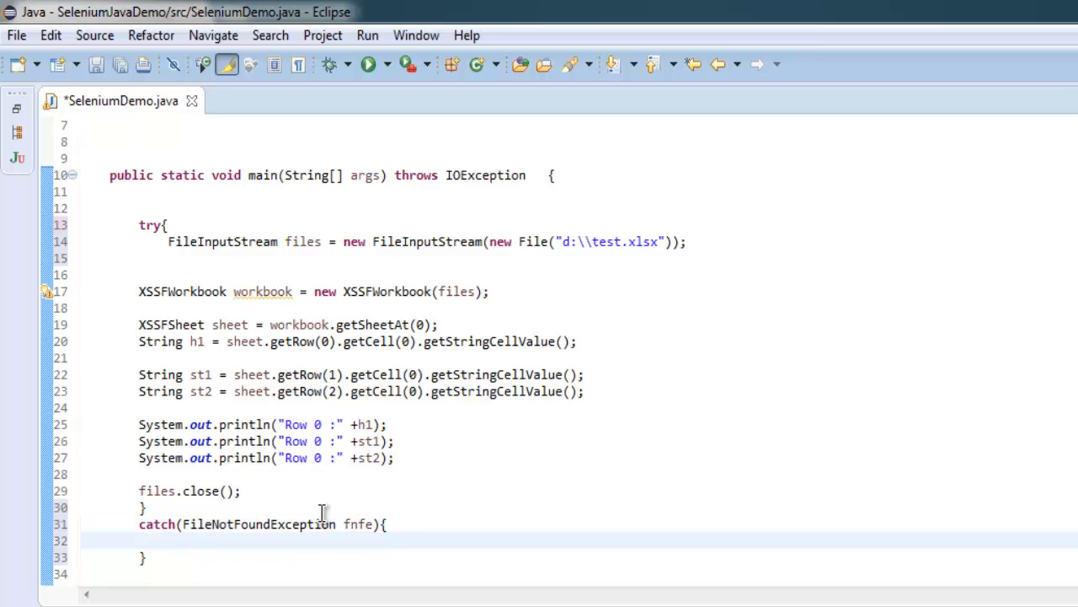
type("fnfe.")
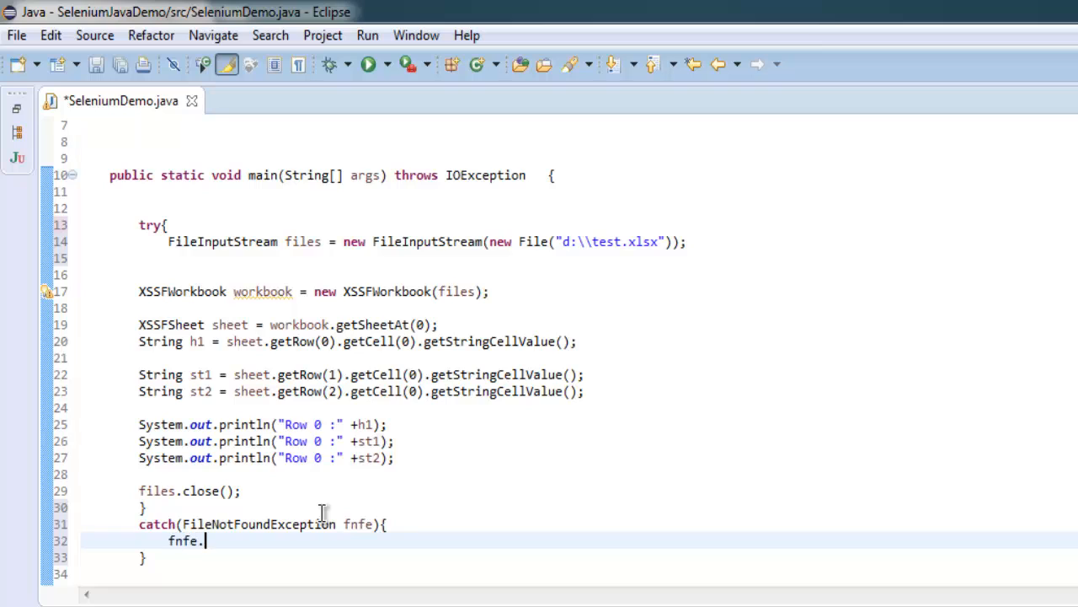
type("printStackTrace();")
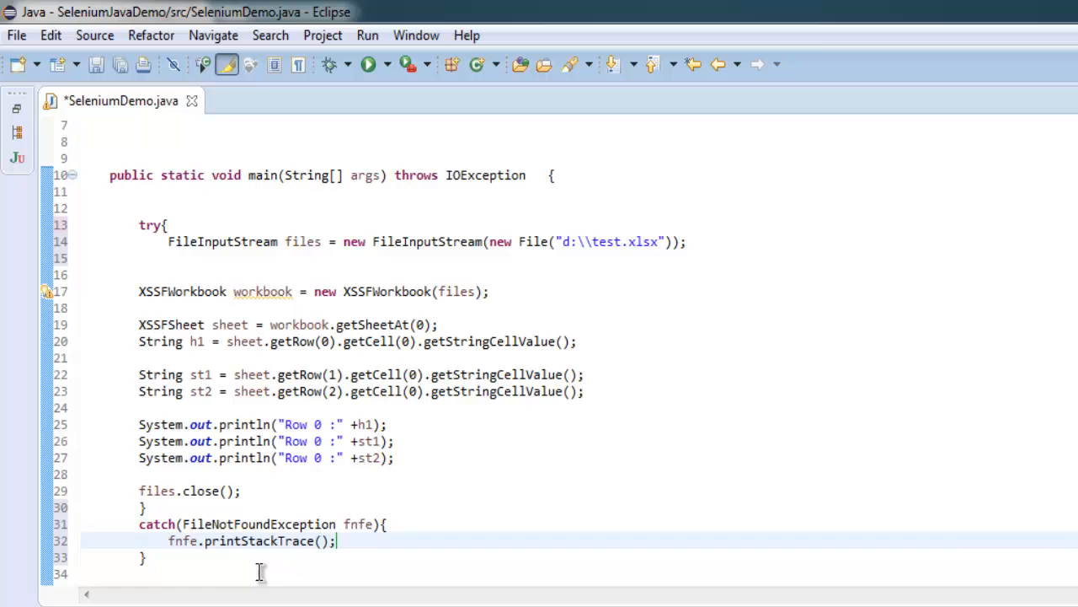
type("catch")
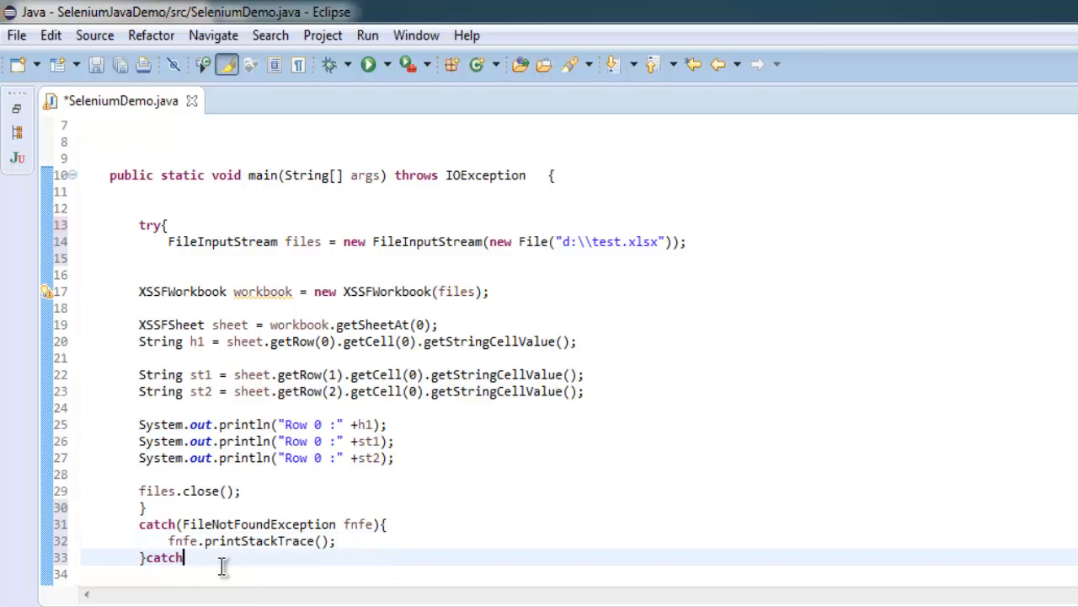
- Add a second catch block for IOException ioe after the first handler
type("(I")
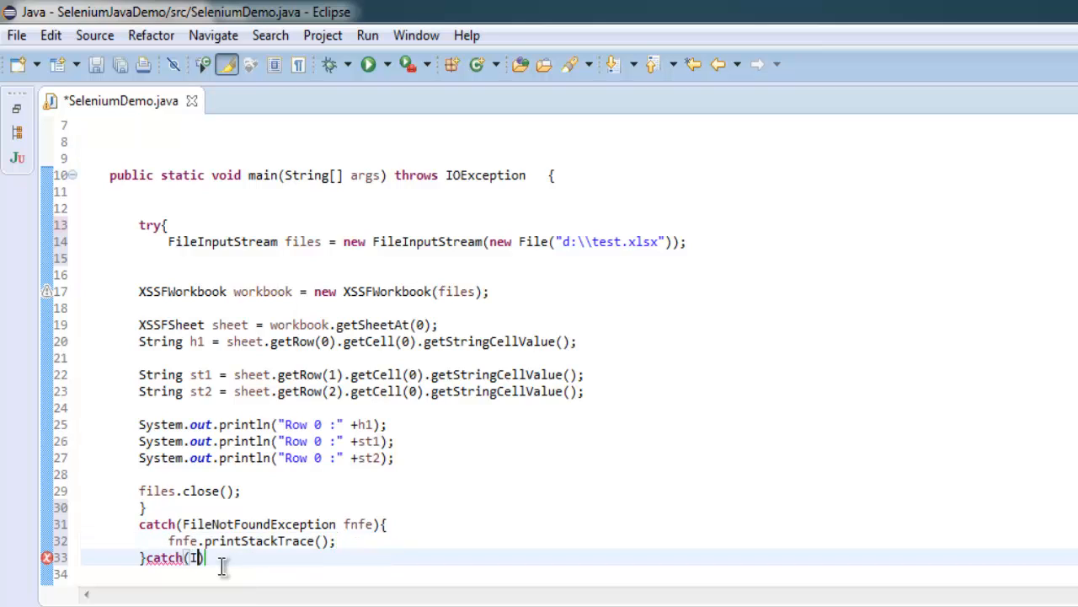
type("OE")
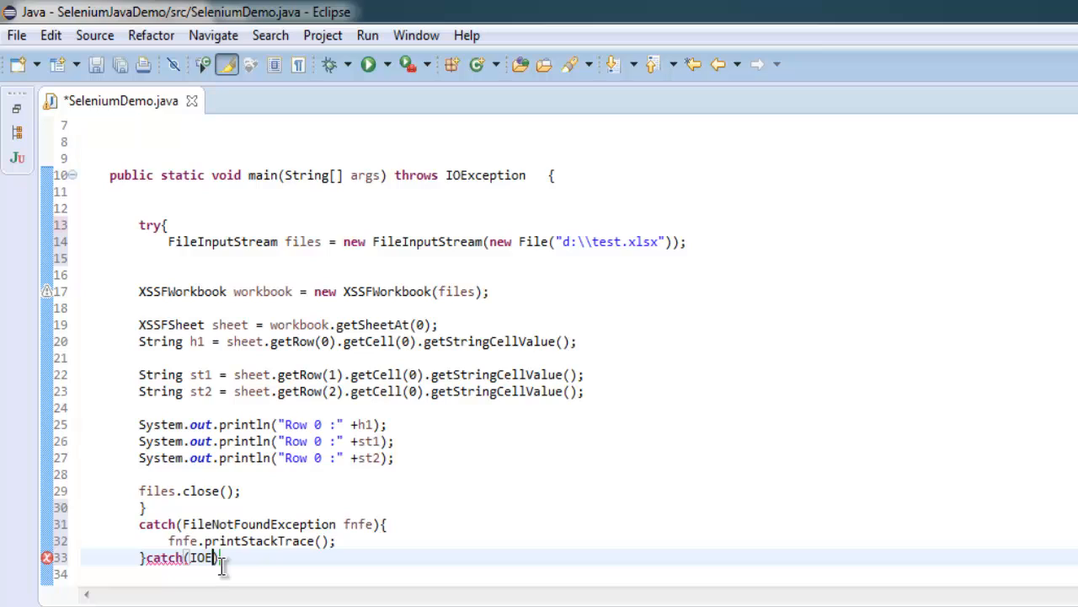
type("xception")
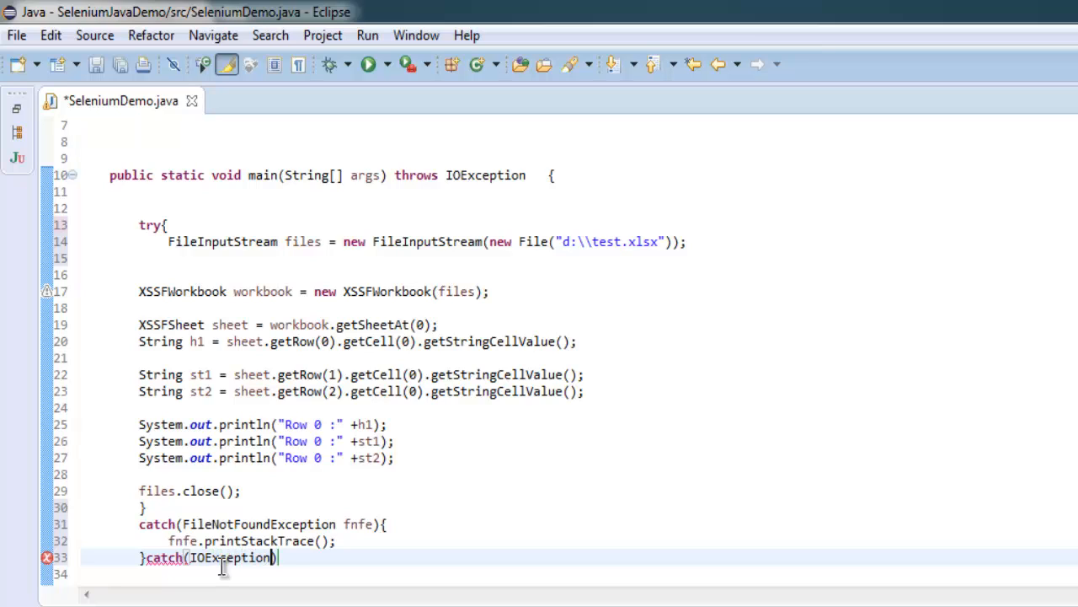
type("ioe")
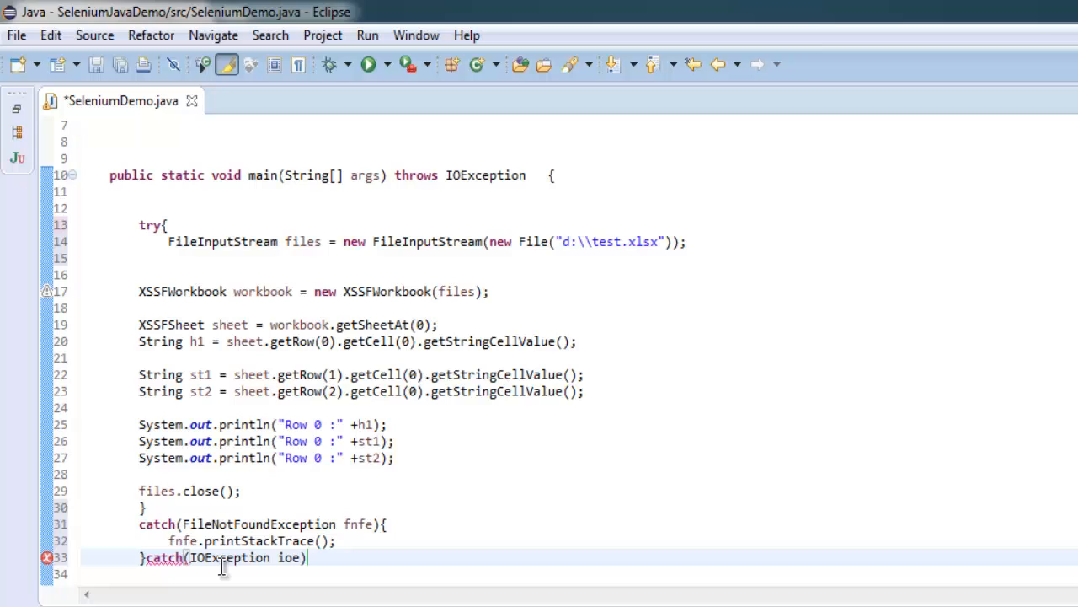
type("{")
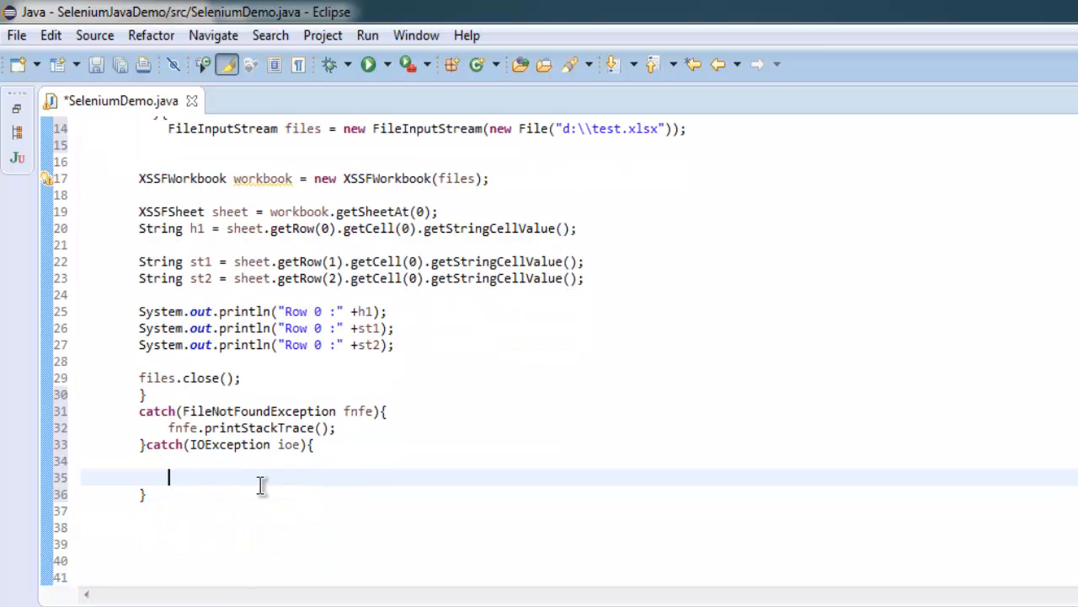
key("ctrl+s")
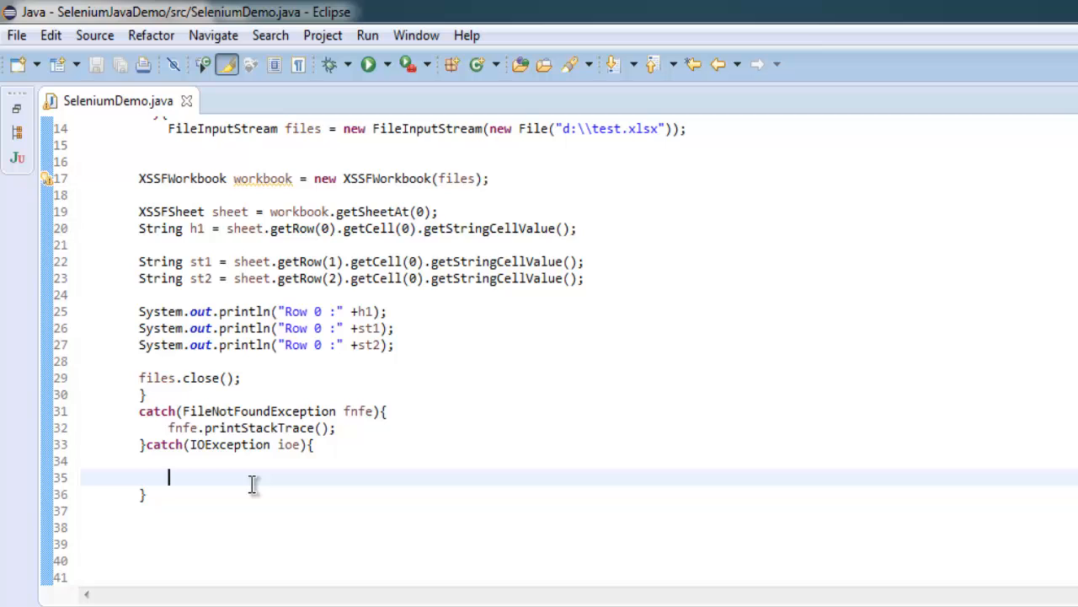
- Call ioe.printStackTrace() inside the IOException handler and save SeleniumDemo.java
type("ioe.")
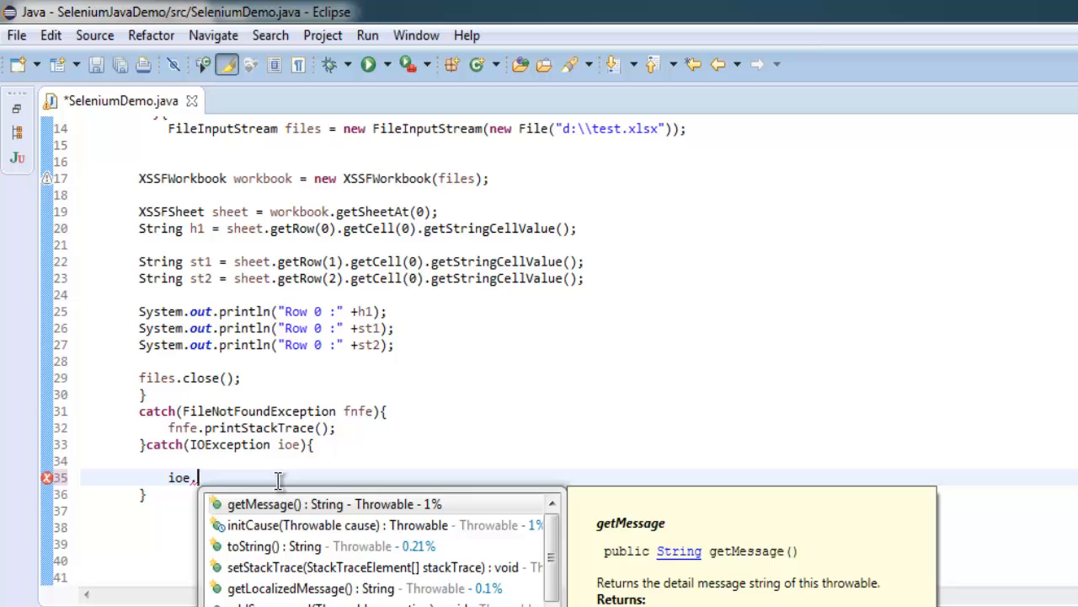
type(".pri")
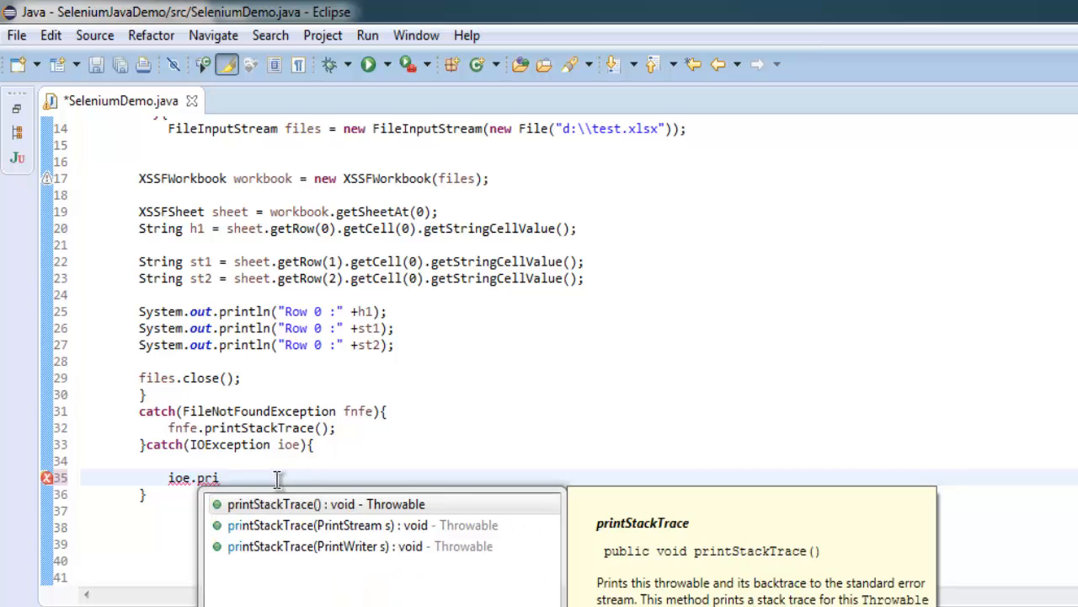
left_click(326, 503)
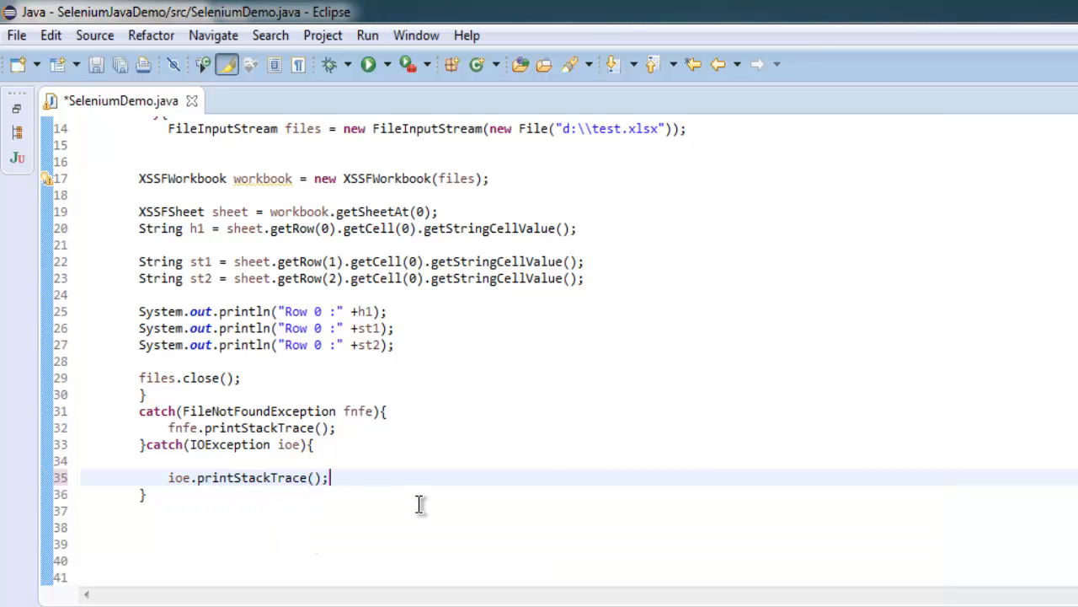
key("ctrl+s")
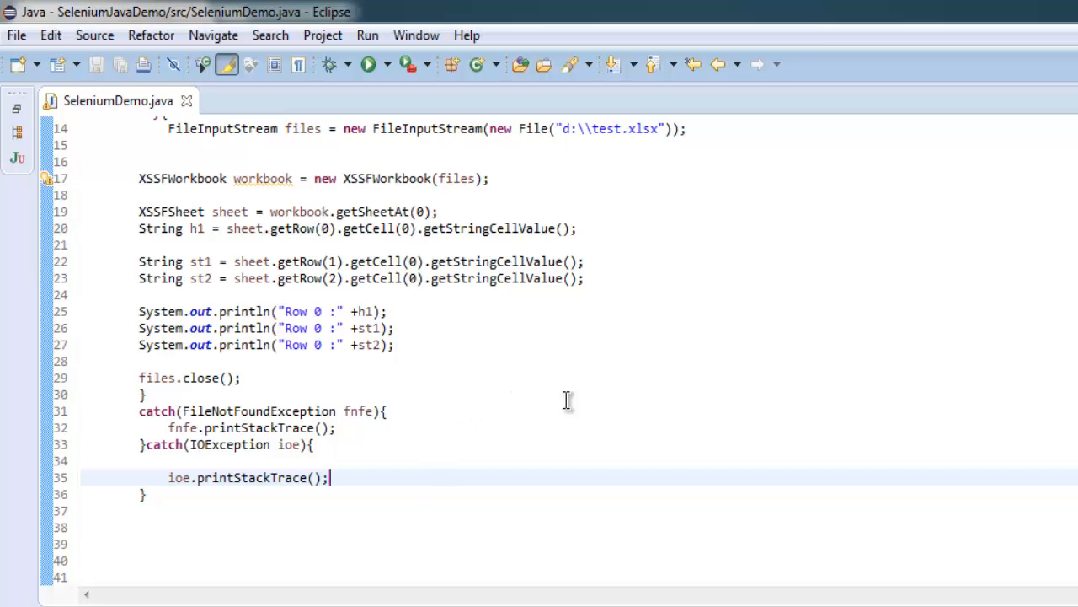
scroll("up", 3)
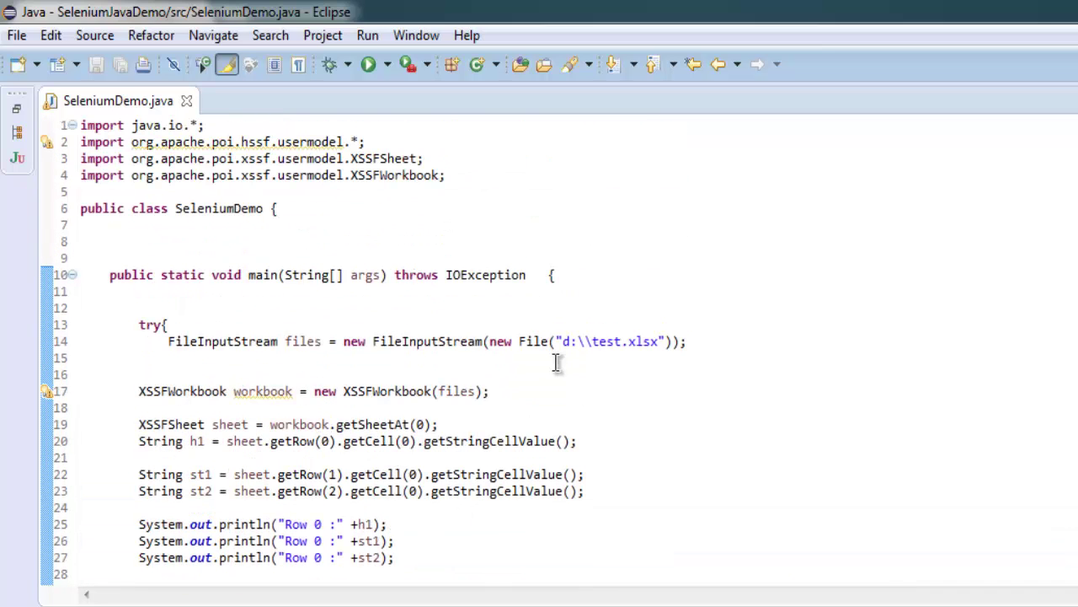
- Add imports for org.openqa.selenium.* and org.openqa.selenium.firefox.* below the existing imports
scroll("down", 3)
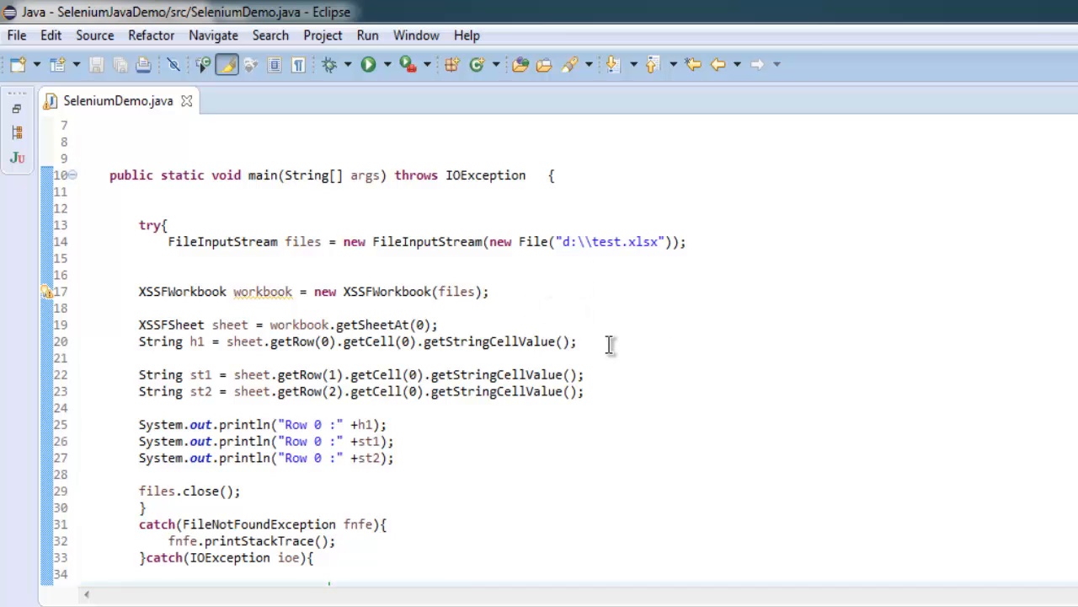
scroll("up", 3)
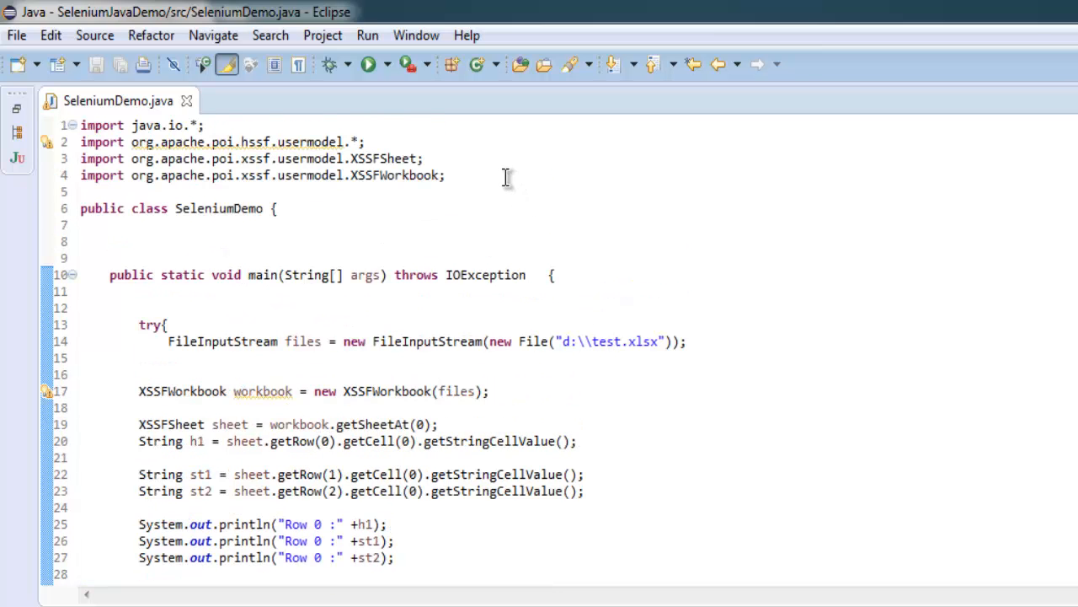
type("im")
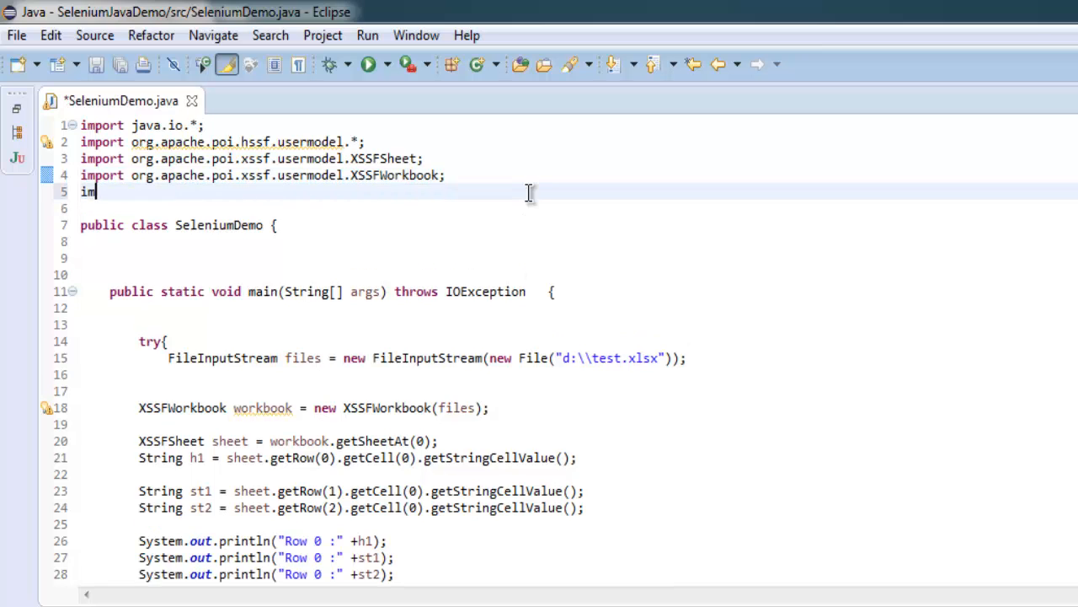
type("port")
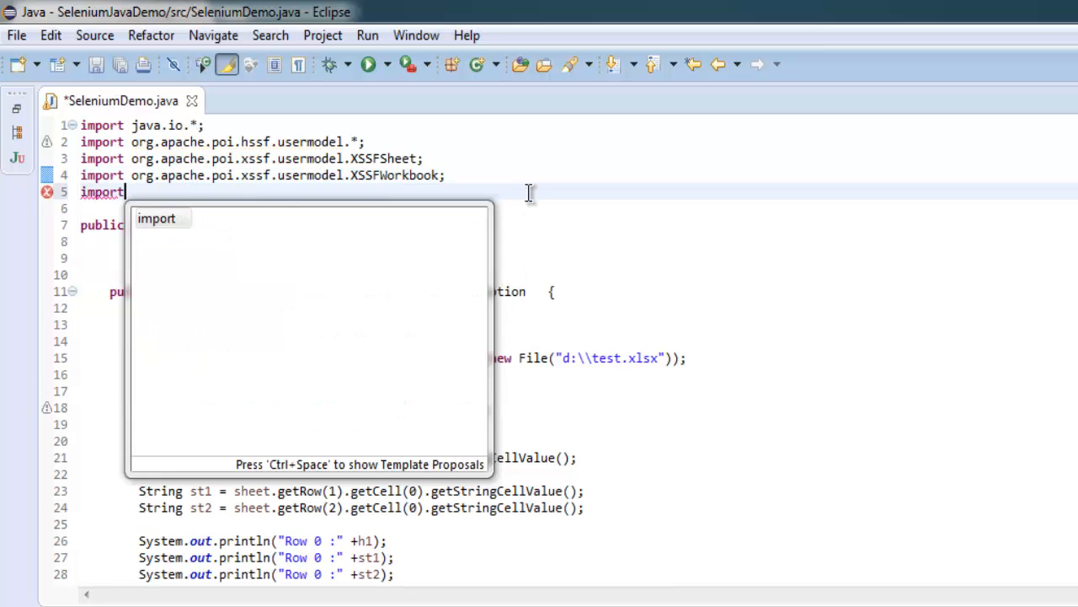
type("org.openqa.selenium.*;")
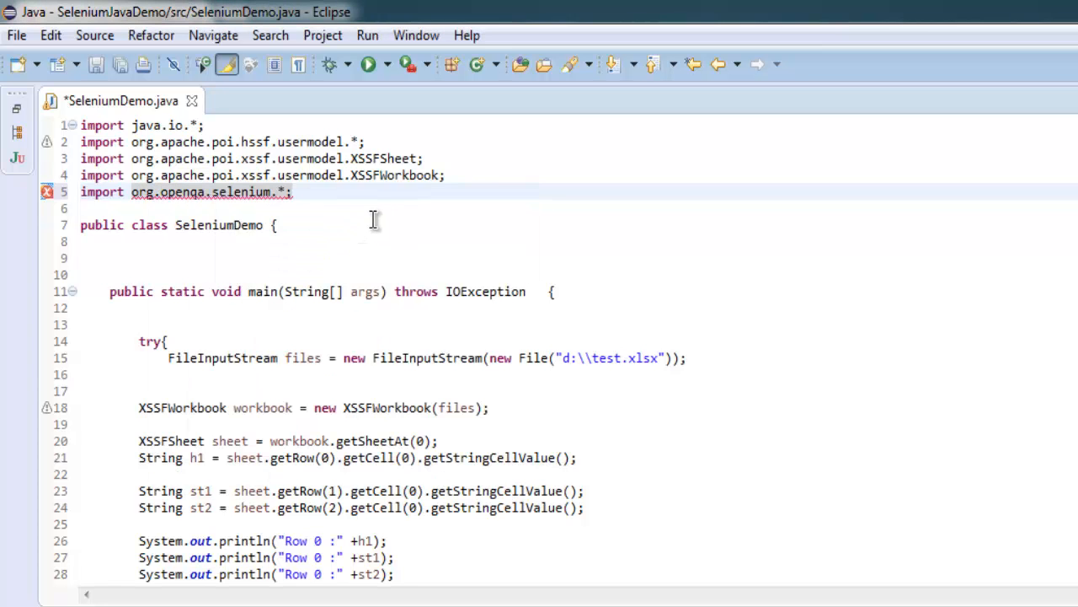
type("import org.openqa.selenium.firefox.*;")
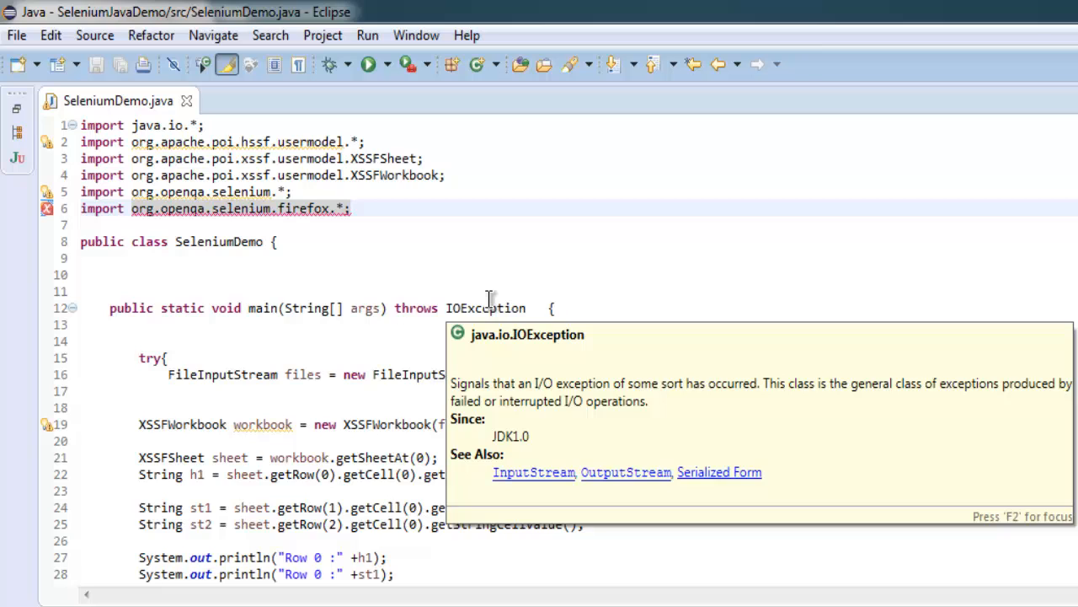
mouse_move(441, 232)
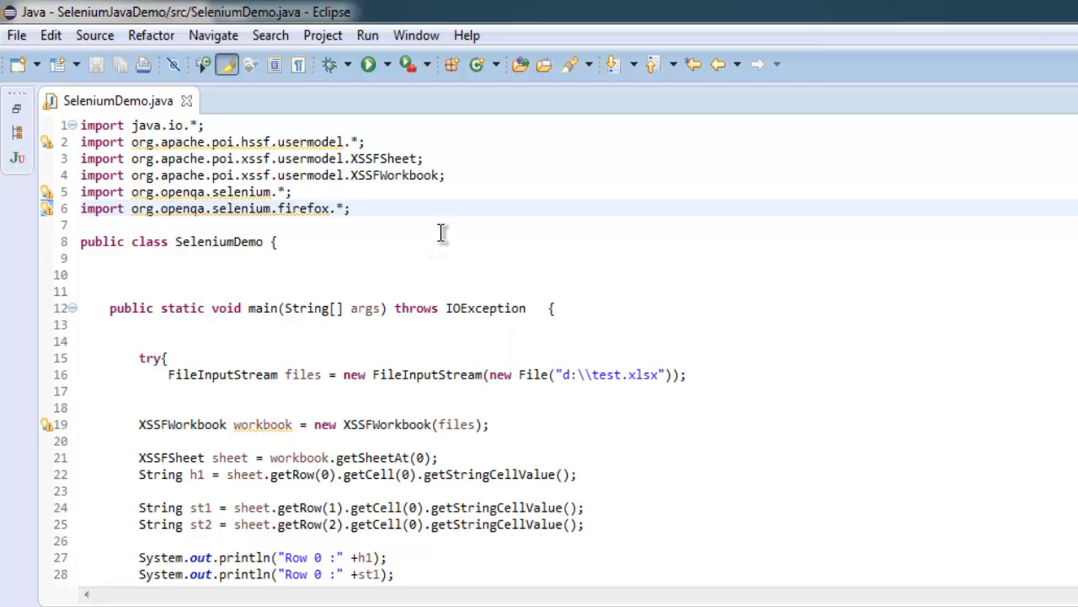
scroll("down", 3)
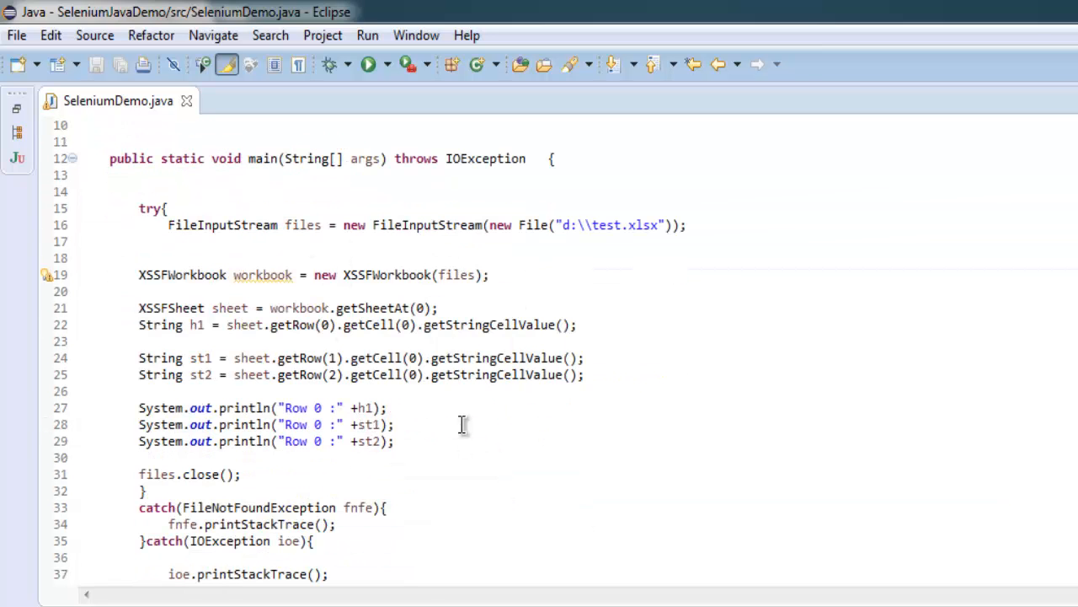
- Review the spreadsheet-reading code in SeleniumDemo.java, then bring up the Run menu
scroll("down", 3)
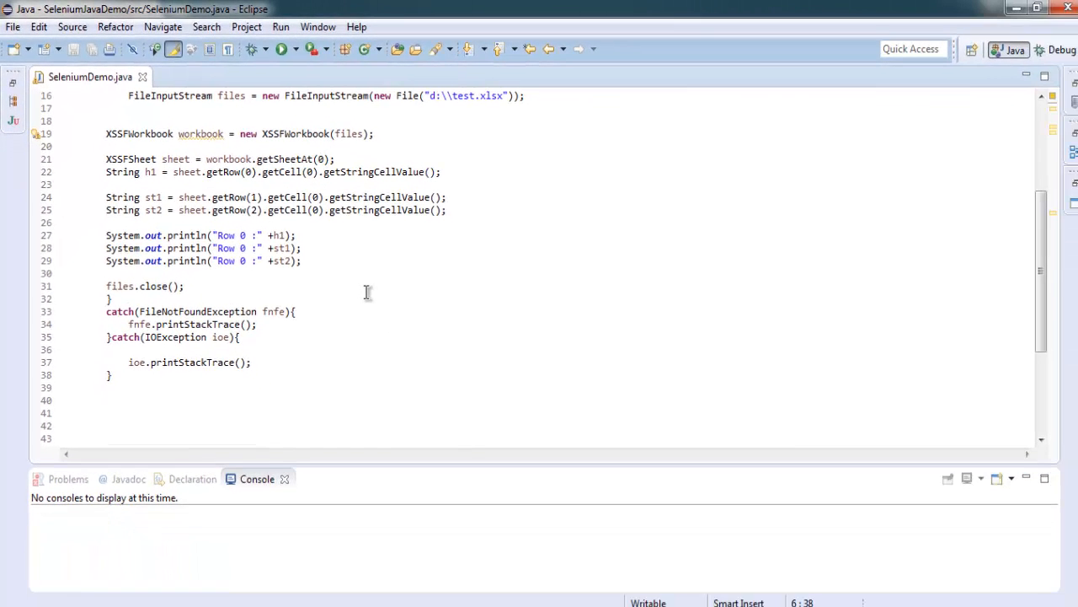
scroll("up", 3)
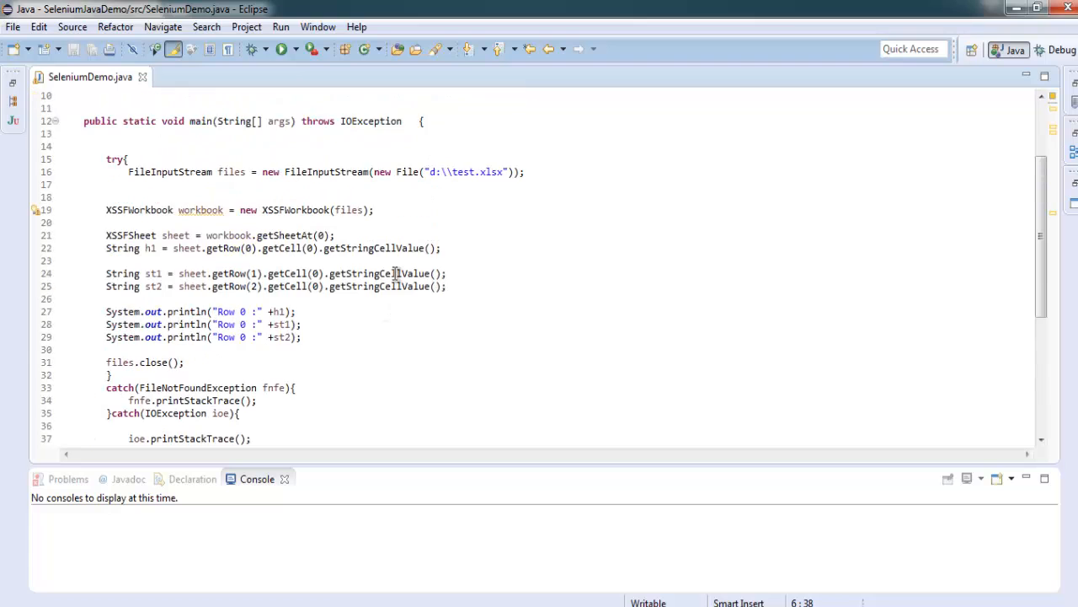
scroll("up", 3)
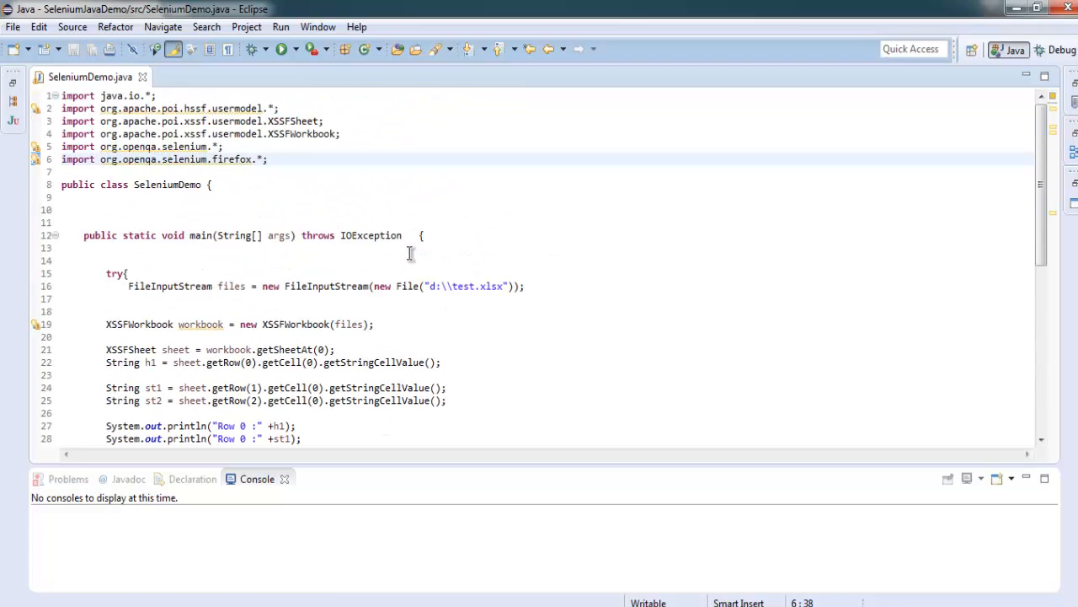
scroll("down", 3)
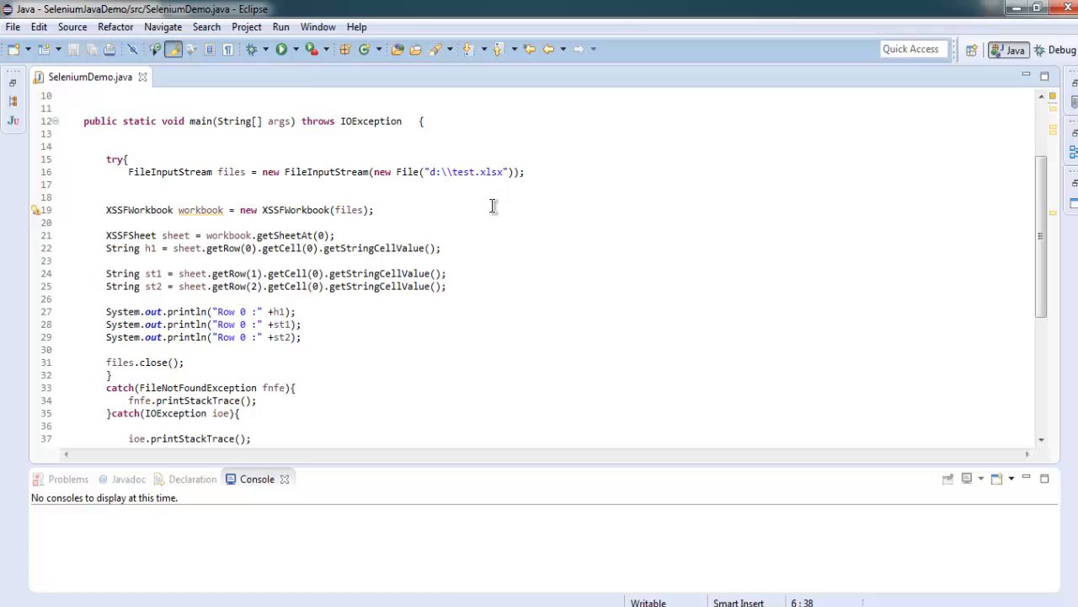
left_click(281, 27)
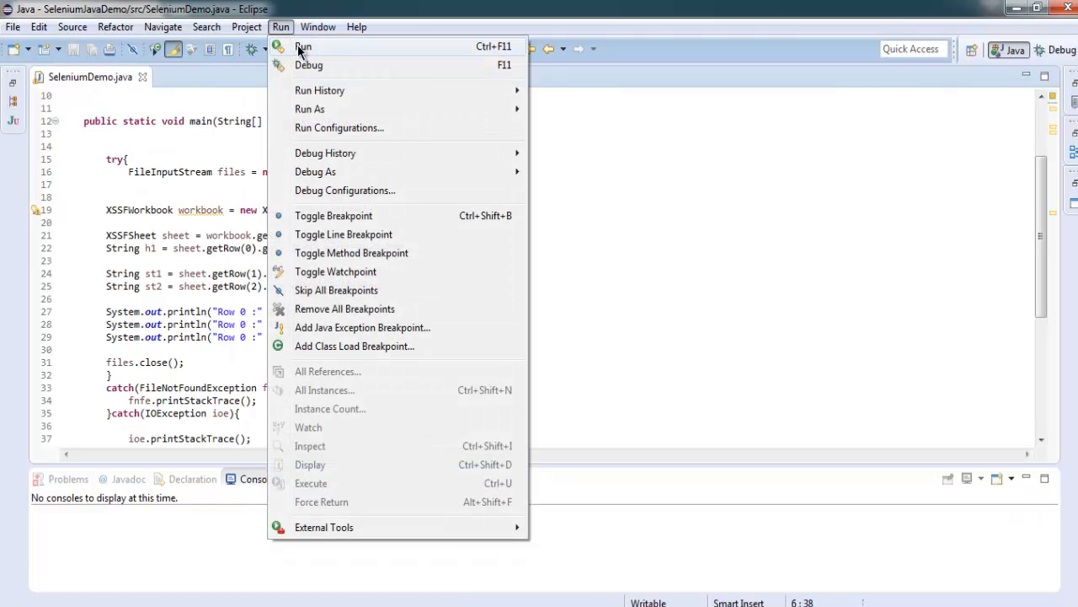
- Run SeleniumDemo and resize the console to view the Name, Amy and Bella output
left_click(303, 46)
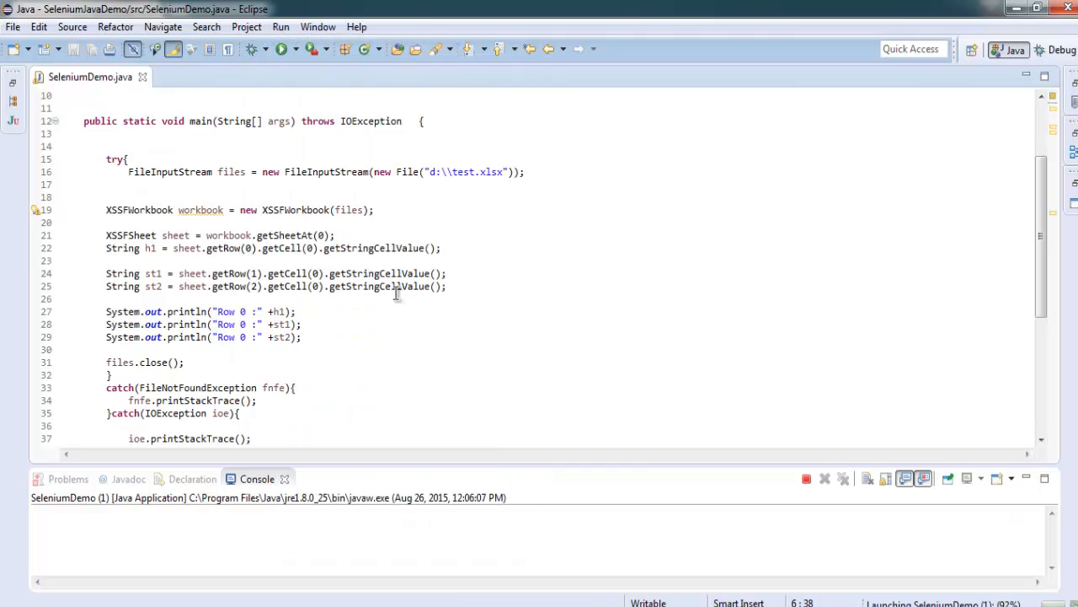
left_click(282, 48)
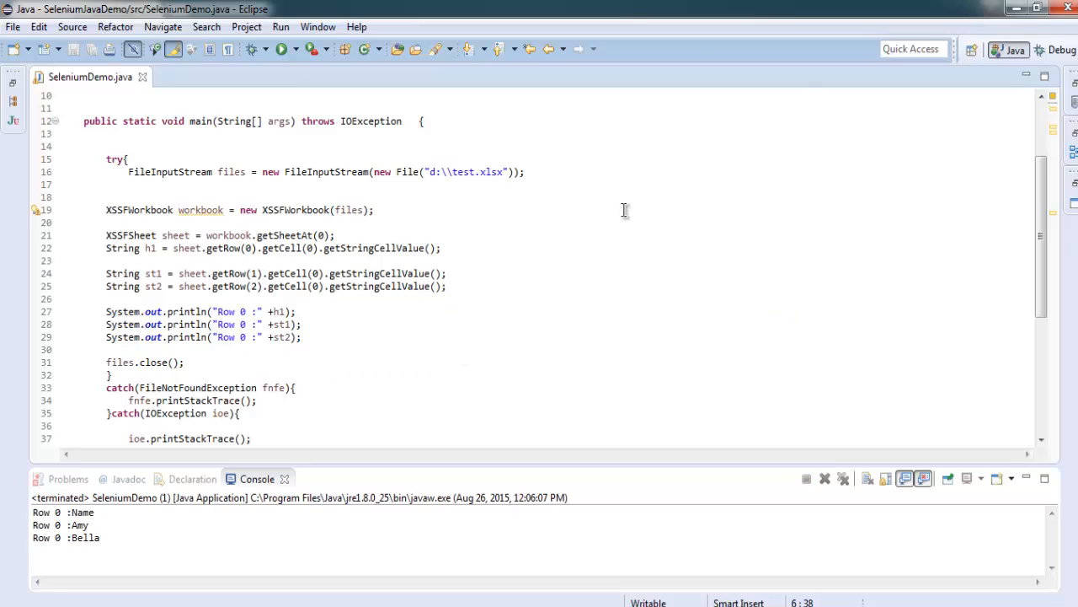
mouse_move(255, 478)
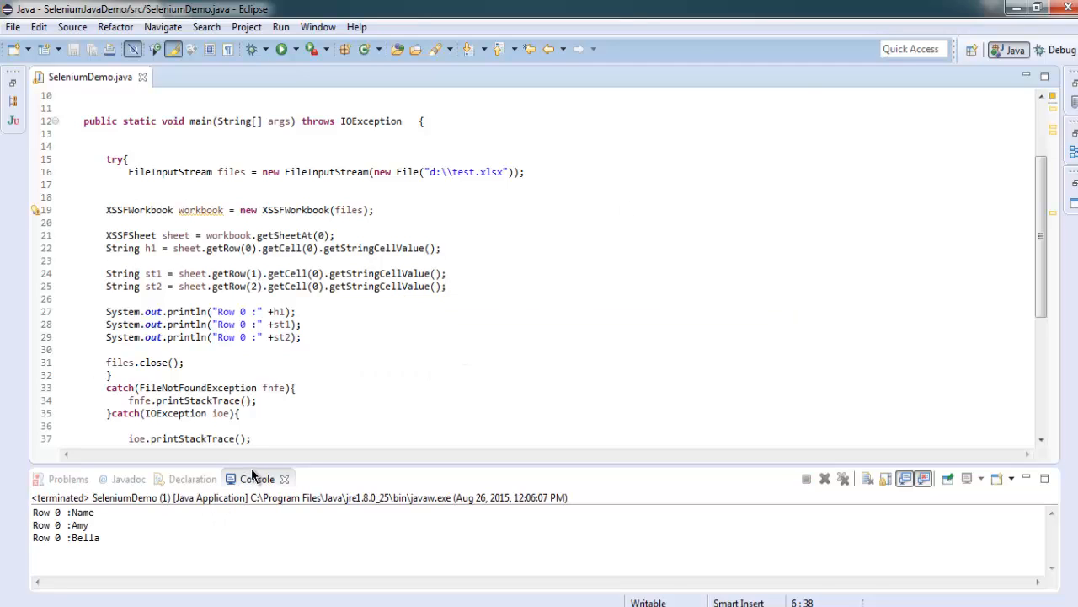
left_click_drag(385, 472, 385, 351)
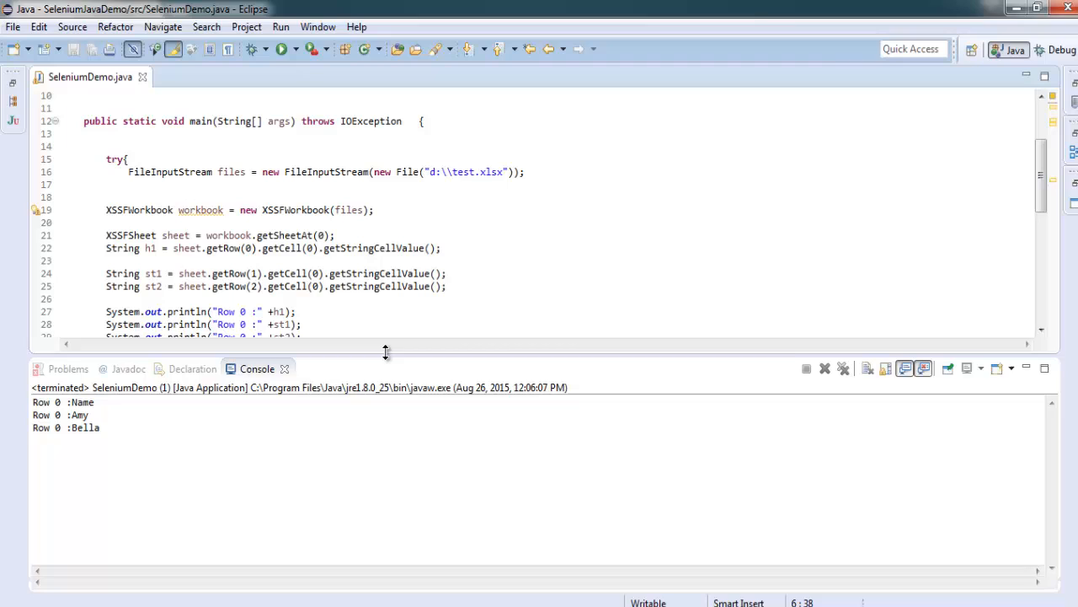
left_click_drag(385, 352, 385, 345)
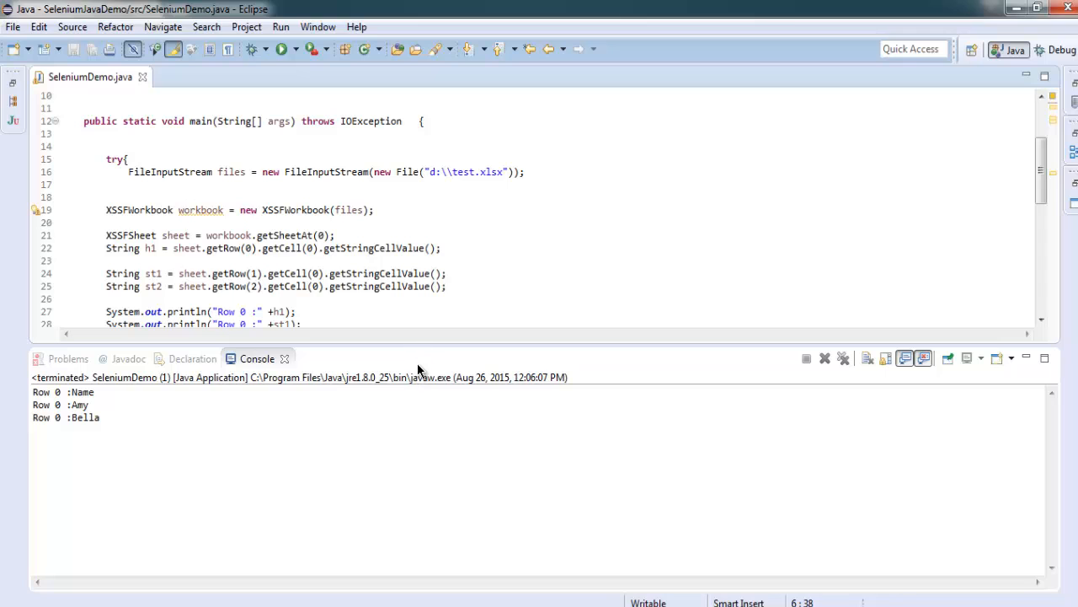
mouse_move(436, 350)
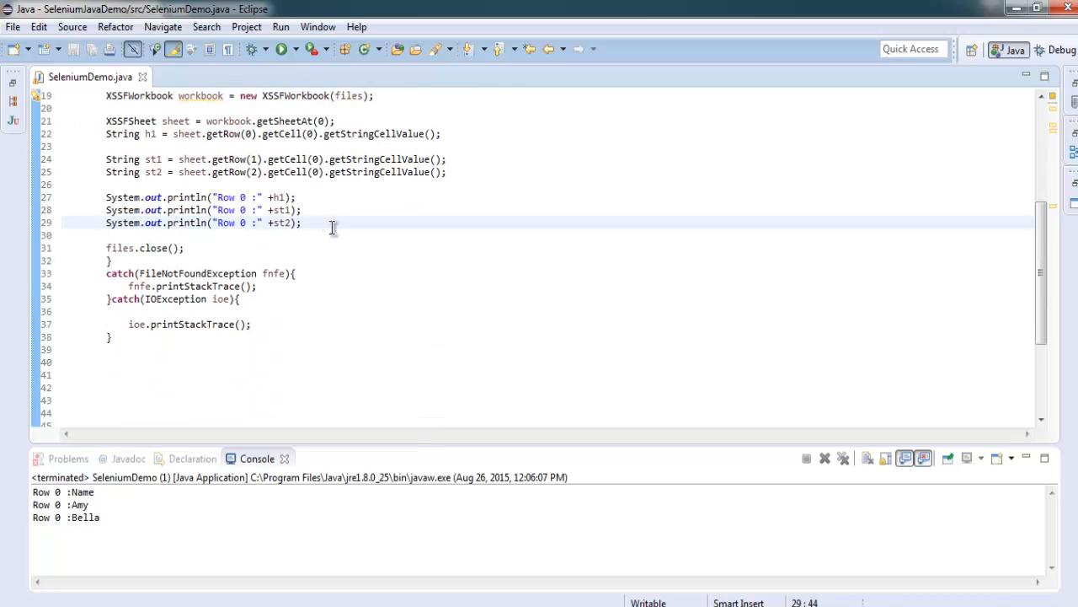
- Insert a blank line after the println statements for the Selenium code
key("Return")
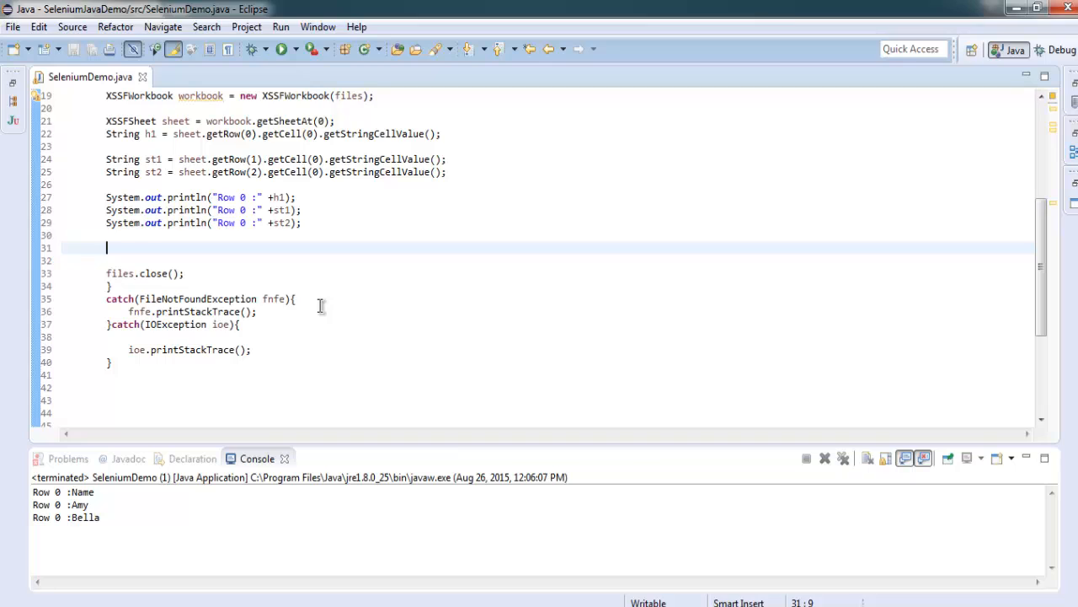
mouse_move(241, 412)
type("WebDriver driver = new FirefoxDriver();")
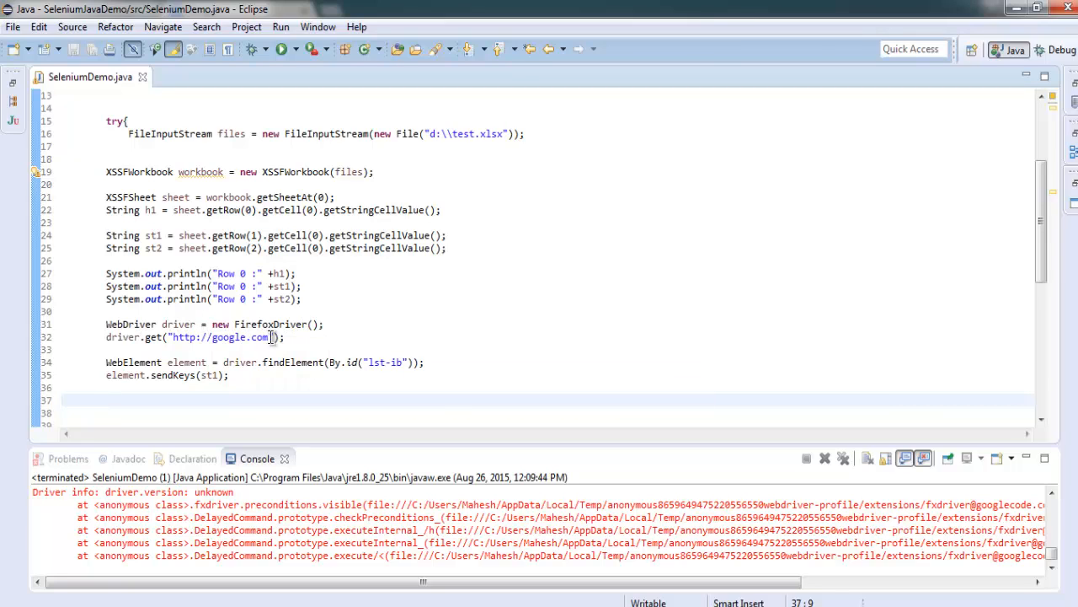
mouse_move(337, 346)
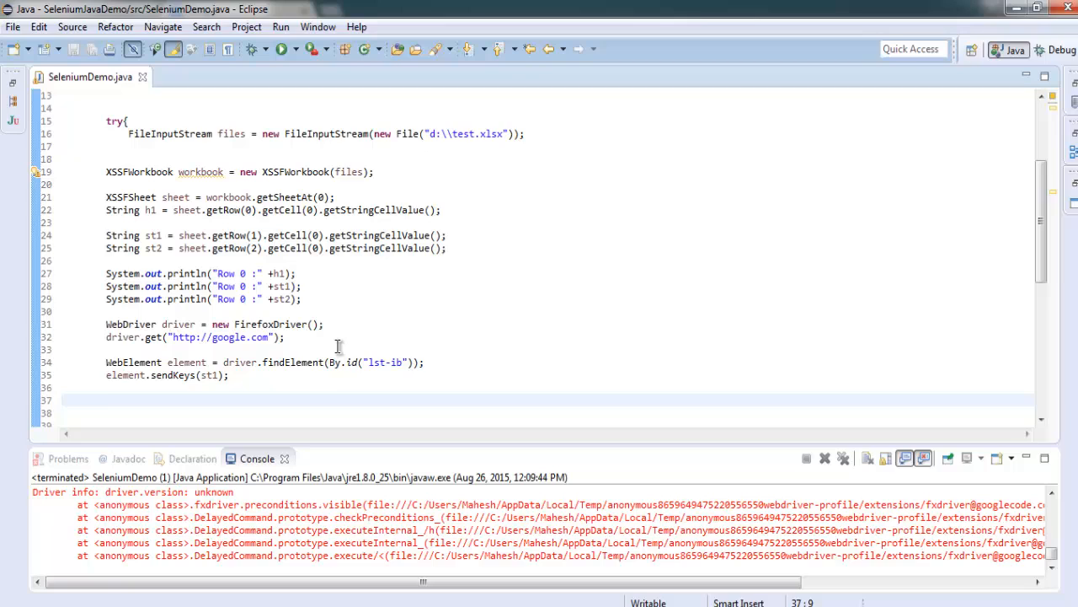
mouse_move(394, 342)
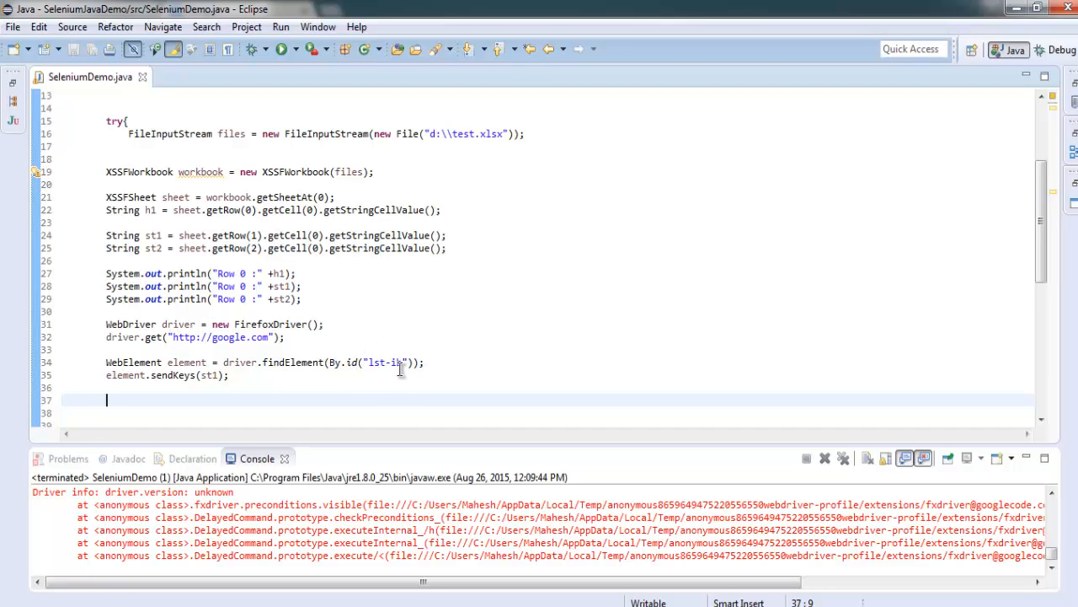
mouse_move(219, 381)
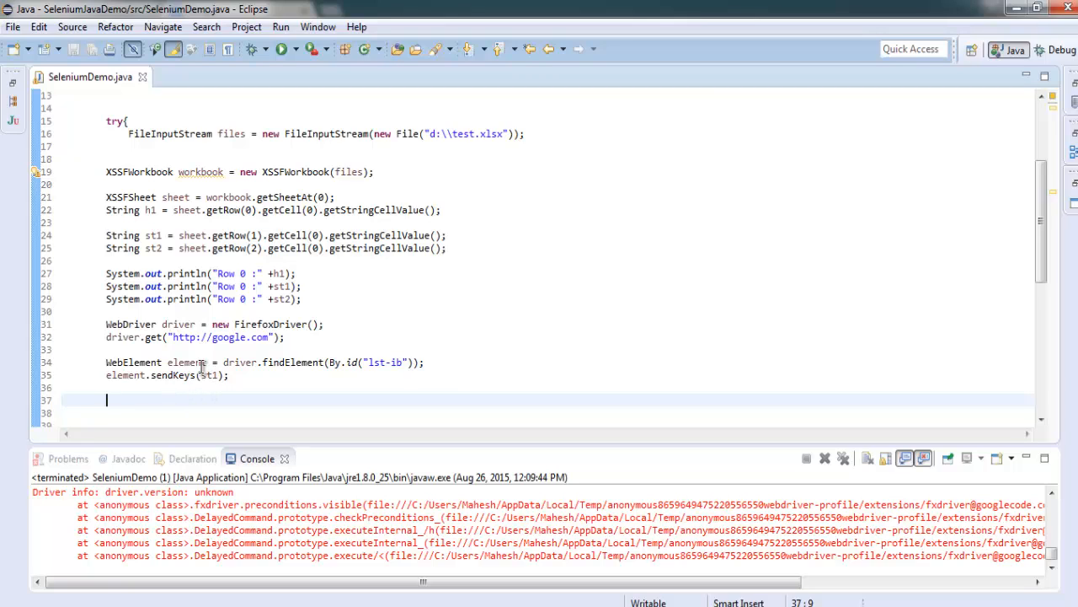
mouse_move(348, 291)
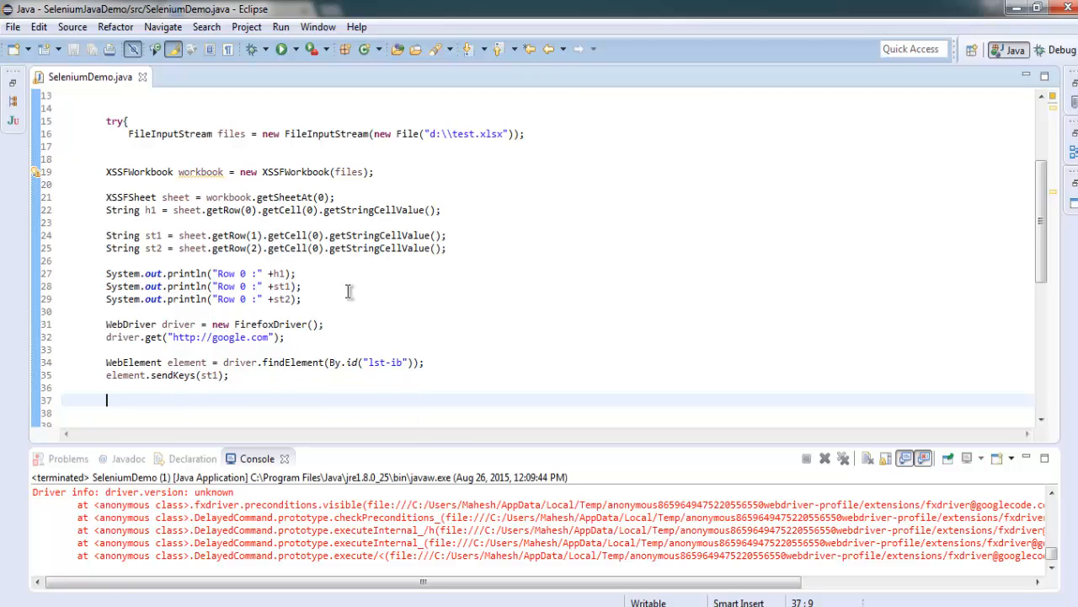
mouse_move(326, 298)
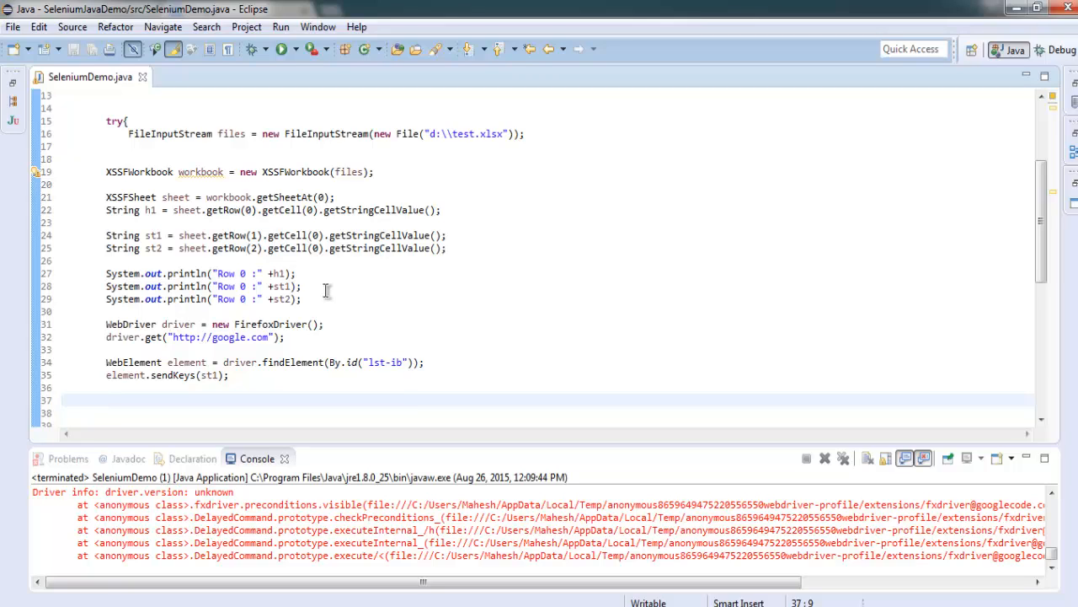
mouse_move(233, 388)
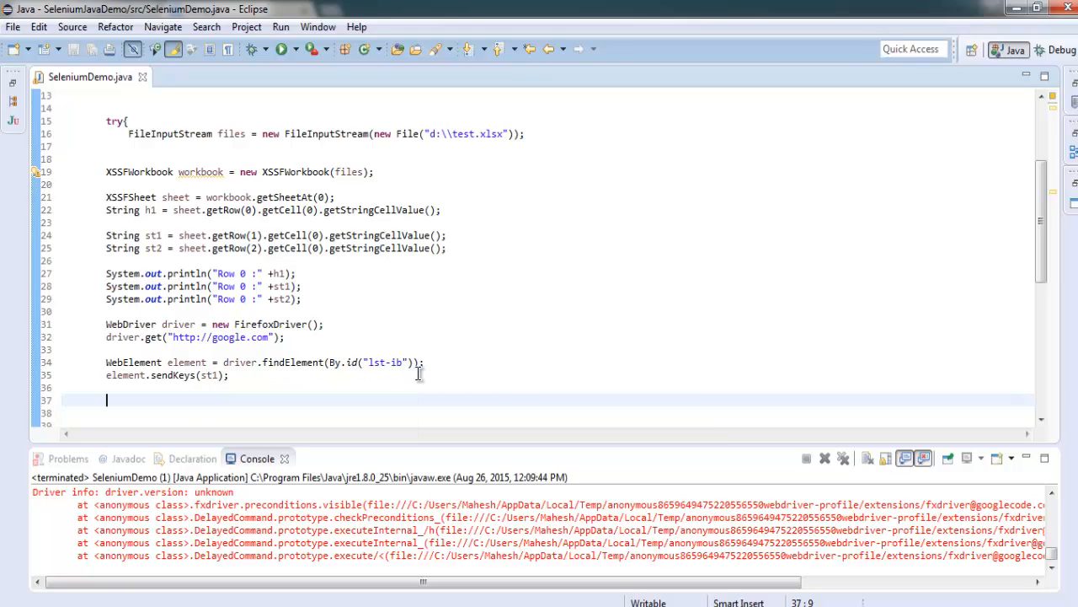
- Run the program so Firefox opens Google with Amy typed in the search box, then close Firefox
left_click(280, 27)
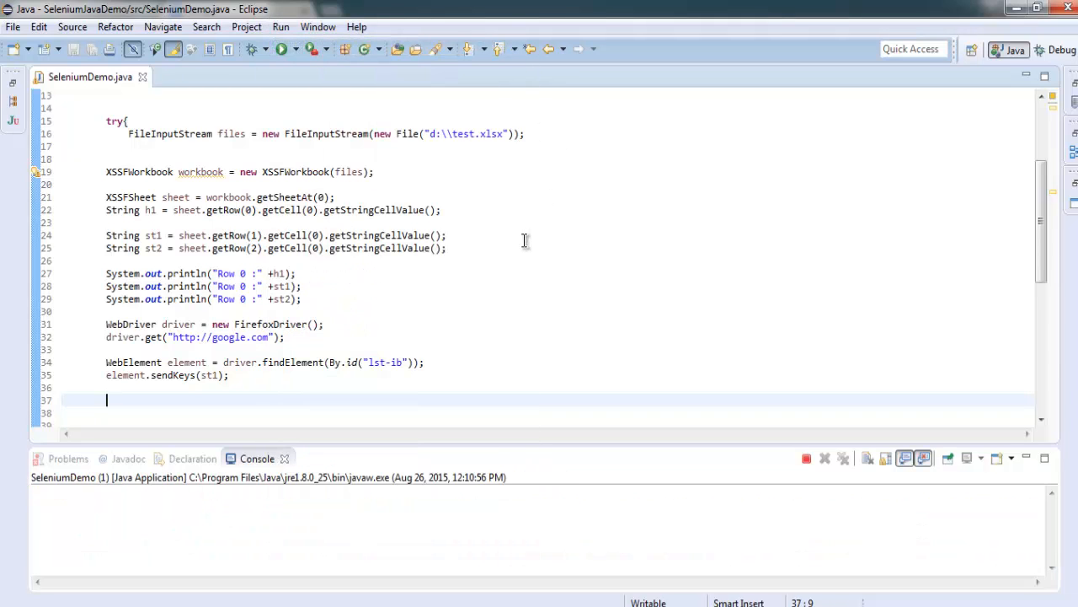
left_click(282, 48)
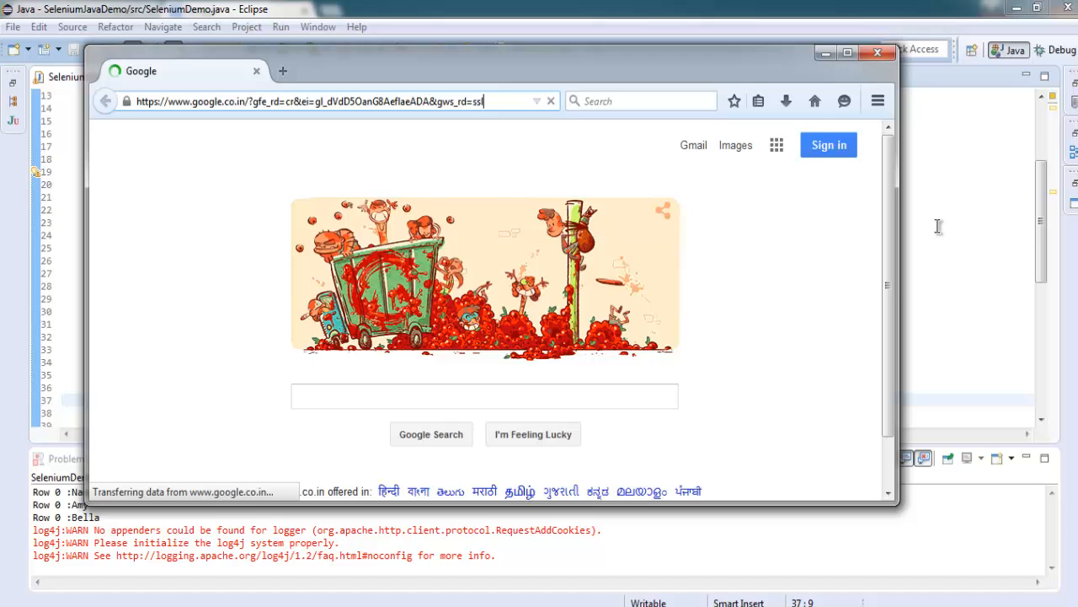
type("Amy")
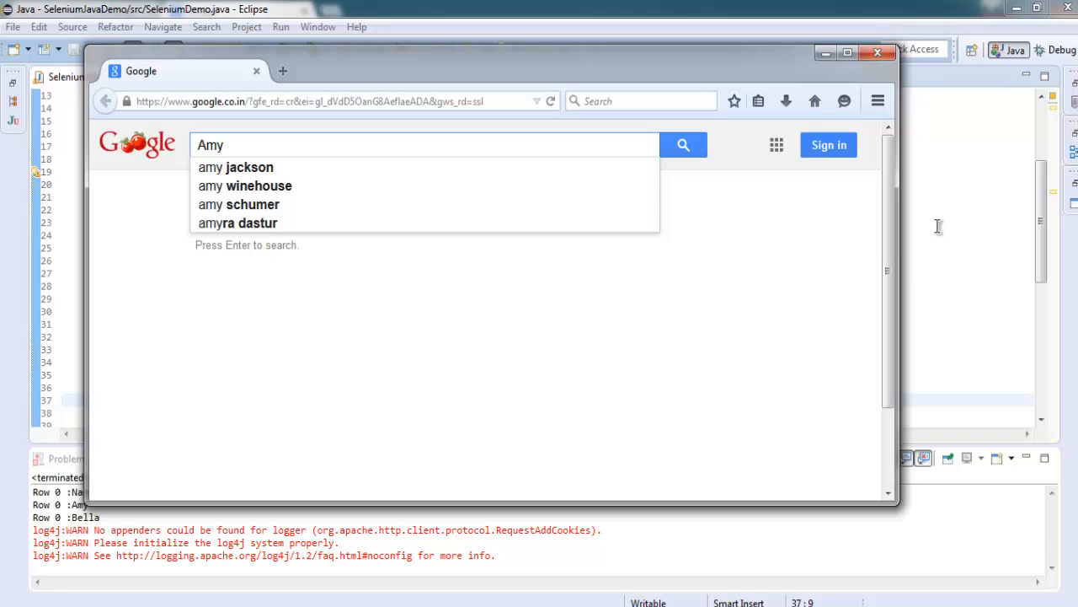
mouse_move(671, 301)
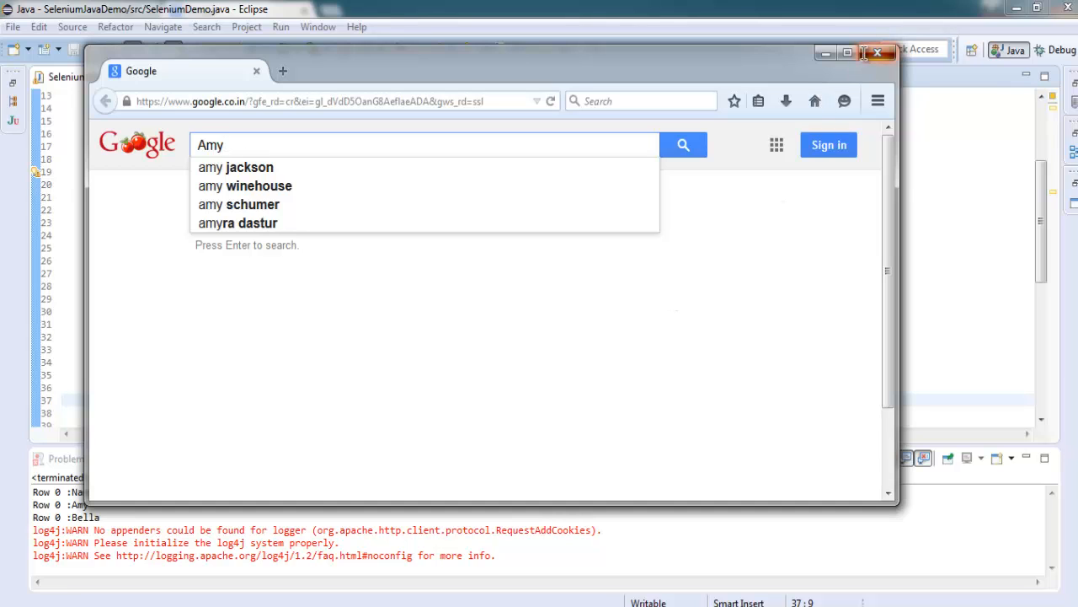
left_click(878, 52)
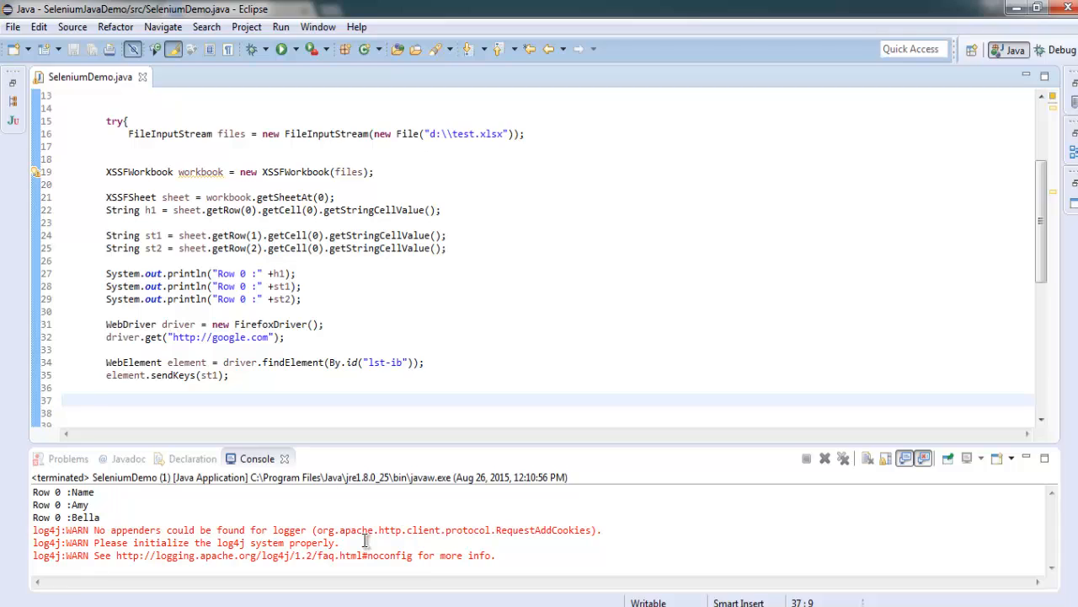
mouse_move(368, 388)
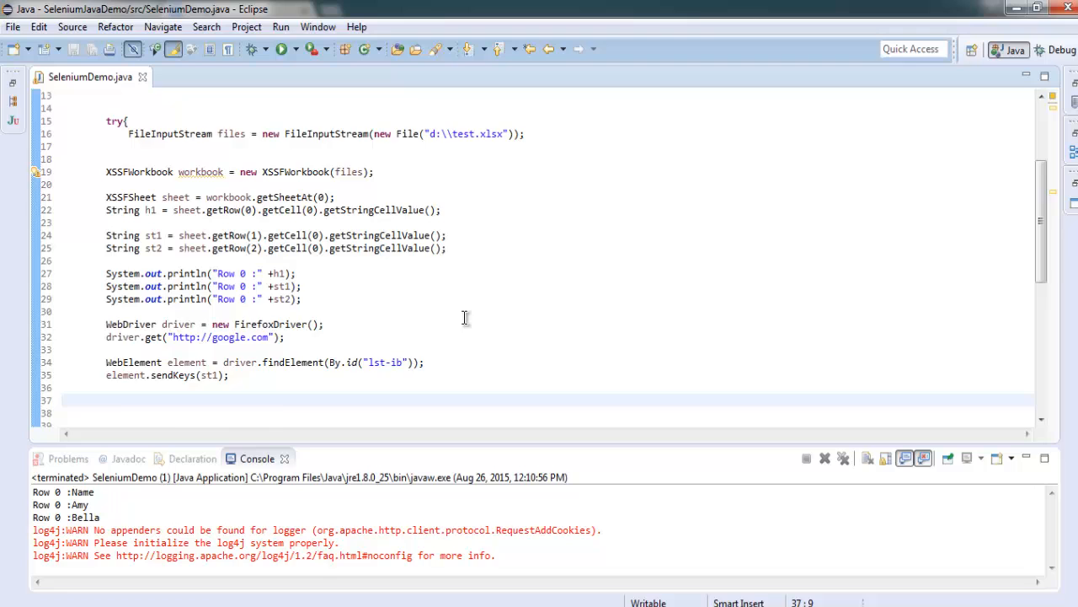
scroll("up", 3)
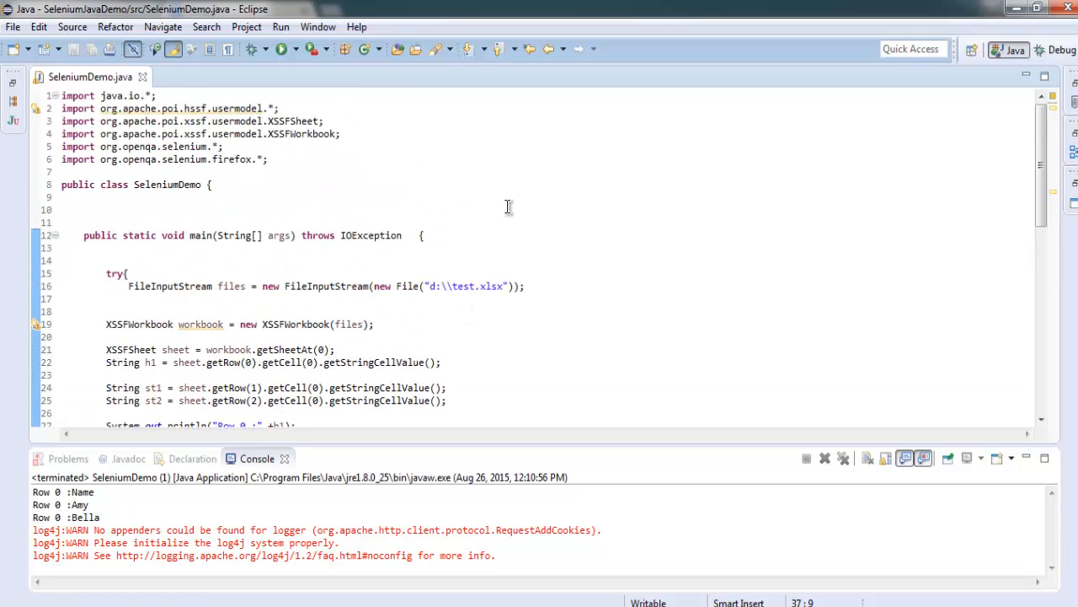
mouse_move(595, 206)
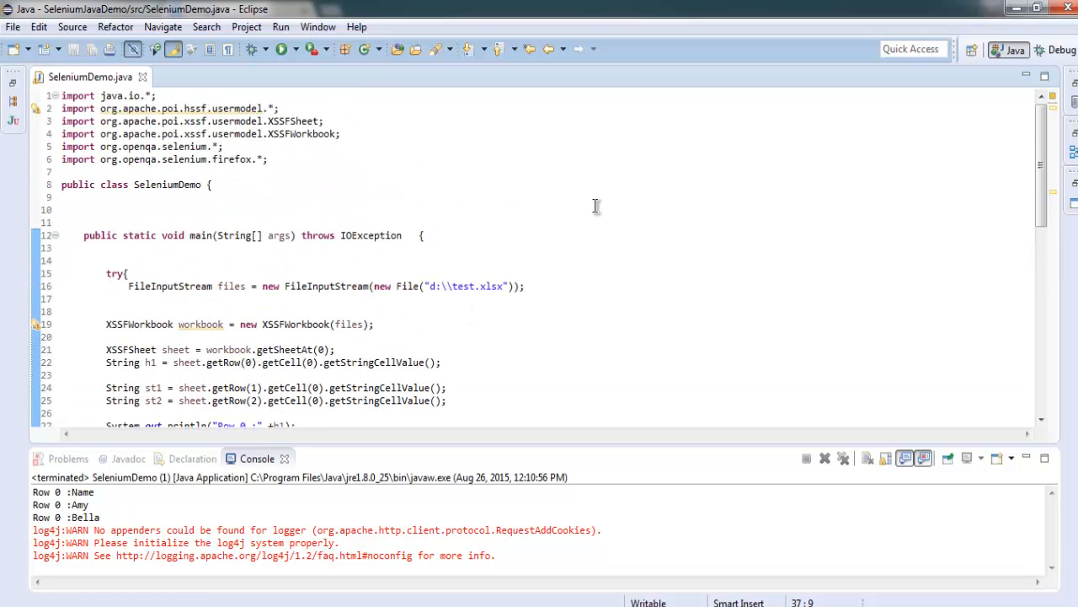
scroll("down", 3)
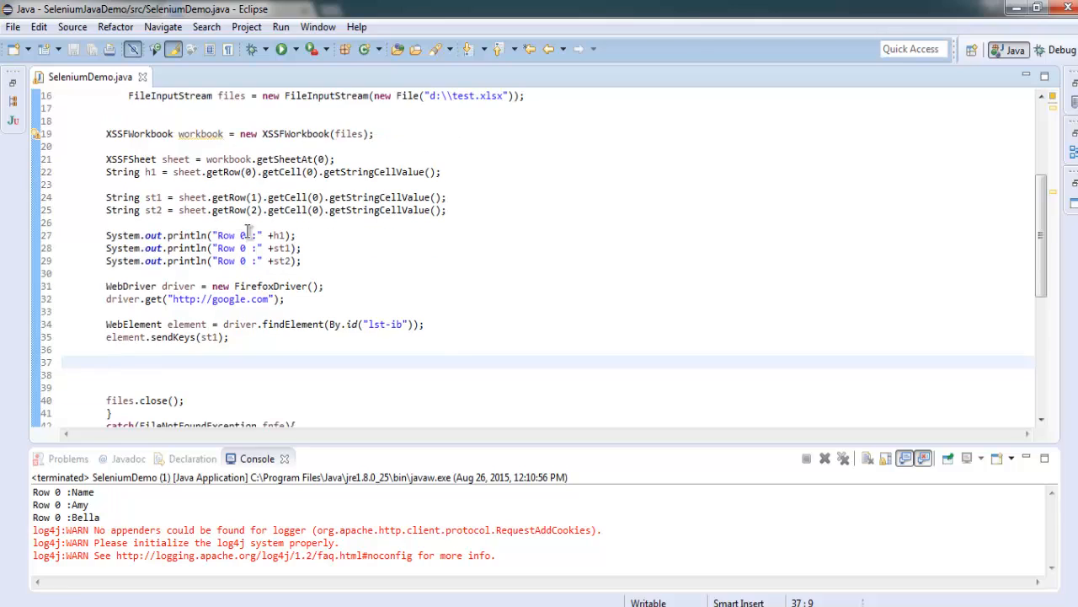